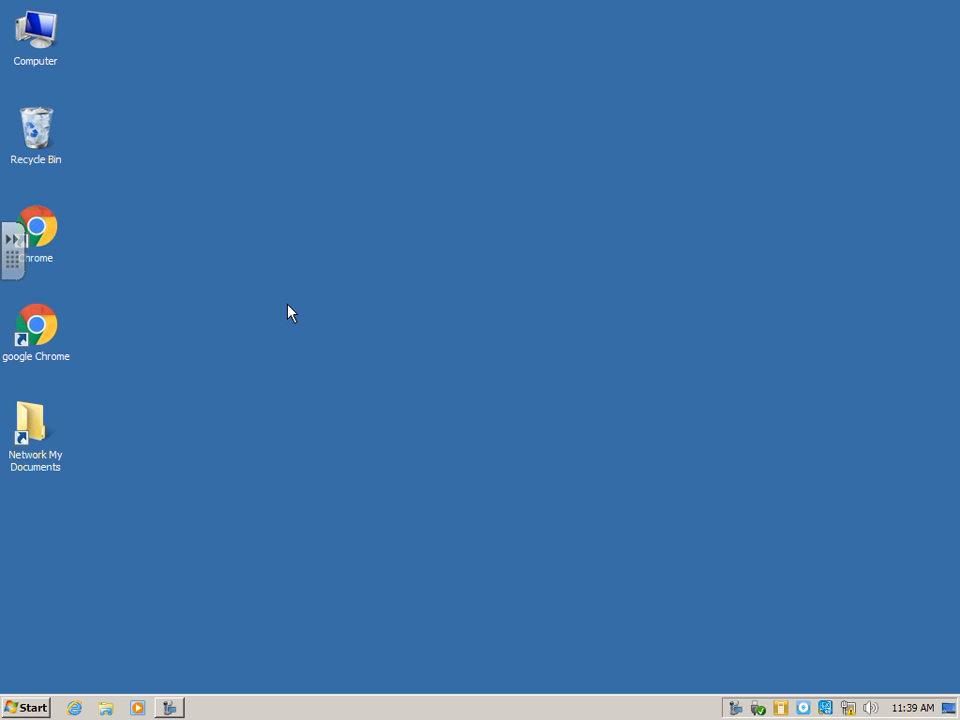
mouse_move(298, 316)
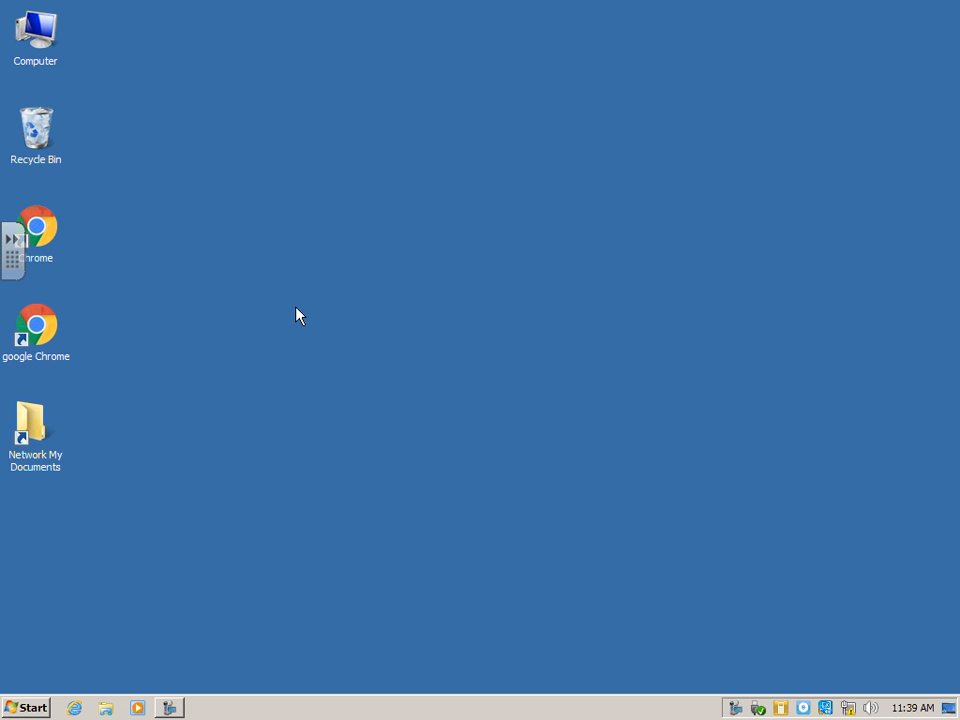
mouse_move(350, 348)
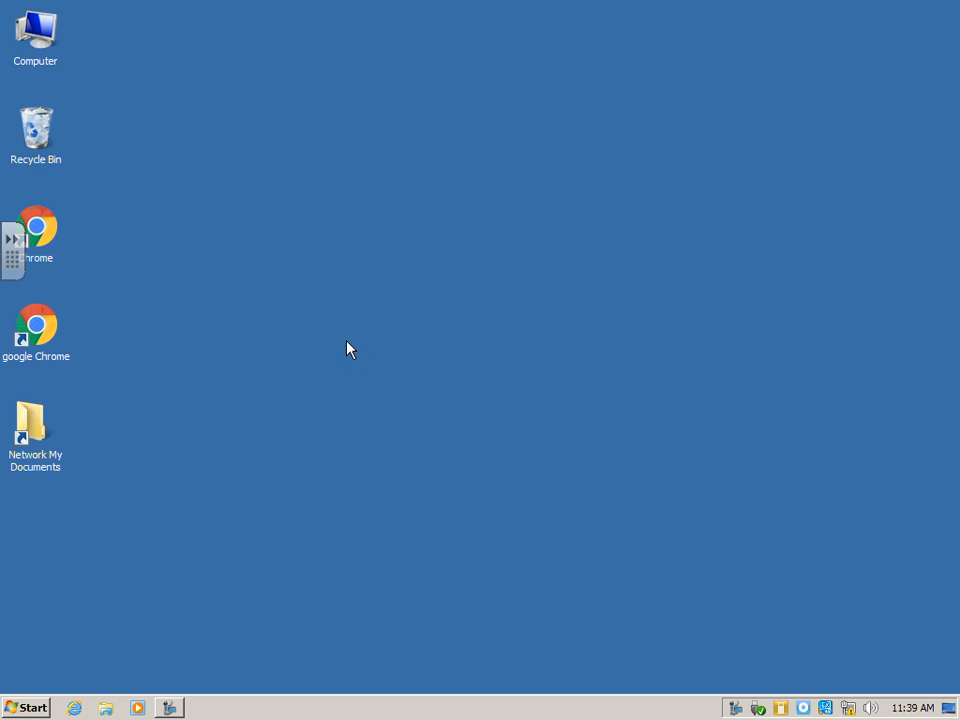
mouse_move(360, 364)
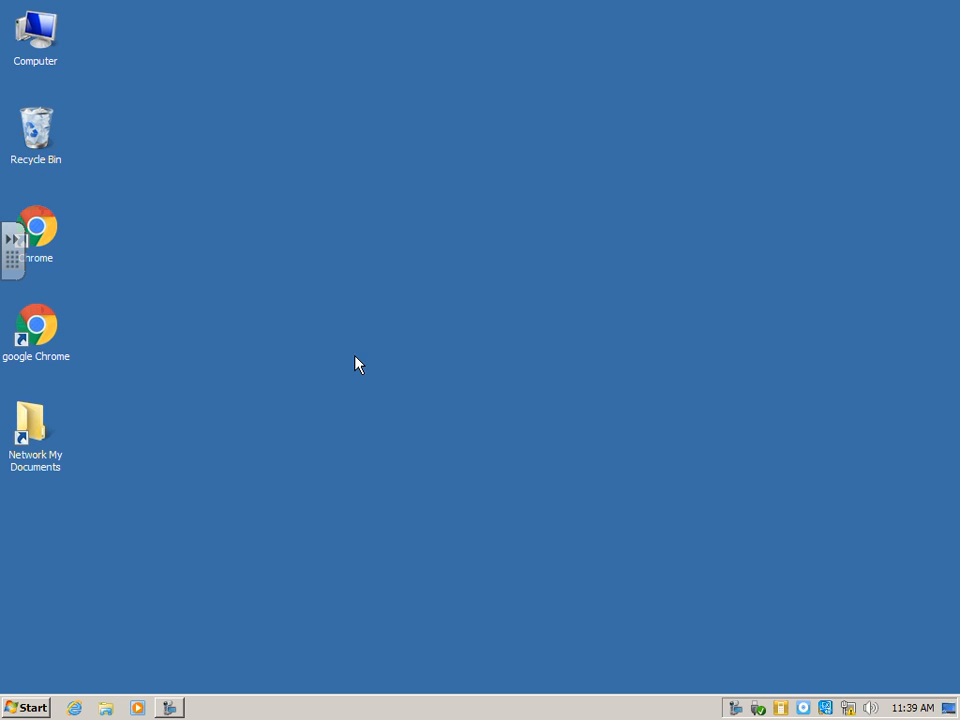
mouse_move(700, 210)
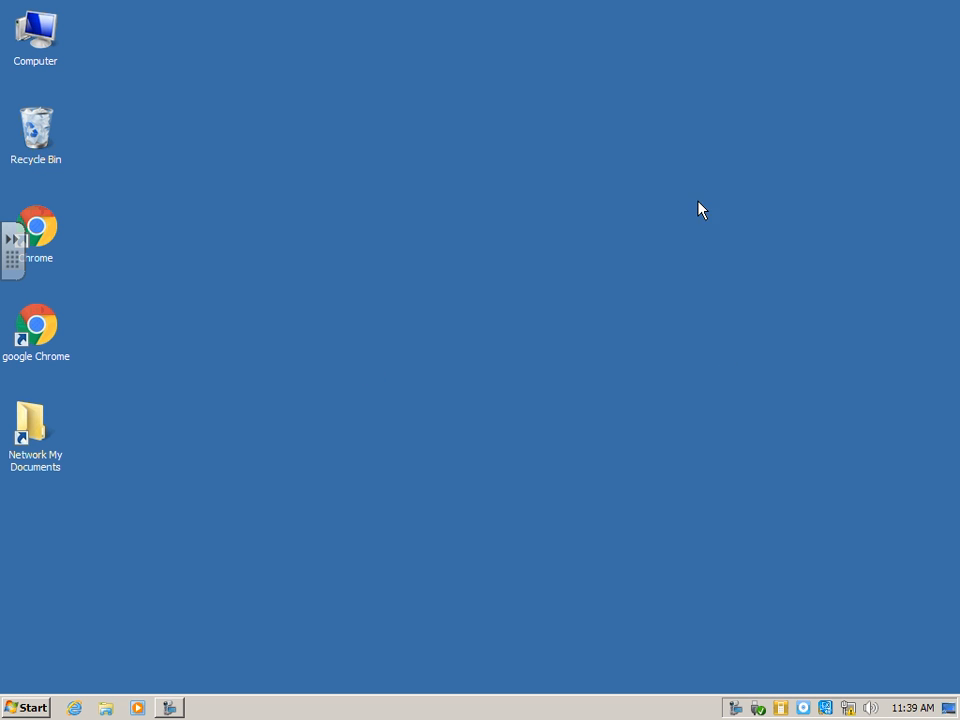
mouse_move(280, 368)
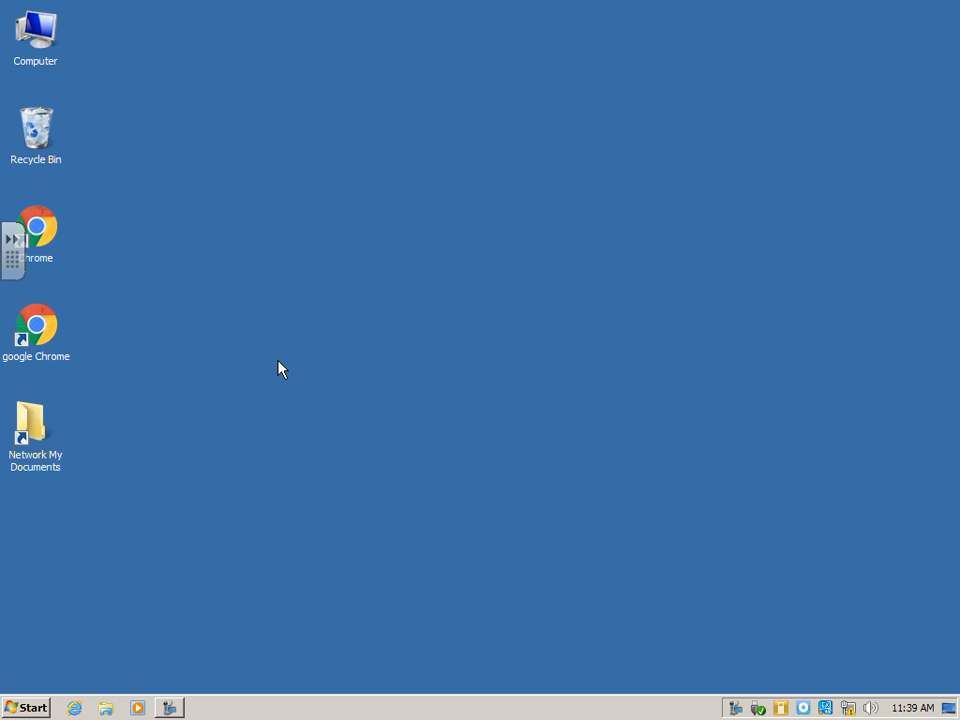
mouse_move(338, 424)
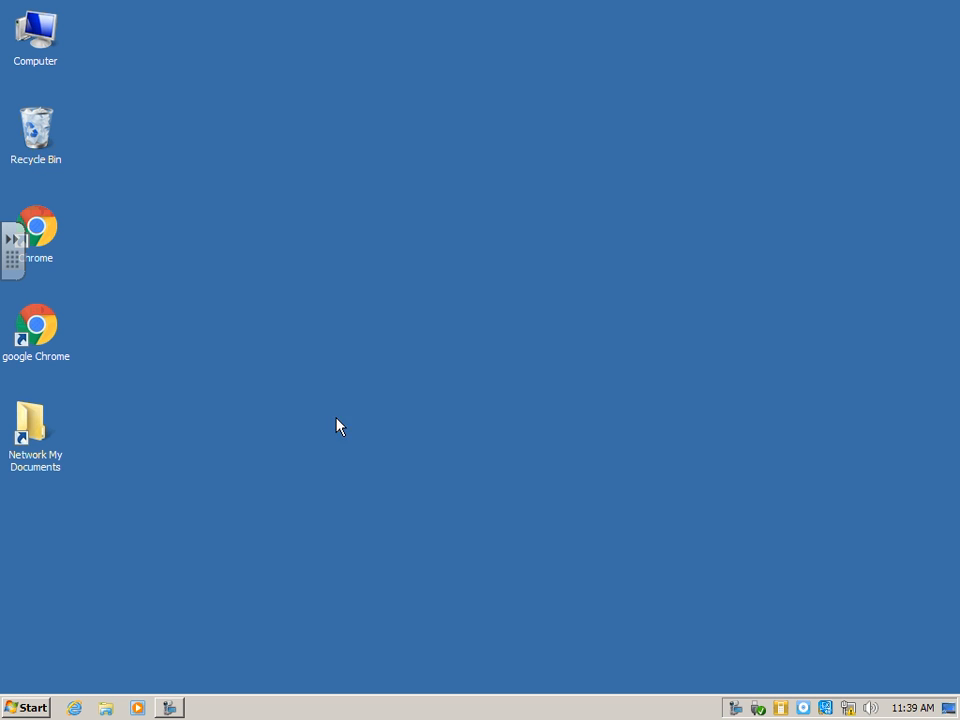
mouse_move(392, 428)
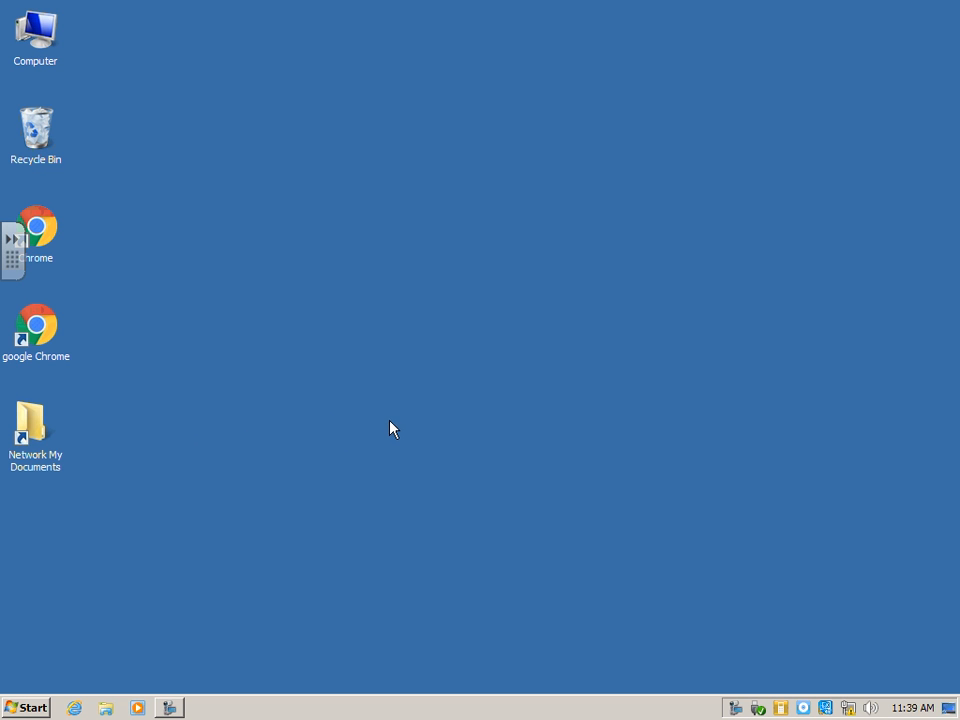
mouse_move(400, 348)
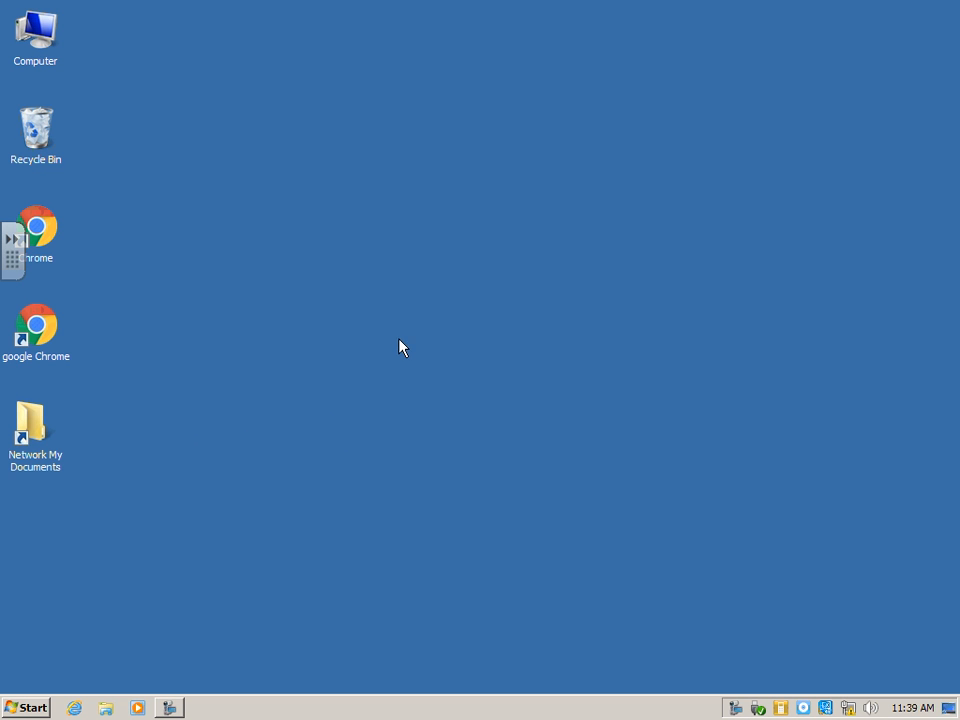
mouse_move(472, 292)
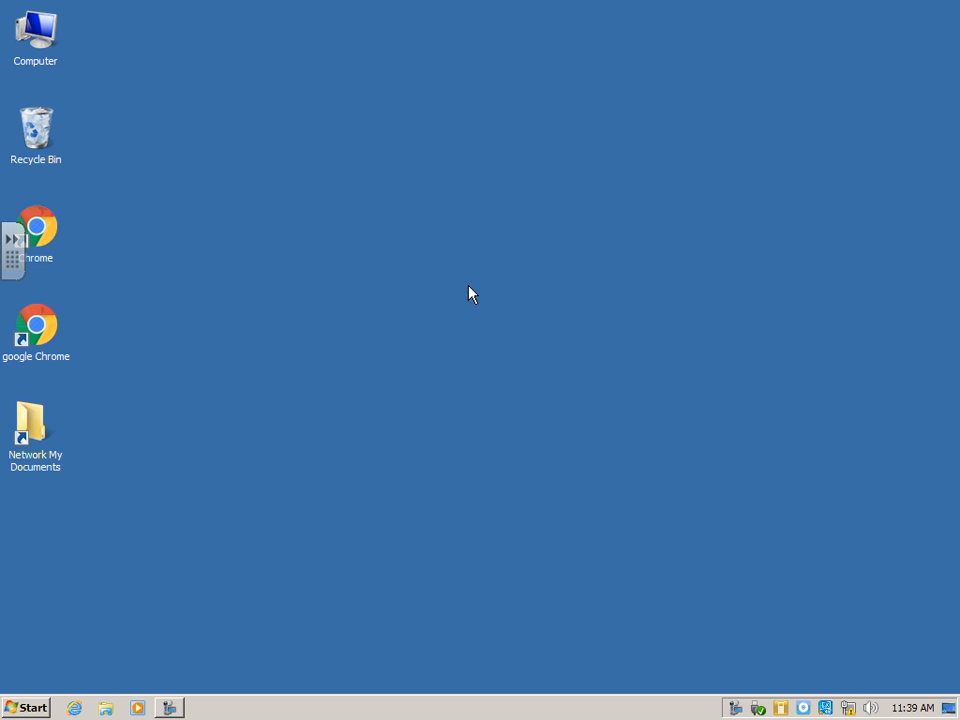
mouse_move(480, 416)
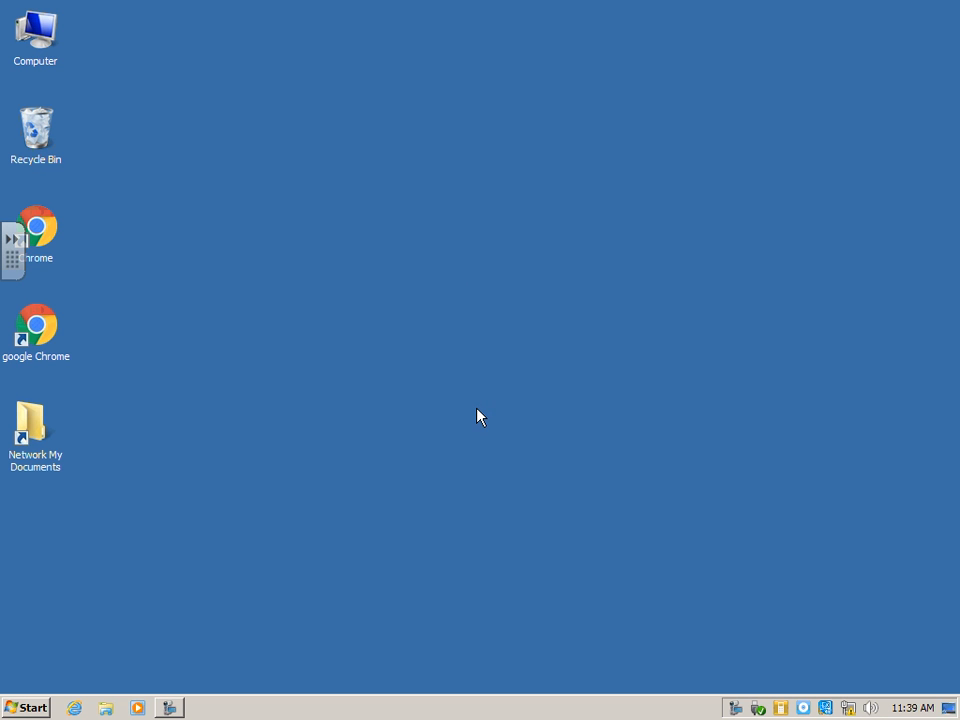
mouse_move(312, 464)
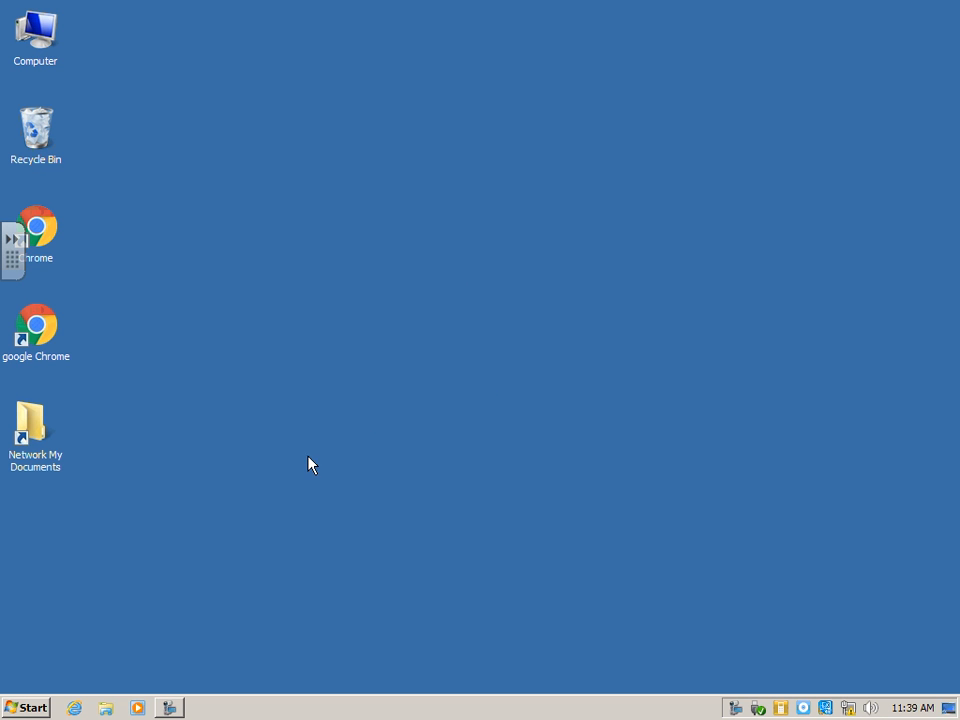
mouse_move(164, 578)
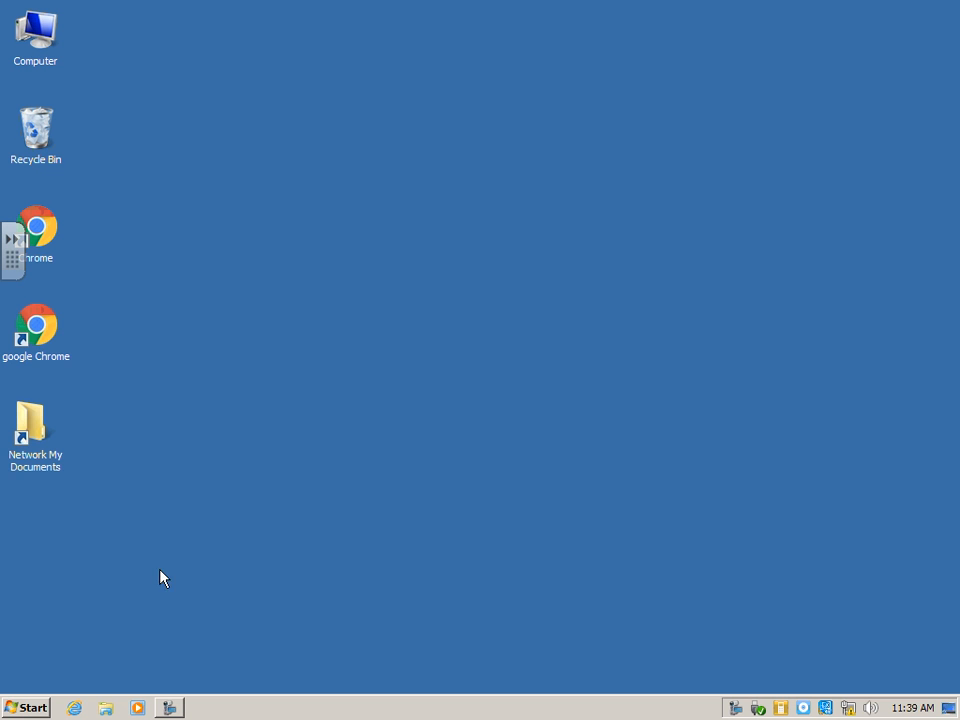
Expand the Adobe Design and Web Premium CS6 folder under All Programs in the Start menu.
left_click(28, 708)
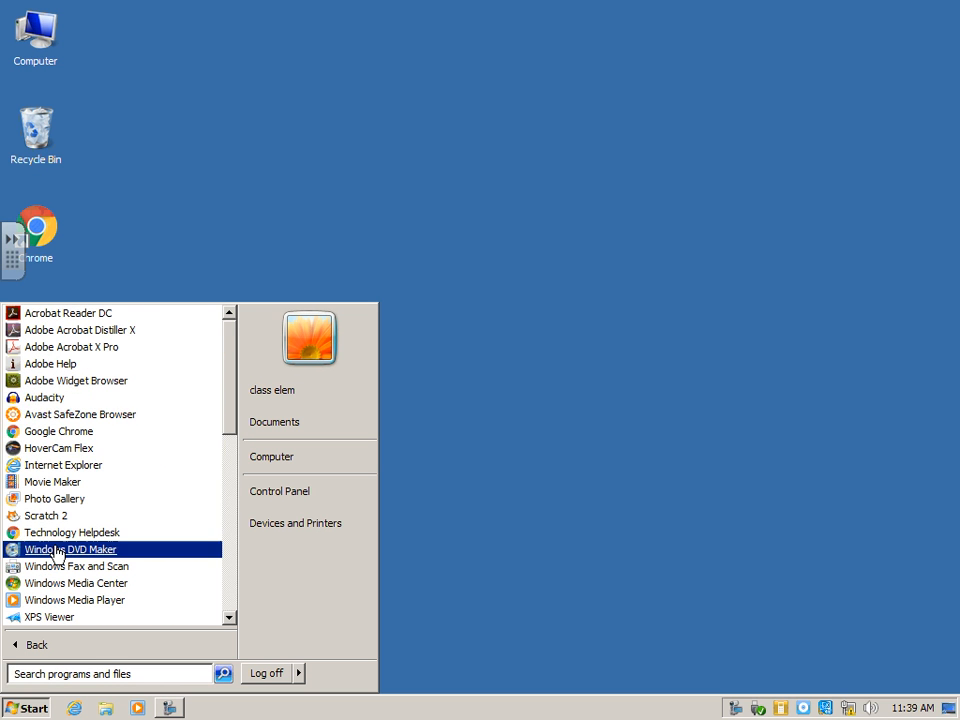
scroll("down", 3)
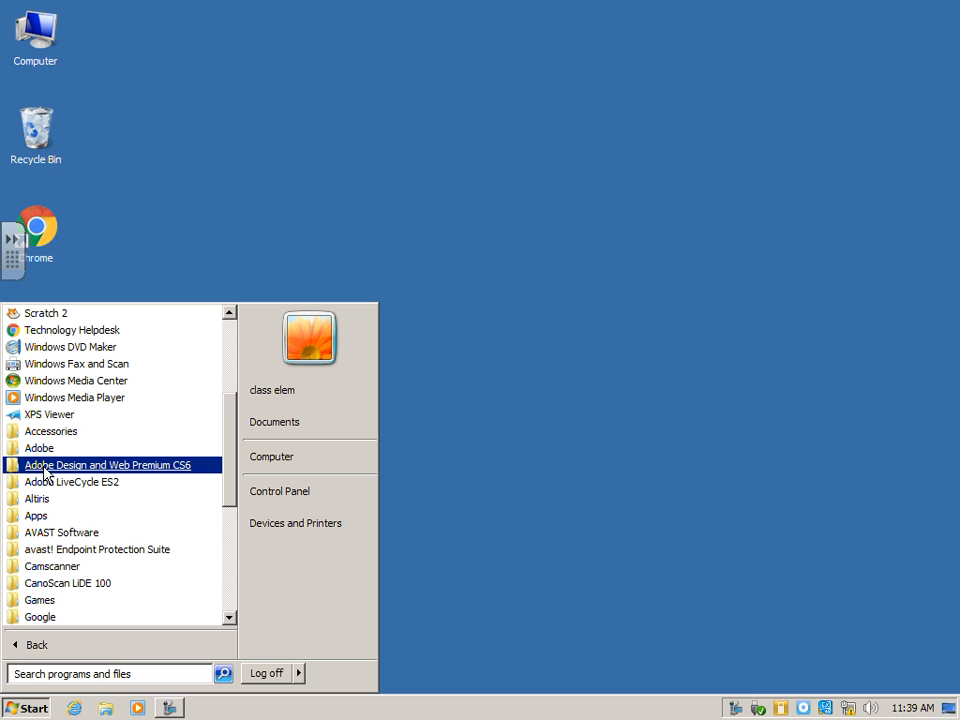
mouse_move(136, 474)
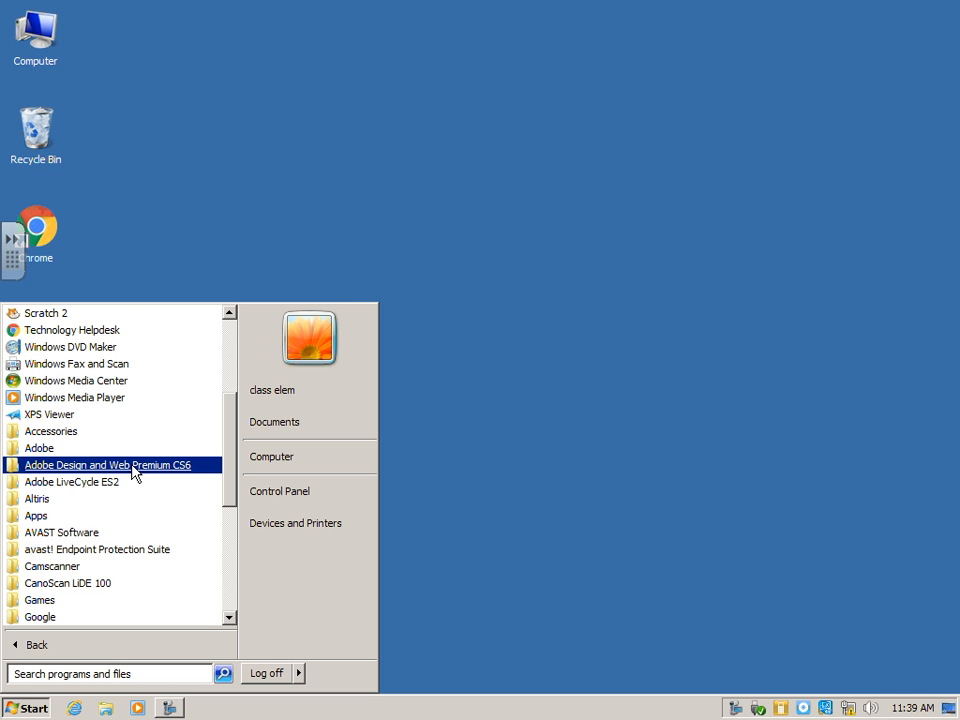
left_click(108, 464)
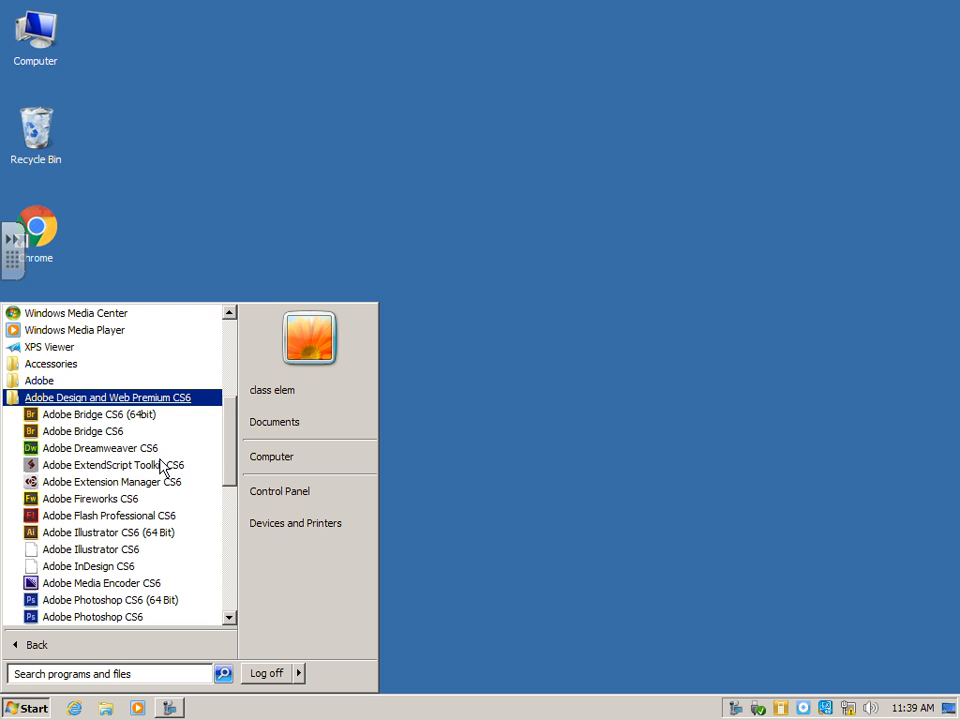
scroll("down", 3)
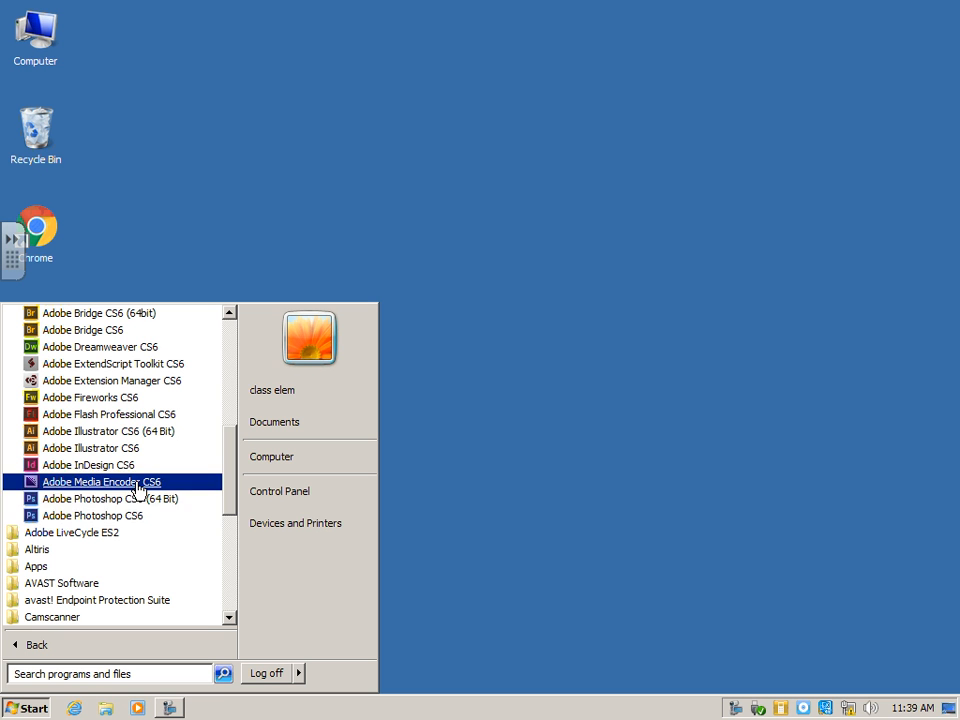
mouse_move(110, 498)
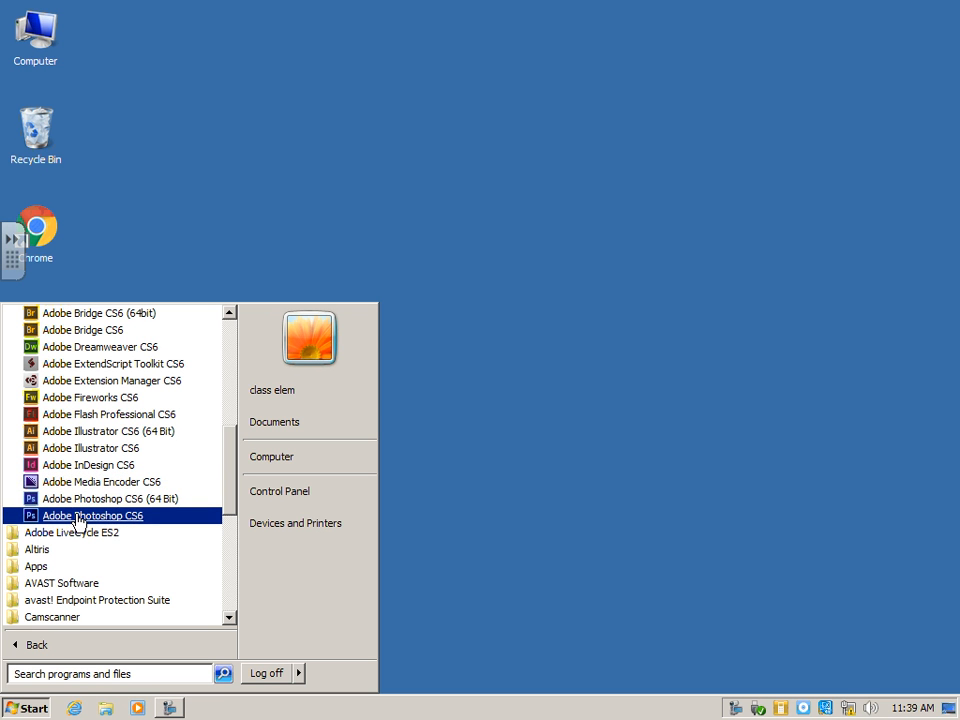
Launch Adobe Photoshop CS6 from the Start menu and let its empty workspace load.
left_click(92, 516)
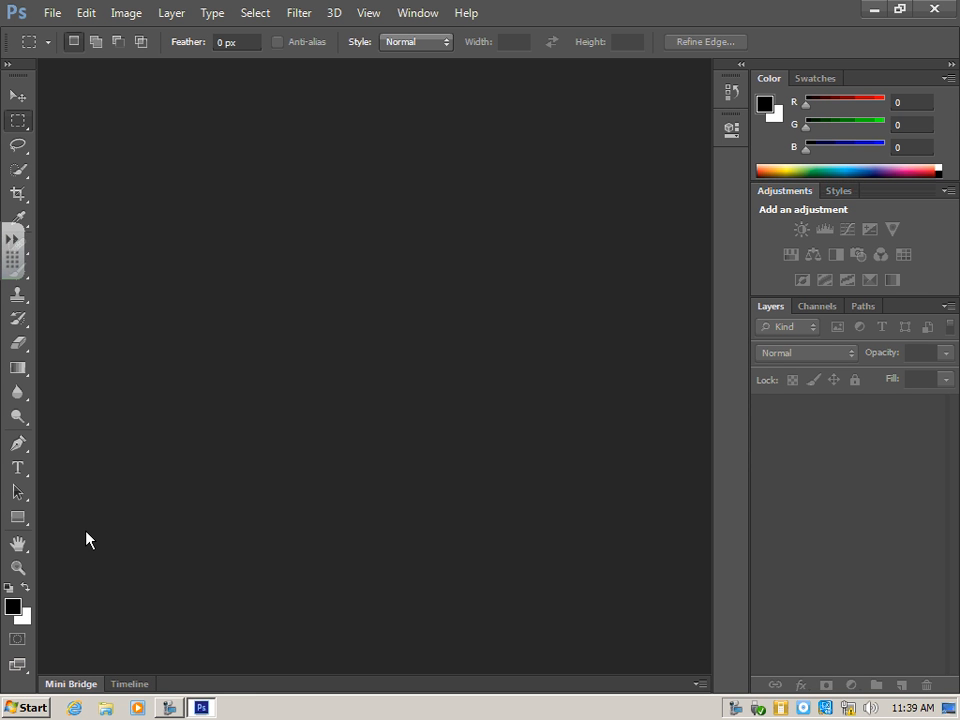
mouse_move(388, 320)
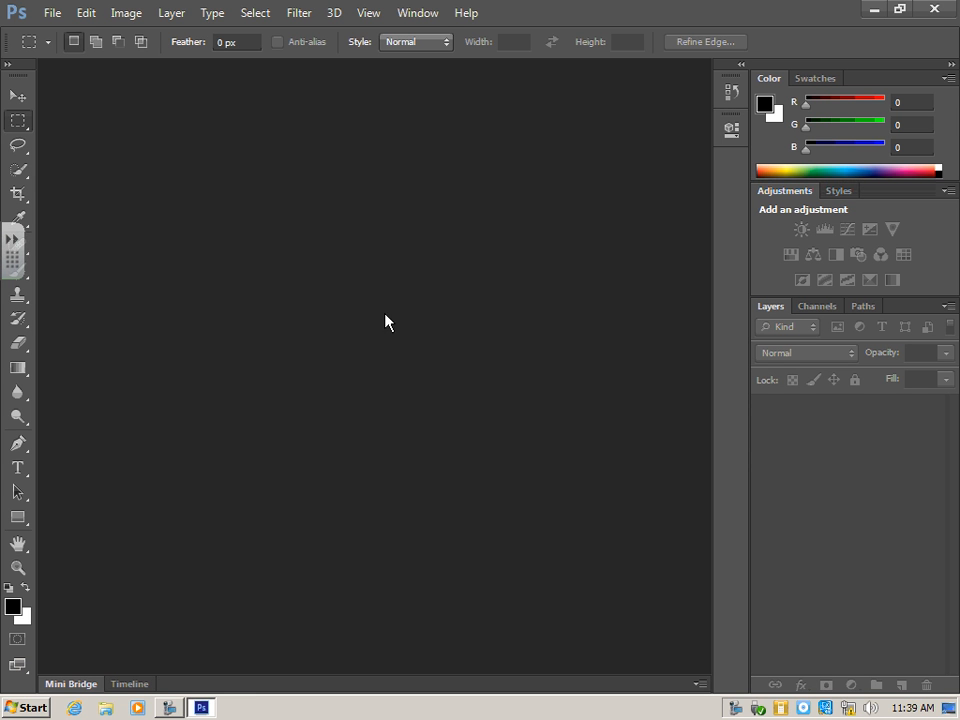
mouse_move(18, 496)
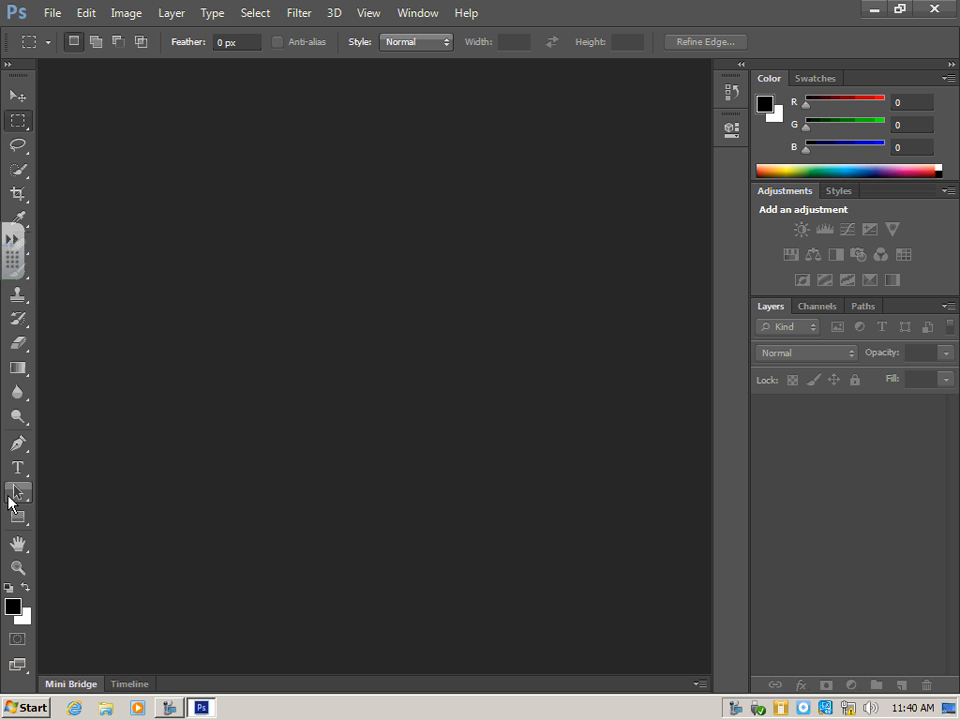
mouse_move(22, 268)
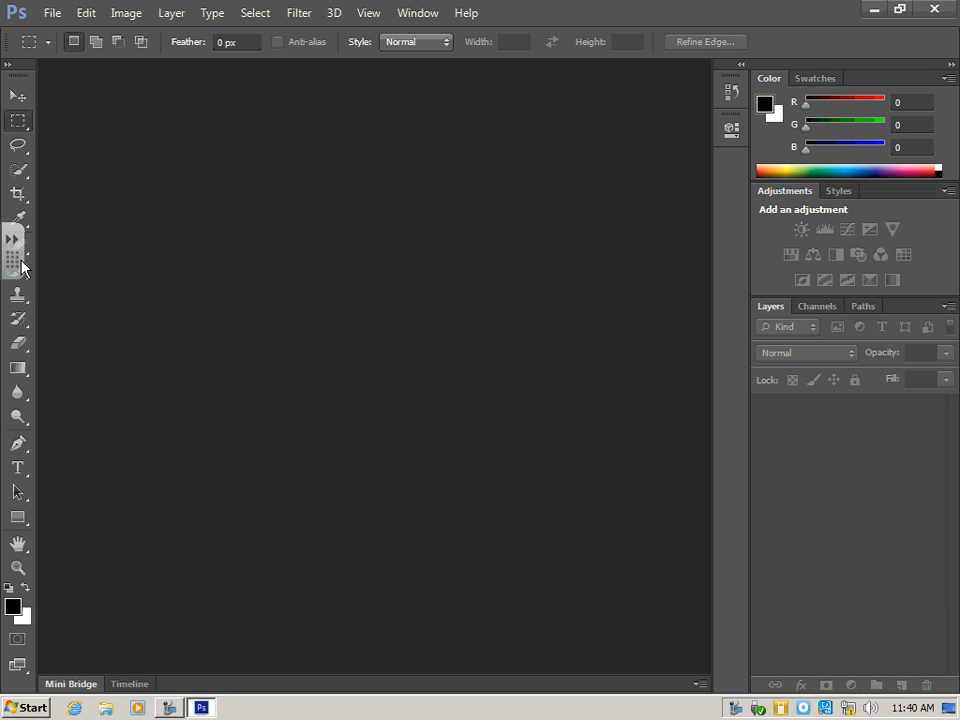
mouse_move(8, 272)
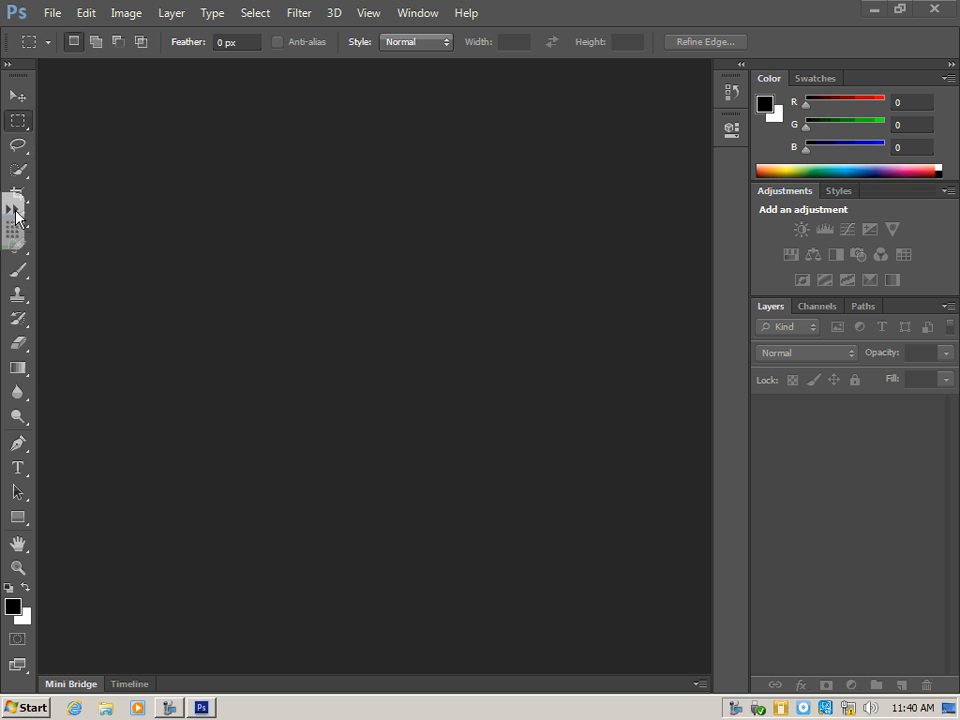
mouse_move(42, 228)
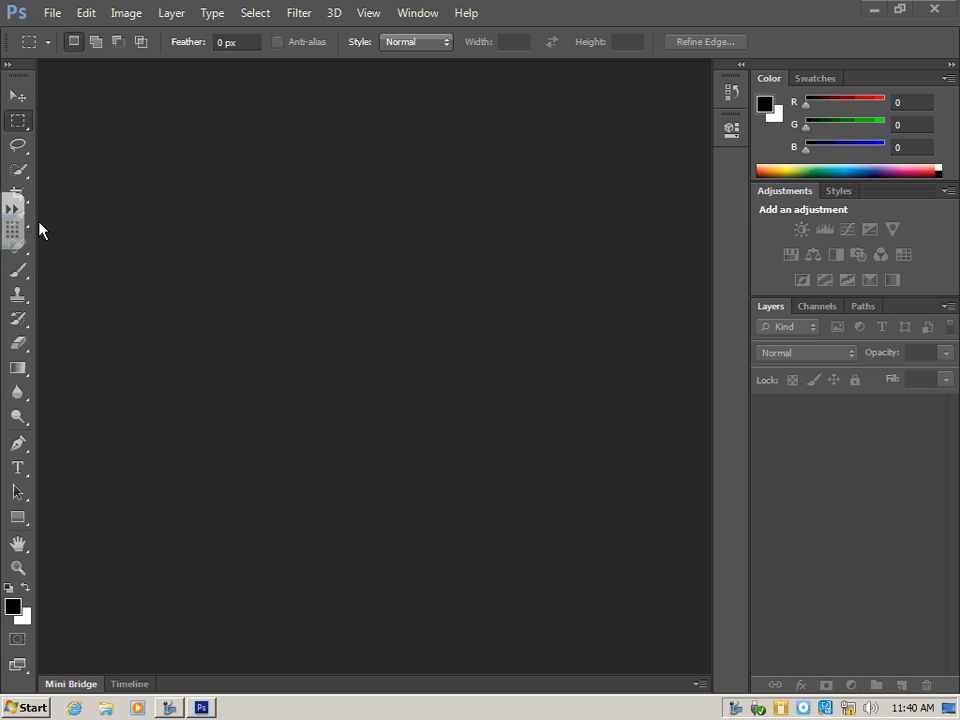
mouse_move(24, 238)
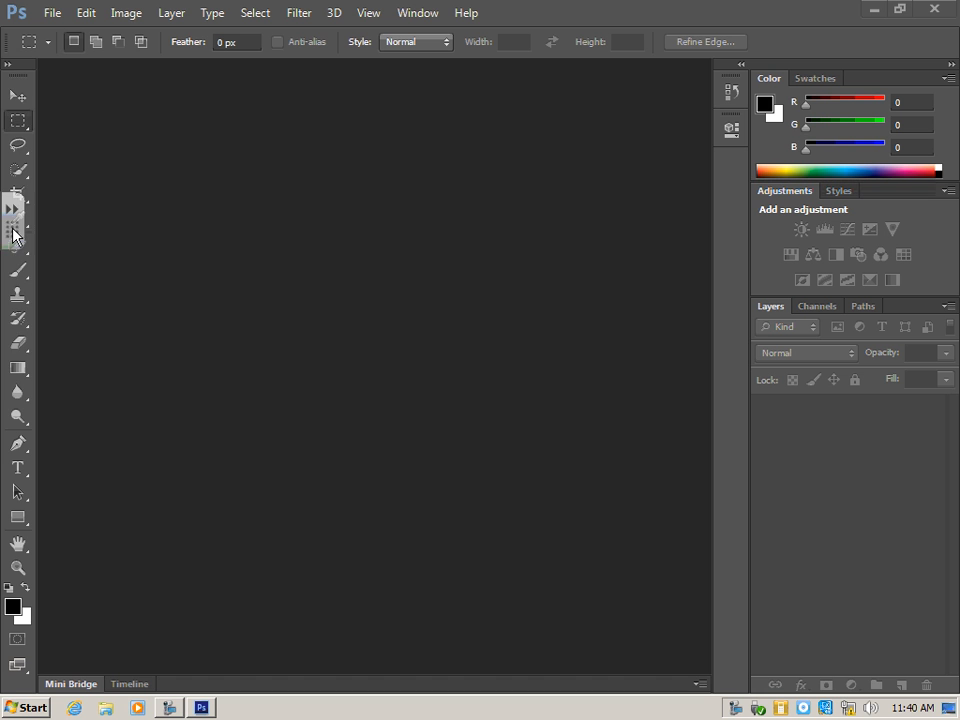
left_click(14, 208)
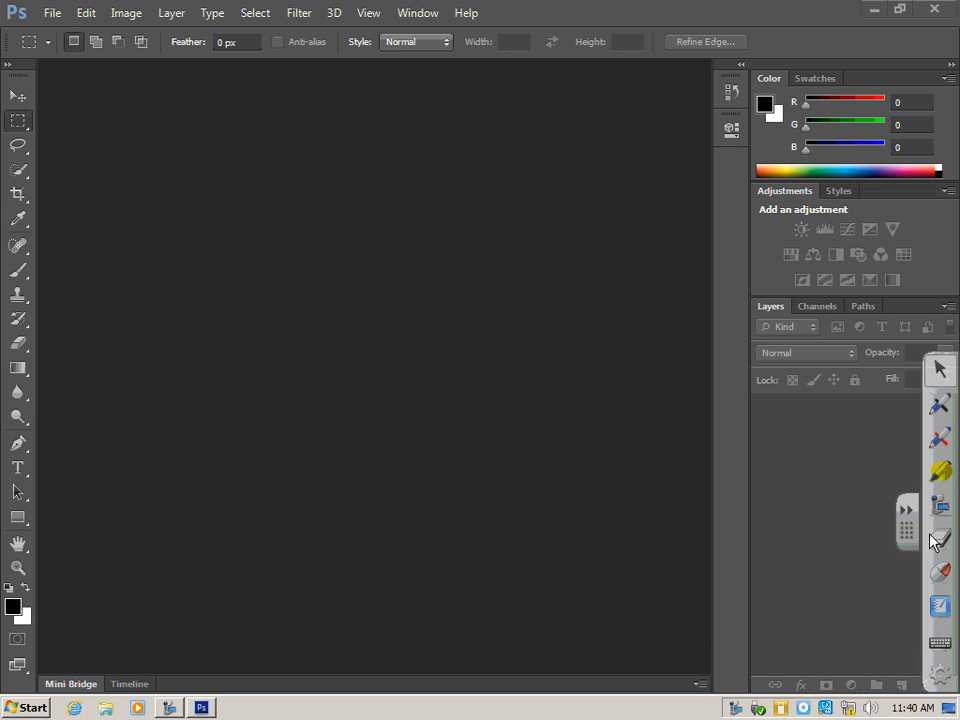
left_click(906, 510)
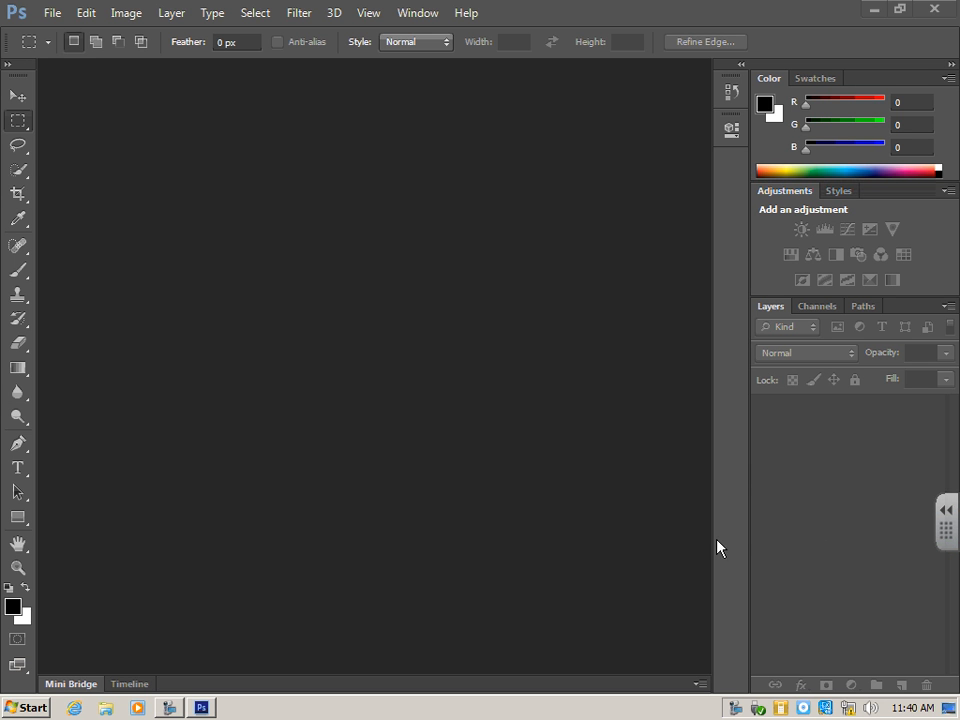
mouse_move(72, 120)
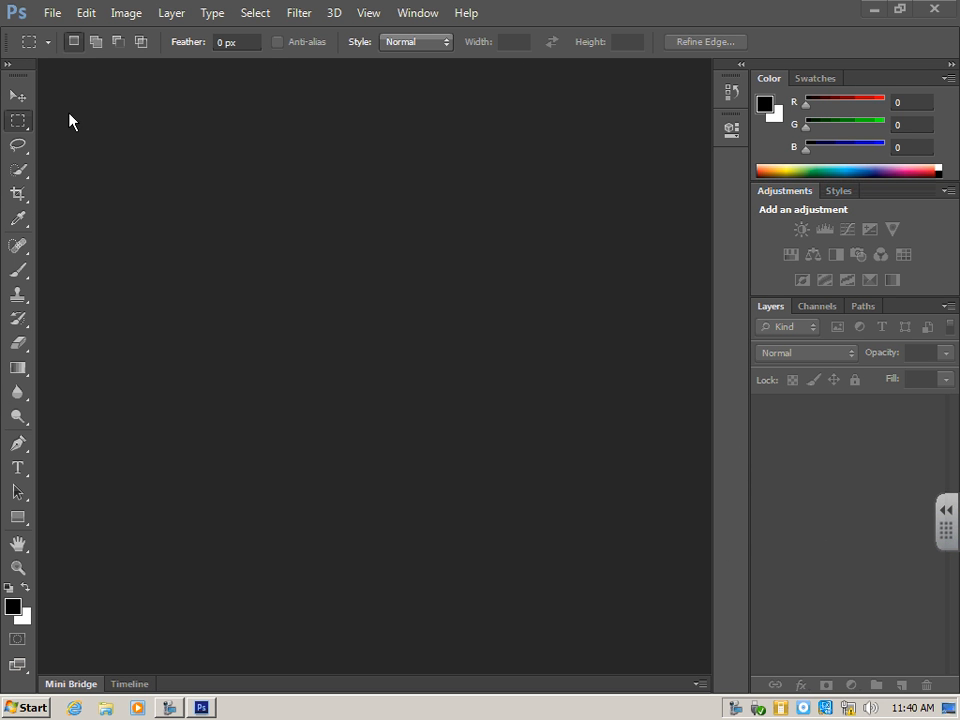
mouse_move(264, 444)
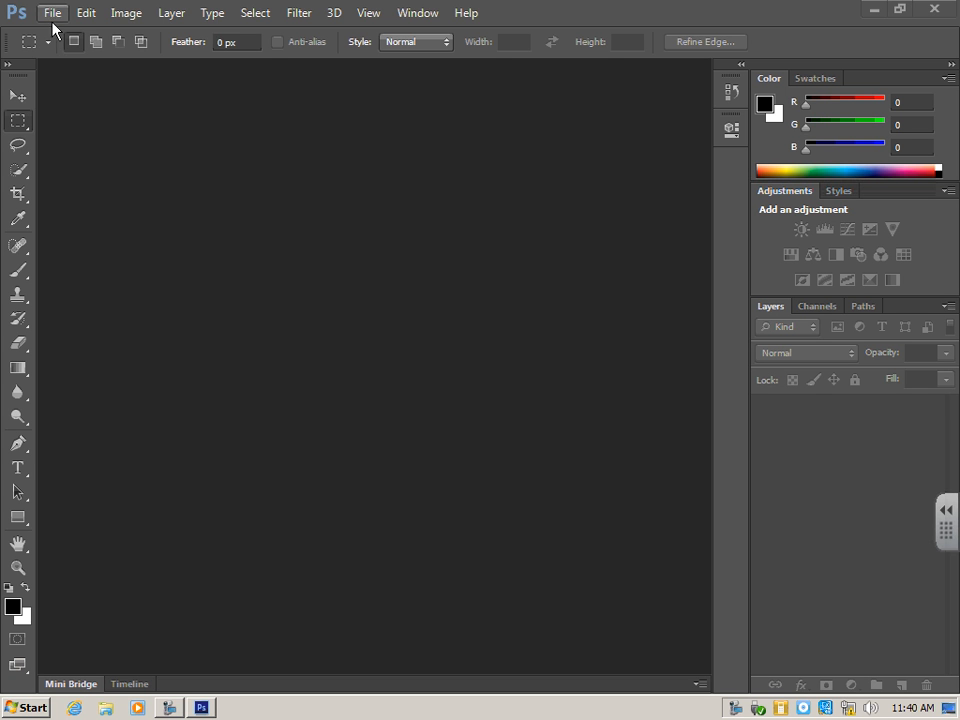
Start File > Open and browse from Computer into Shared Files (S:) and Elementary Classes.
left_click(52, 12)
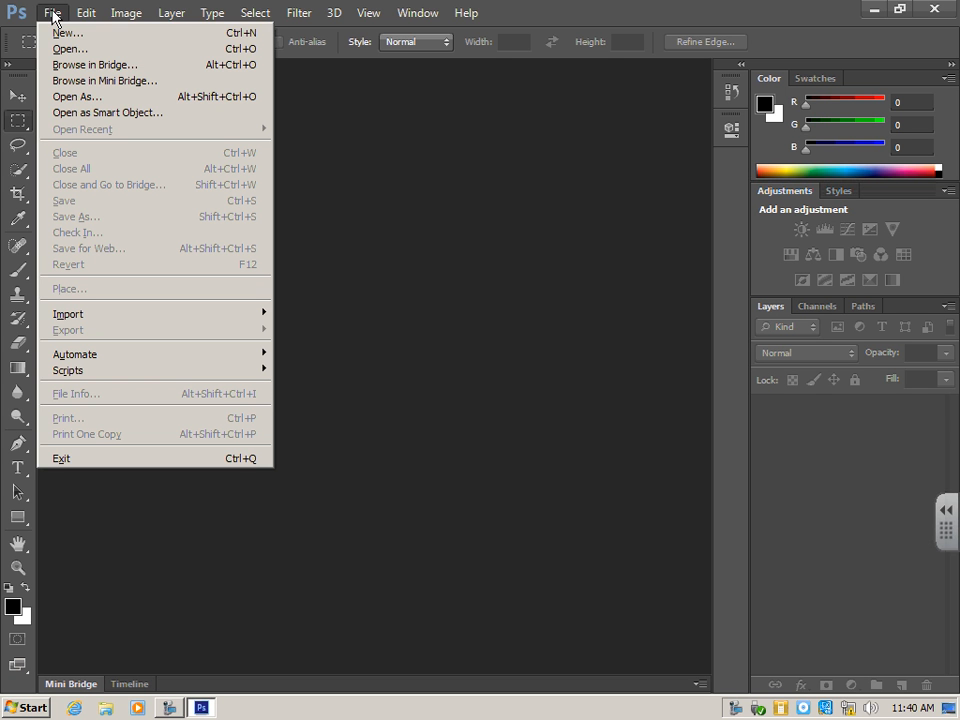
mouse_move(70, 48)
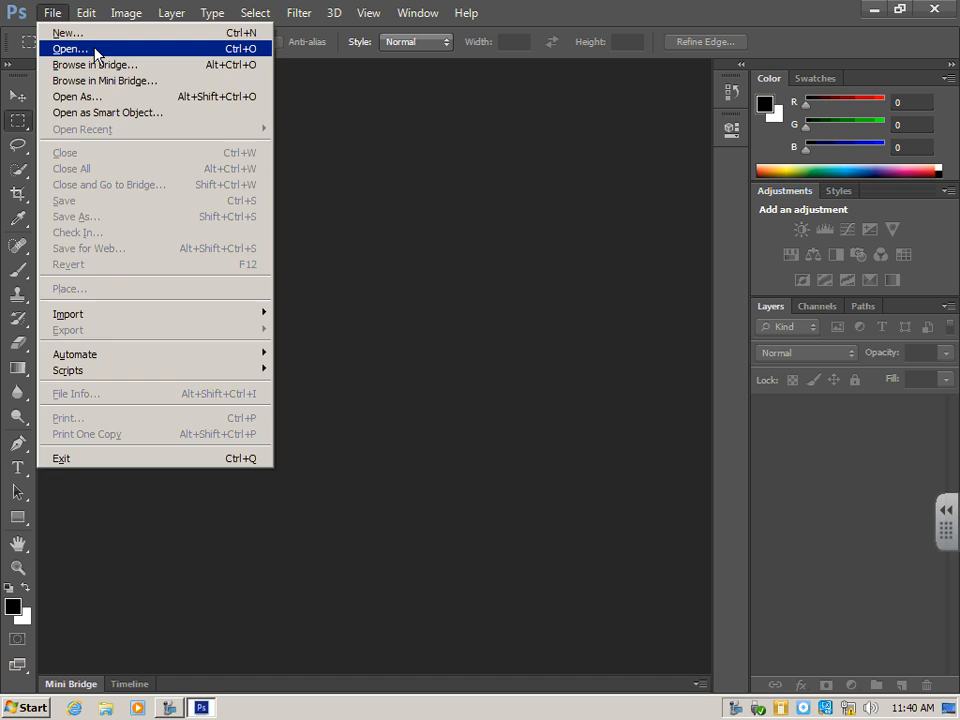
left_click(68, 48)
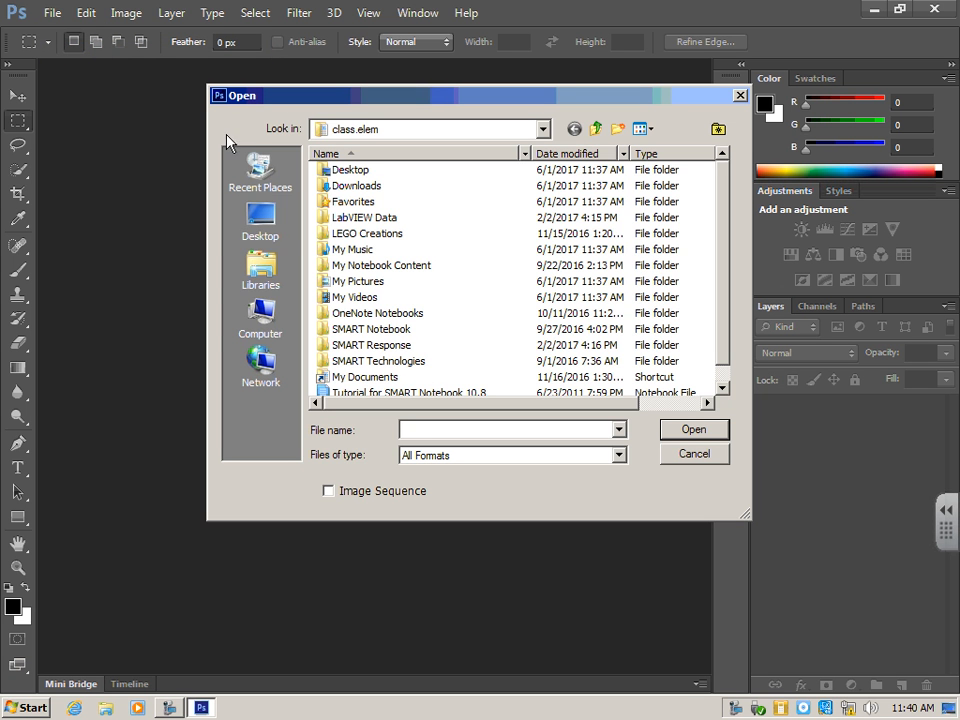
mouse_move(262, 320)
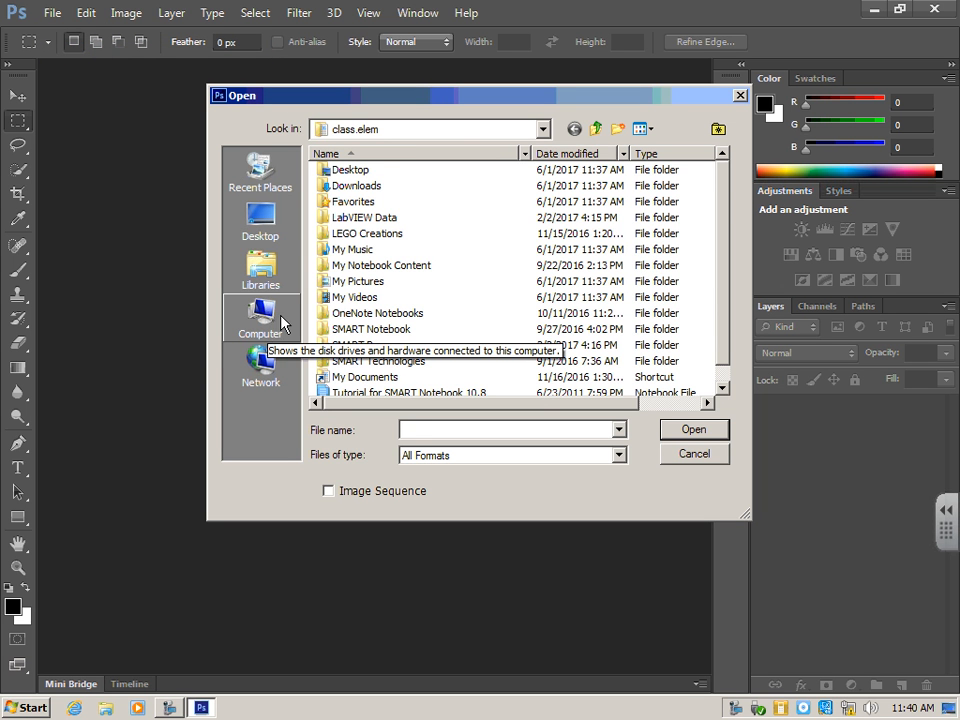
left_click(260, 318)
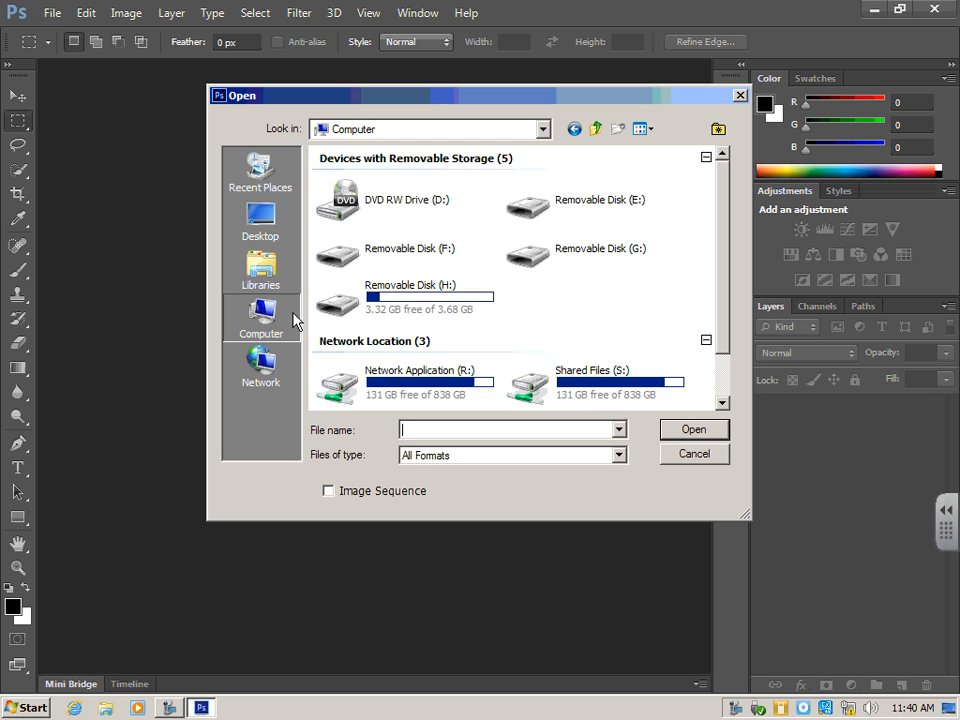
mouse_move(596, 380)
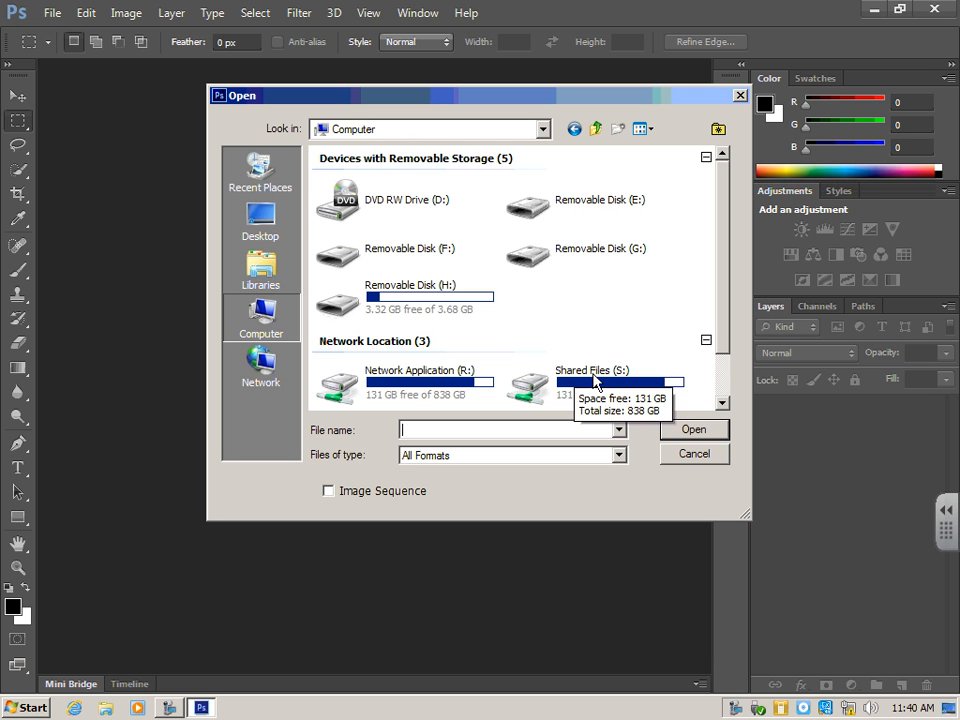
double_click(592, 380)
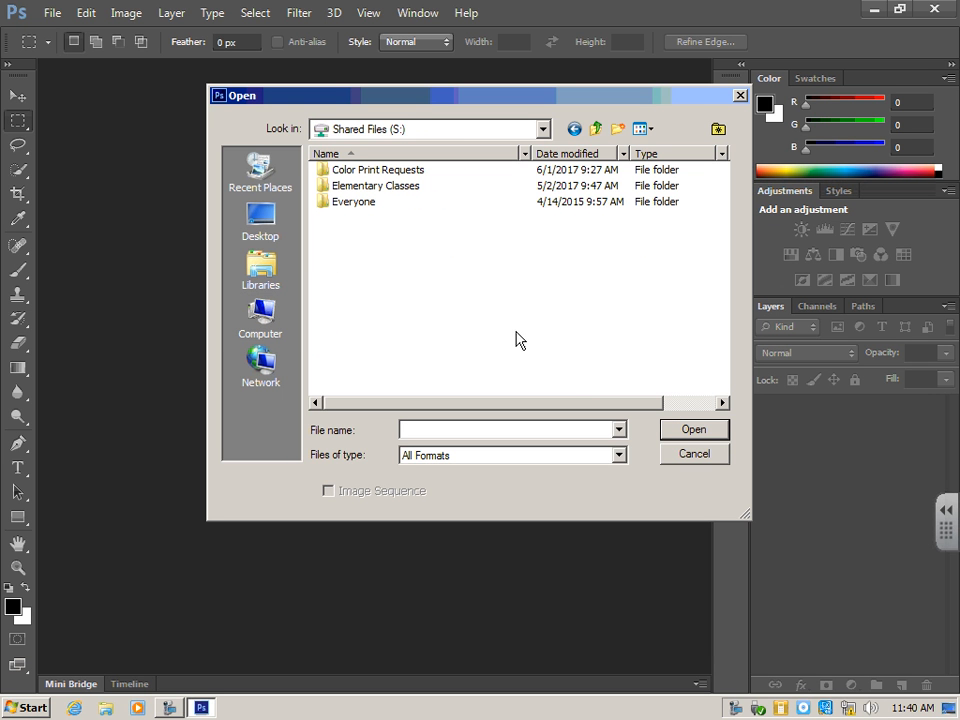
mouse_move(404, 200)
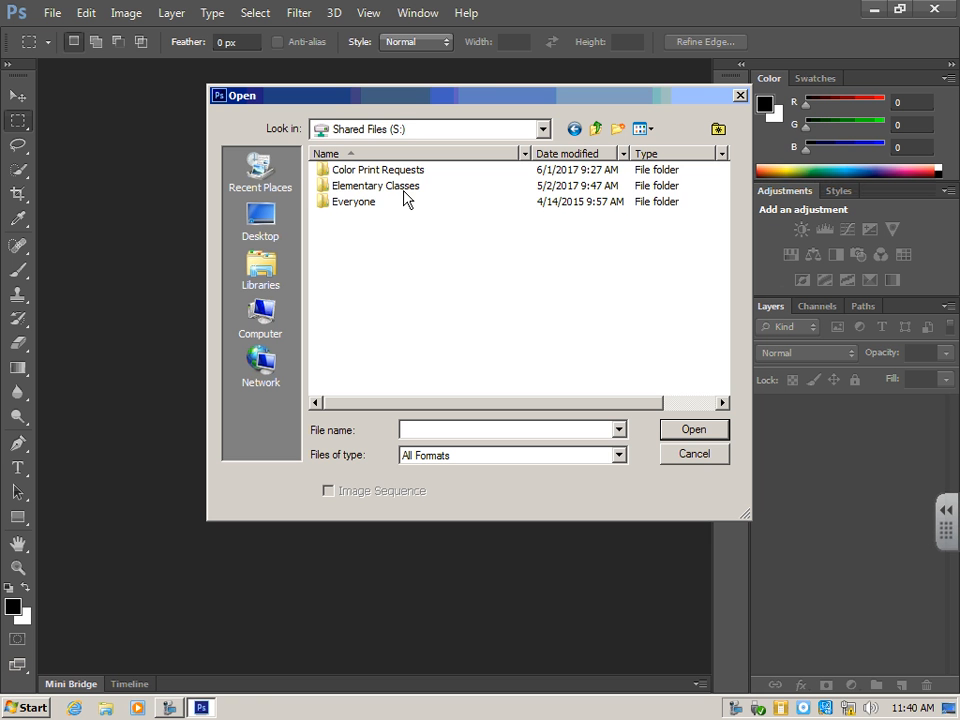
double_click(376, 184)
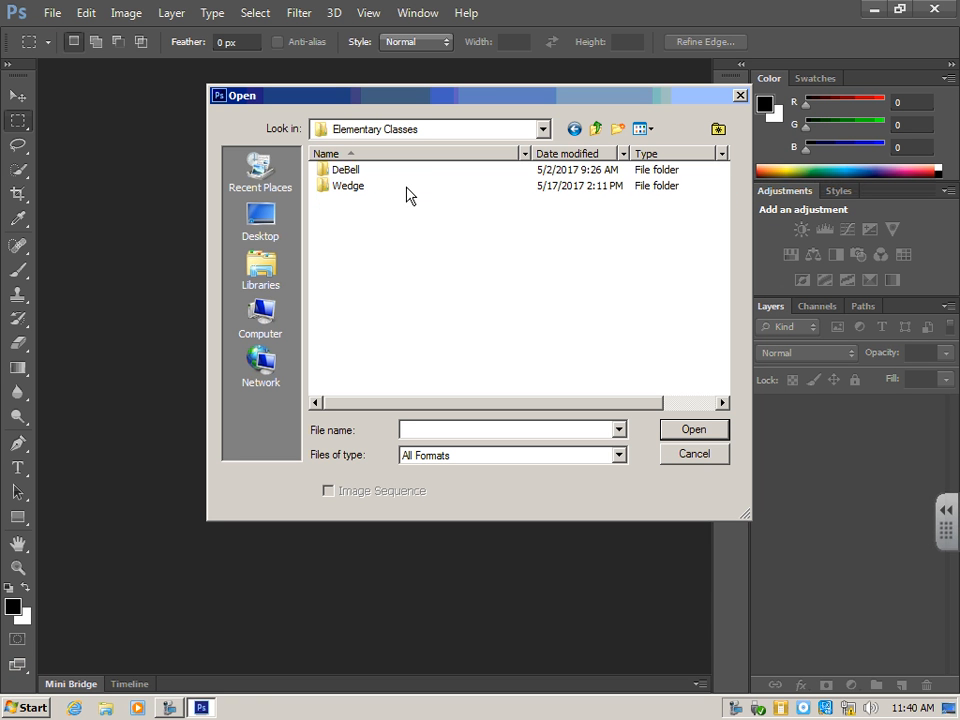
mouse_move(348, 186)
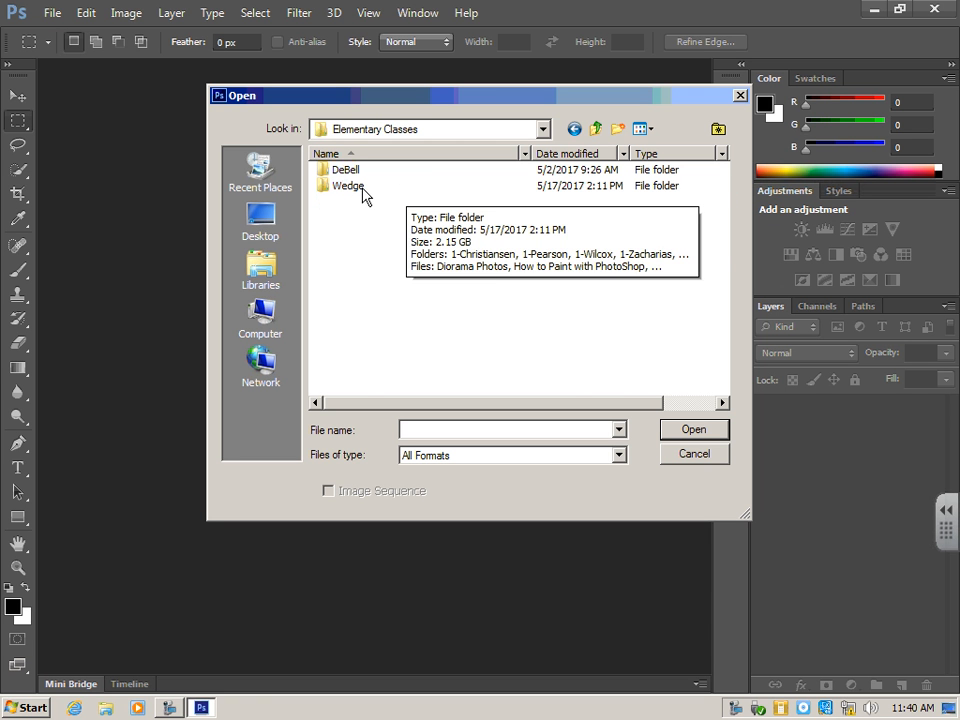
Continue into Wedge then 5-Smith and look through its JPEG file list.
double_click(348, 184)
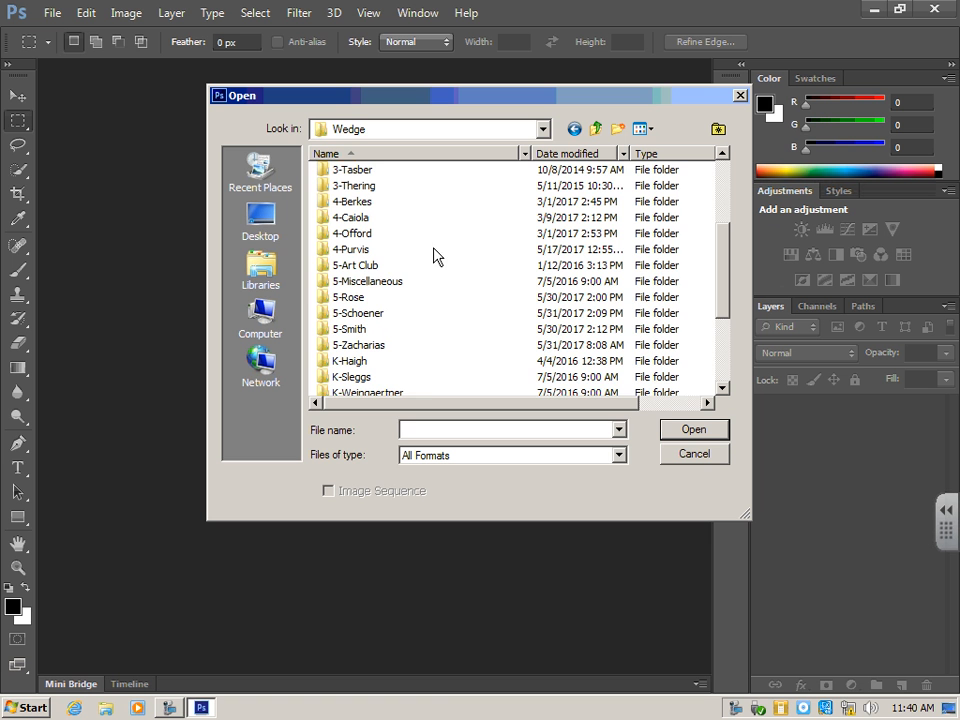
double_click(348, 328)
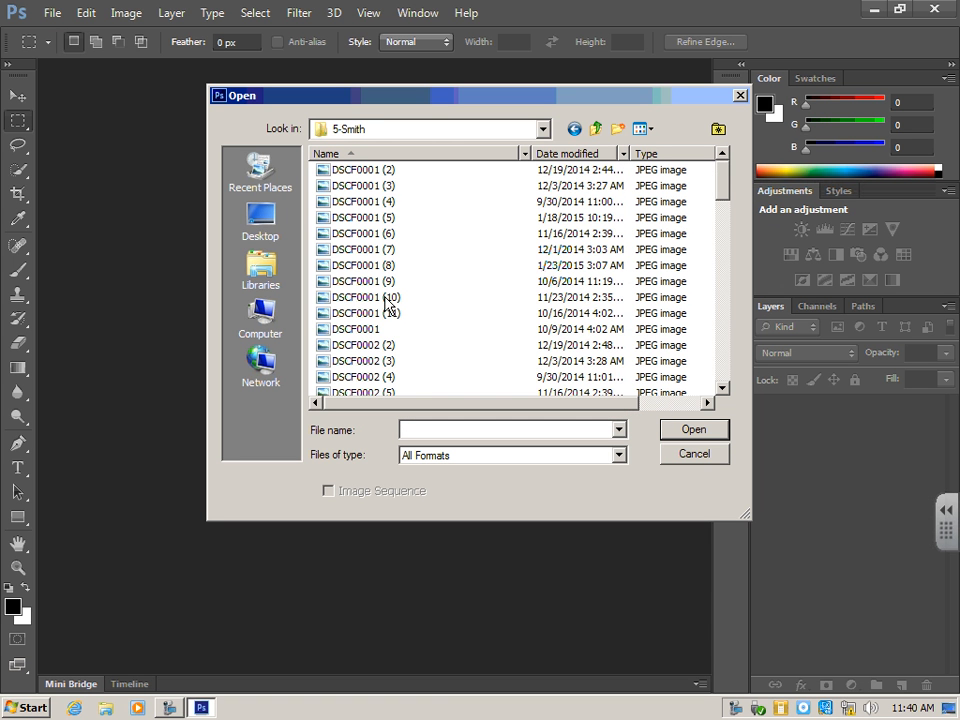
scroll("down", 3)
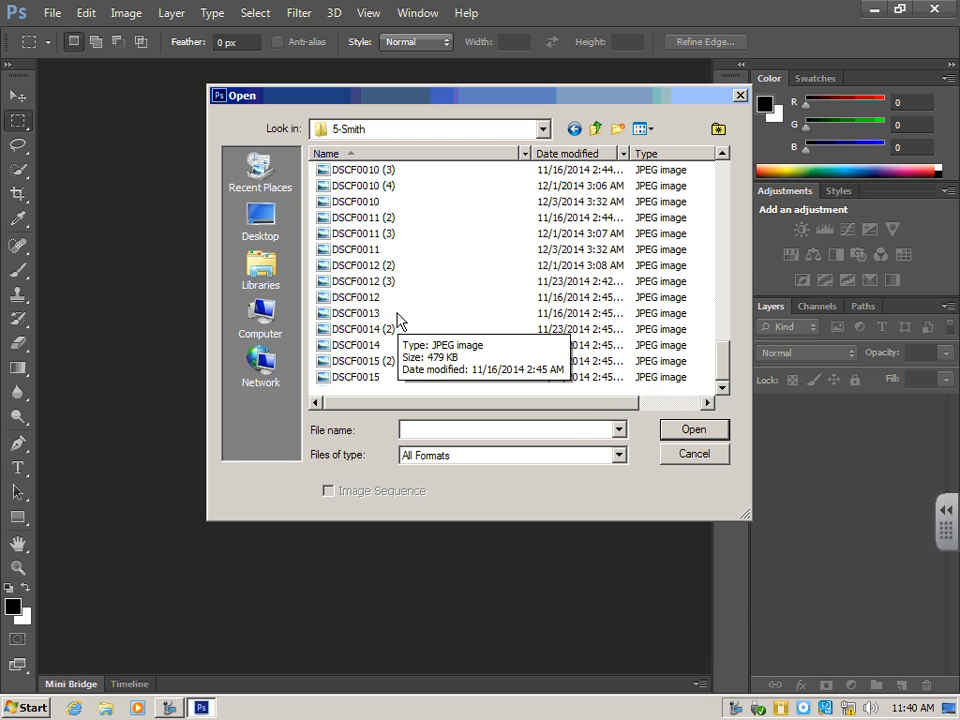
mouse_move(404, 376)
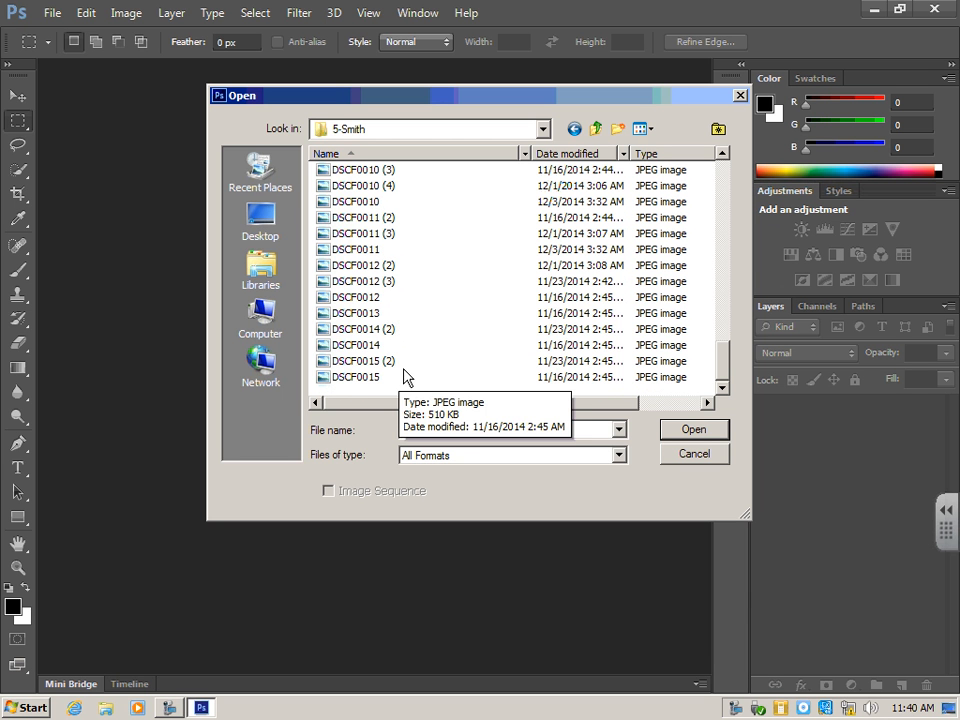
scroll("up", 3)
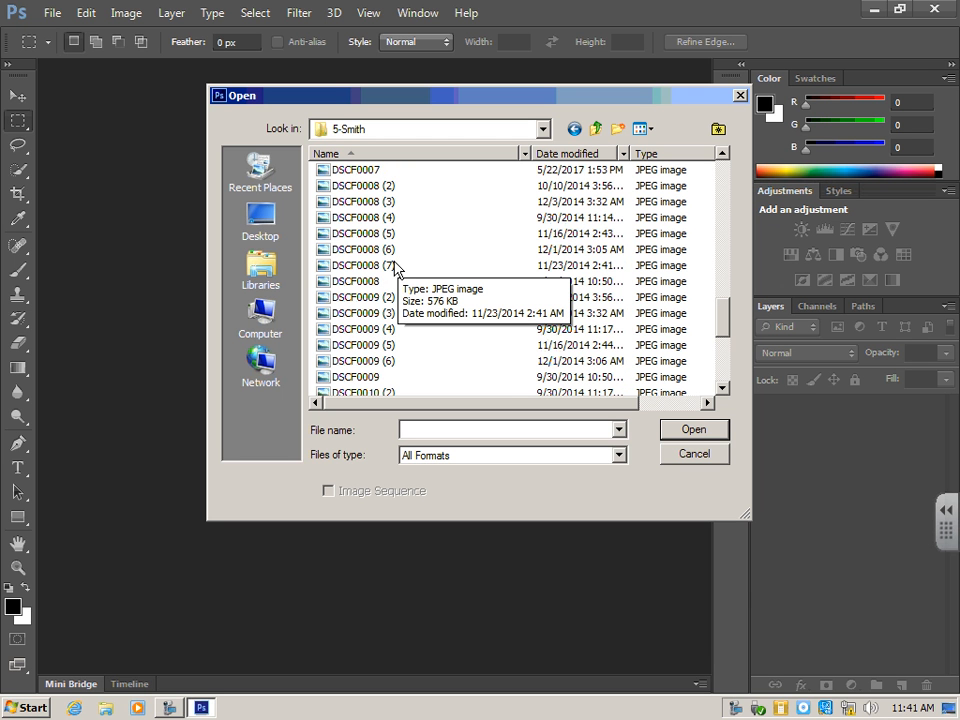
scroll("up", 3)
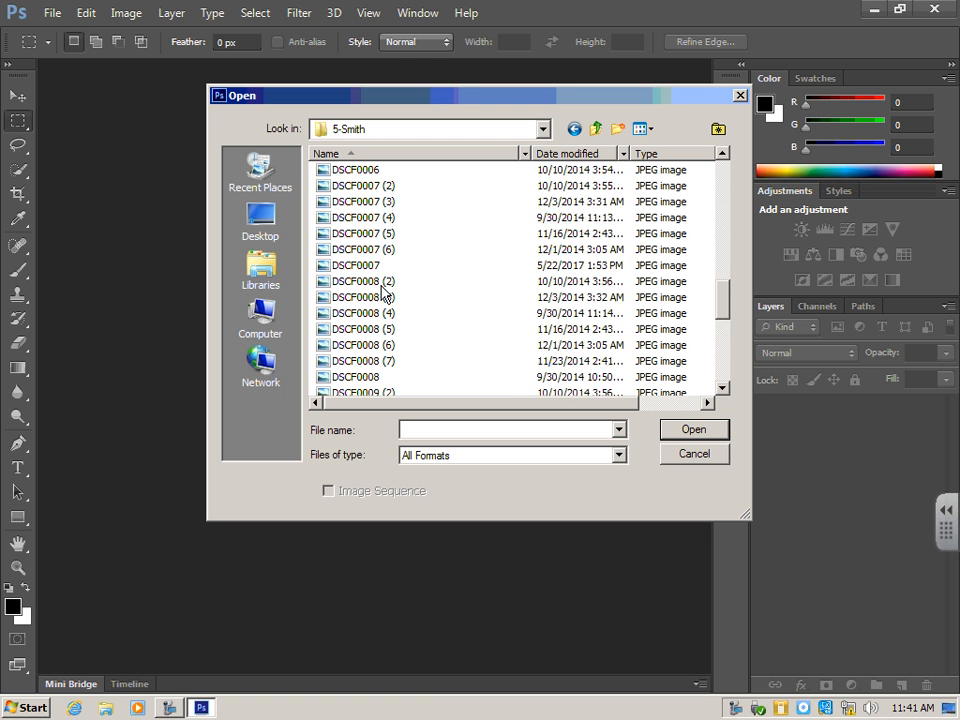
scroll("up", 3)
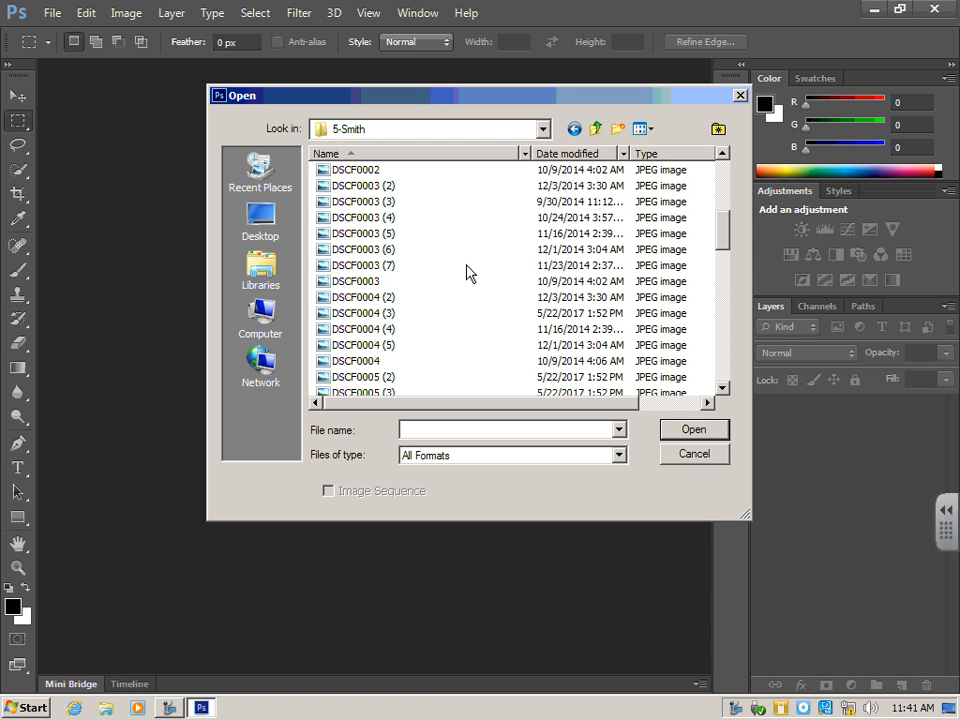
mouse_move(640, 128)
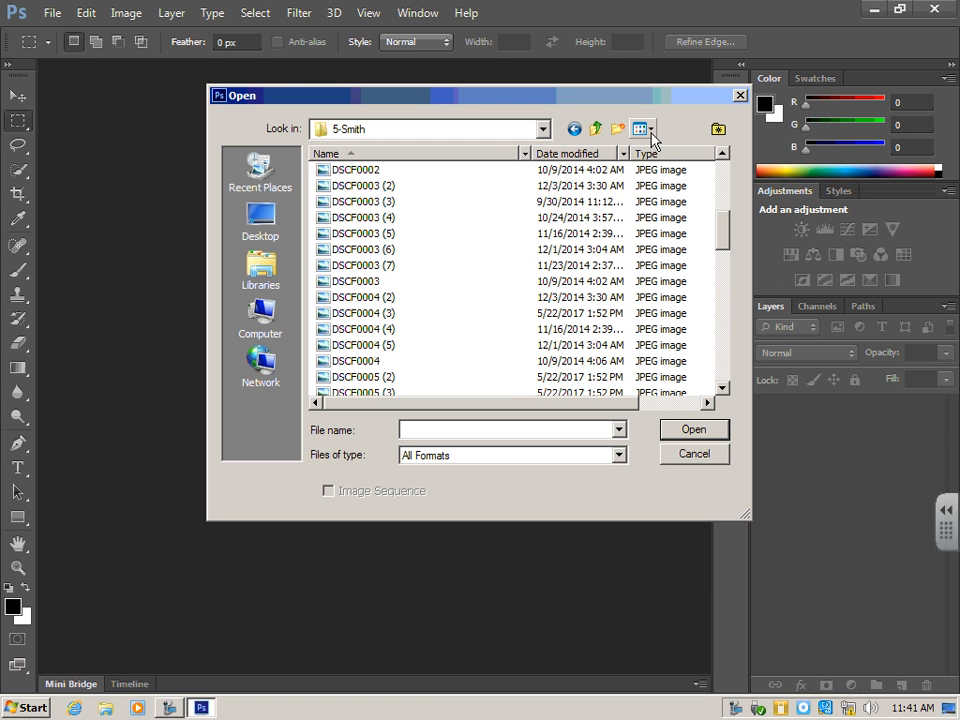
Switch the Open dialog to Large icons and enlarge it to see more thumbnails.
left_click(640, 128)
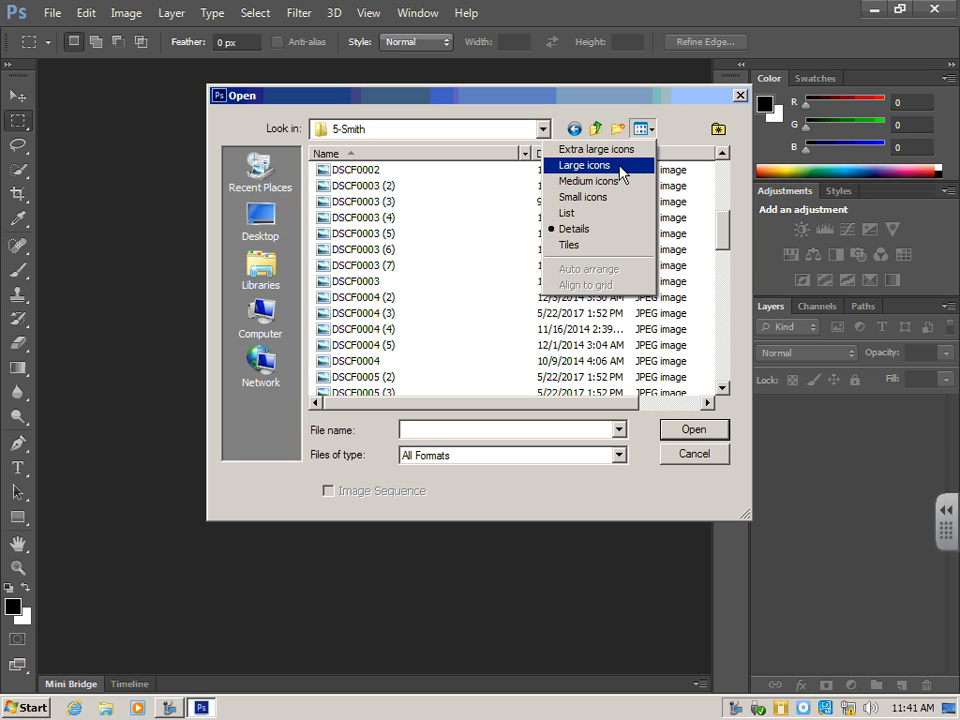
left_click(584, 164)
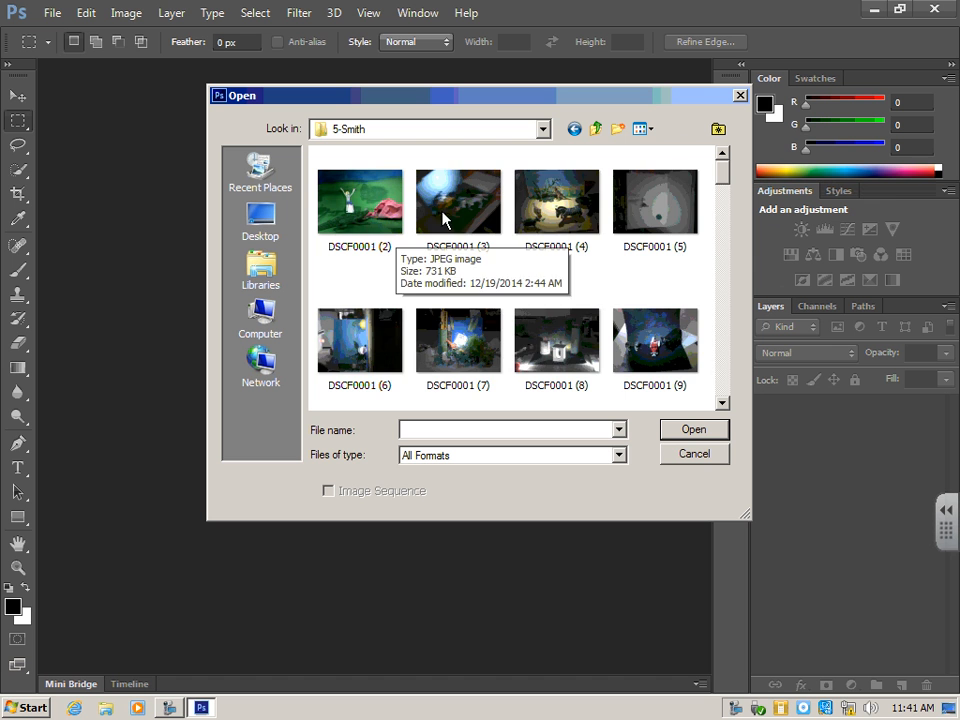
scroll("down", 3)
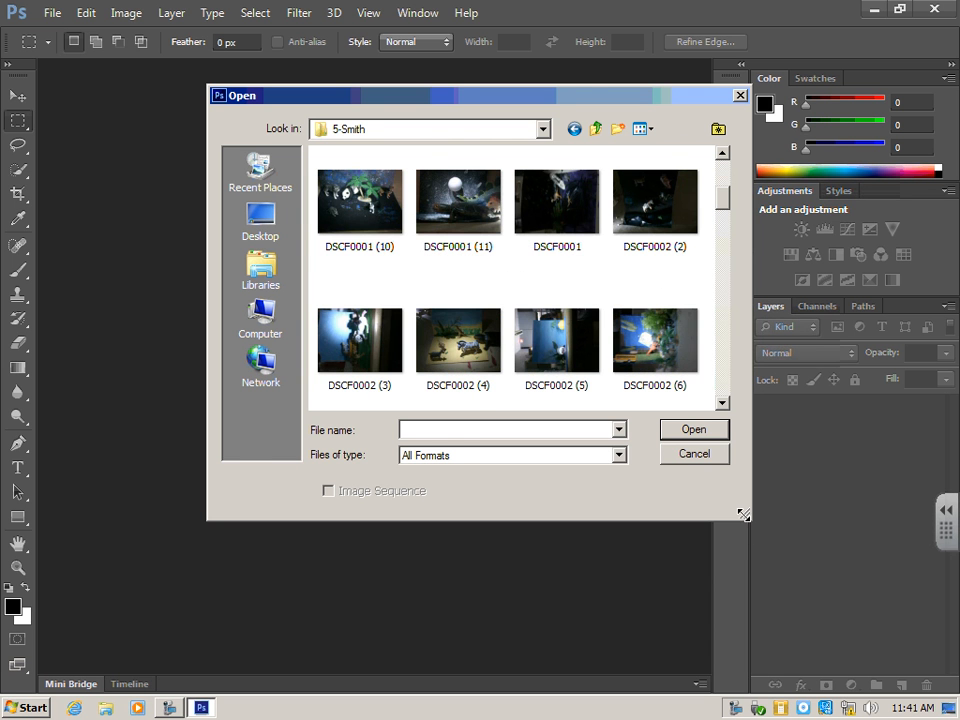
left_click_drag(744, 516, 920, 670)
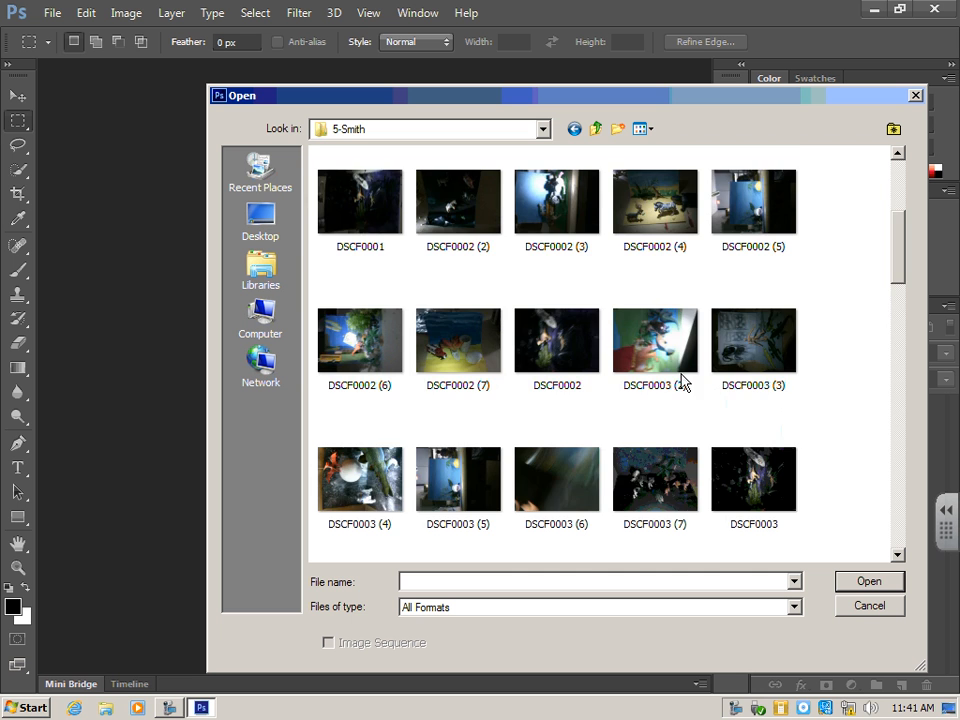
Scroll through the full 5-Smith thumbnail set and back to the start.
scroll("down", 3)
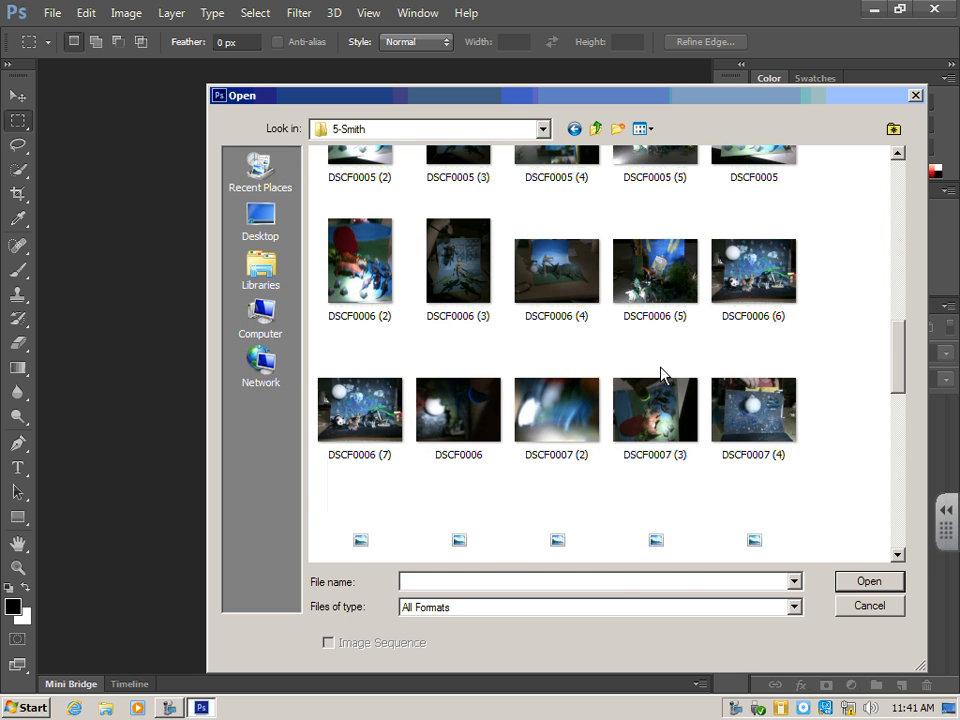
scroll("down", 3)
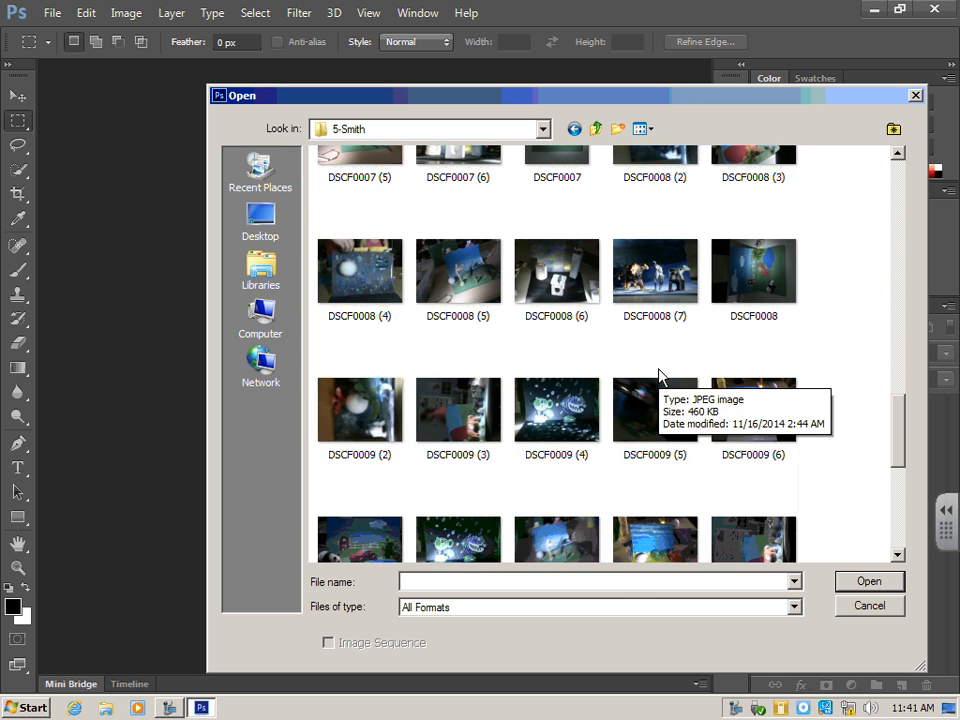
scroll("down", 3)
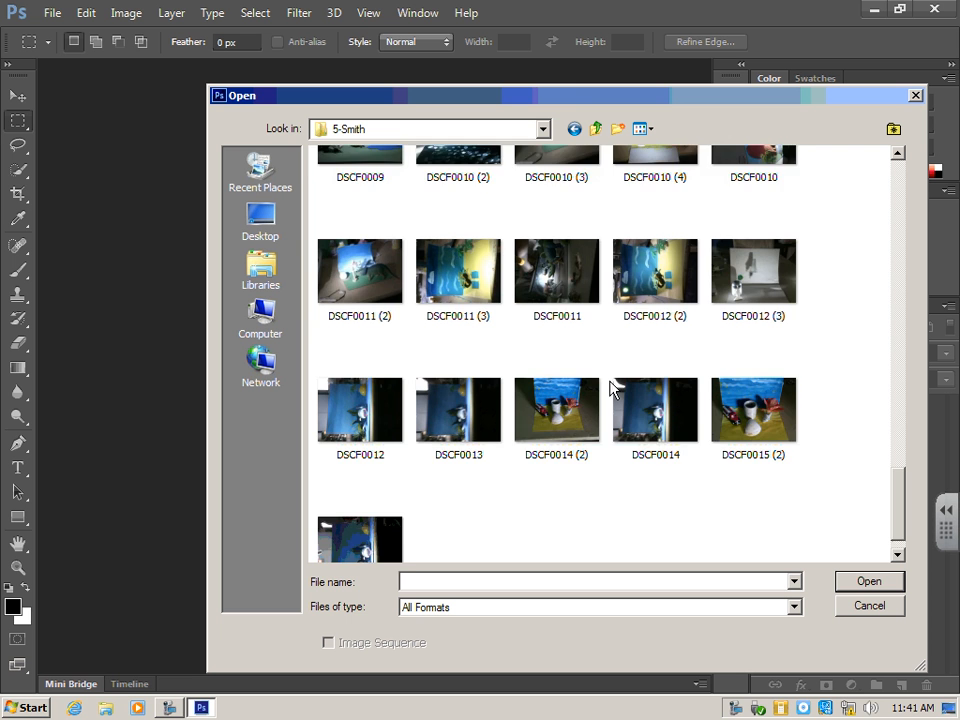
scroll("up", 3)
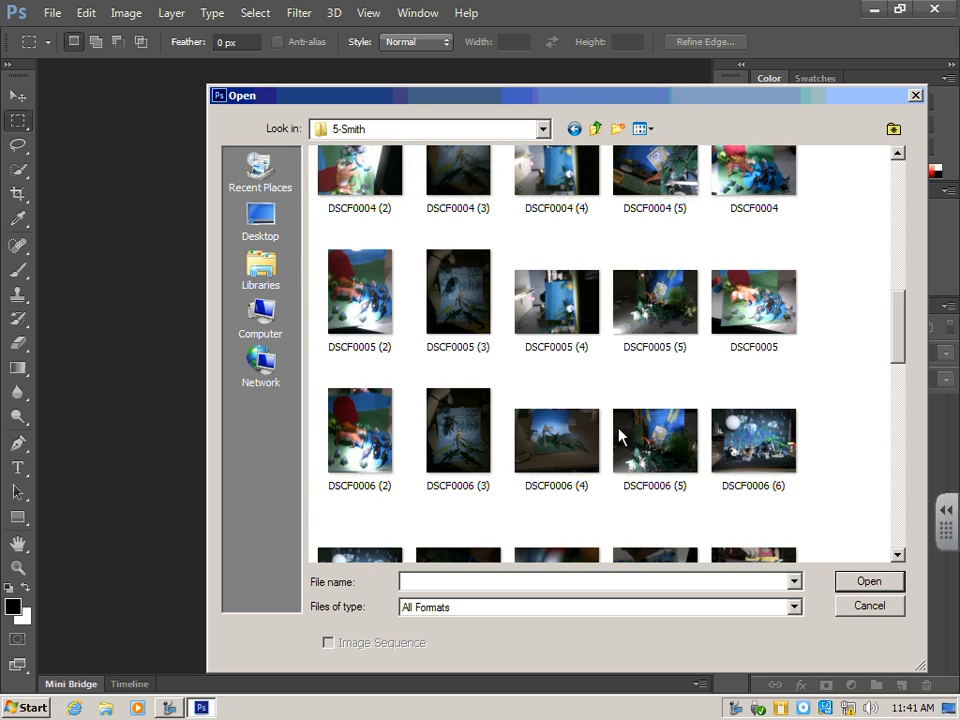
scroll("up", 3)
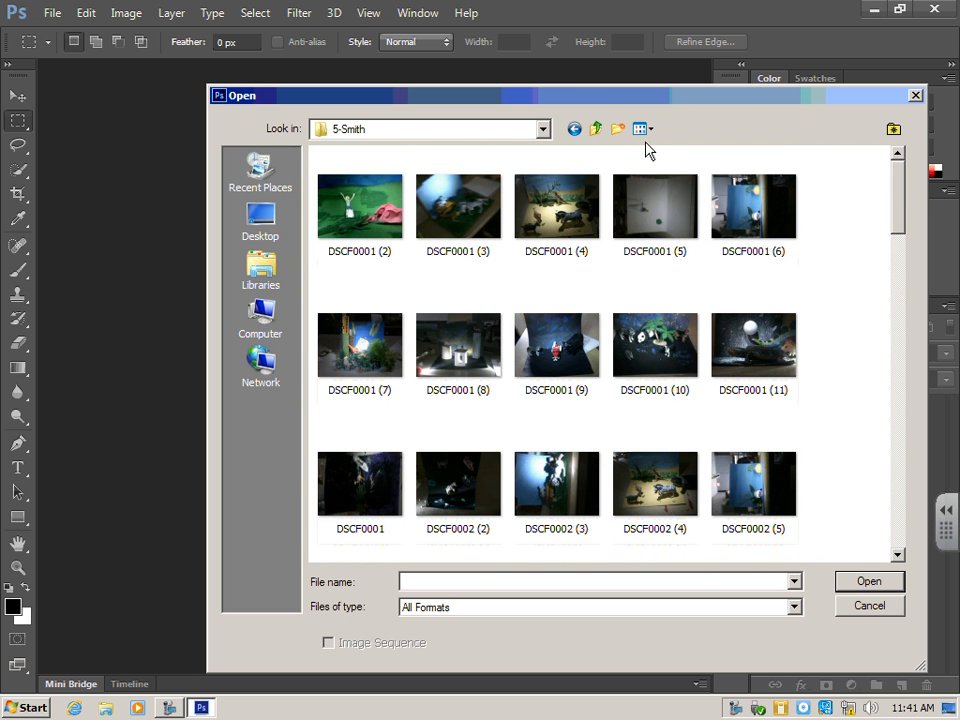
left_click(640, 128)
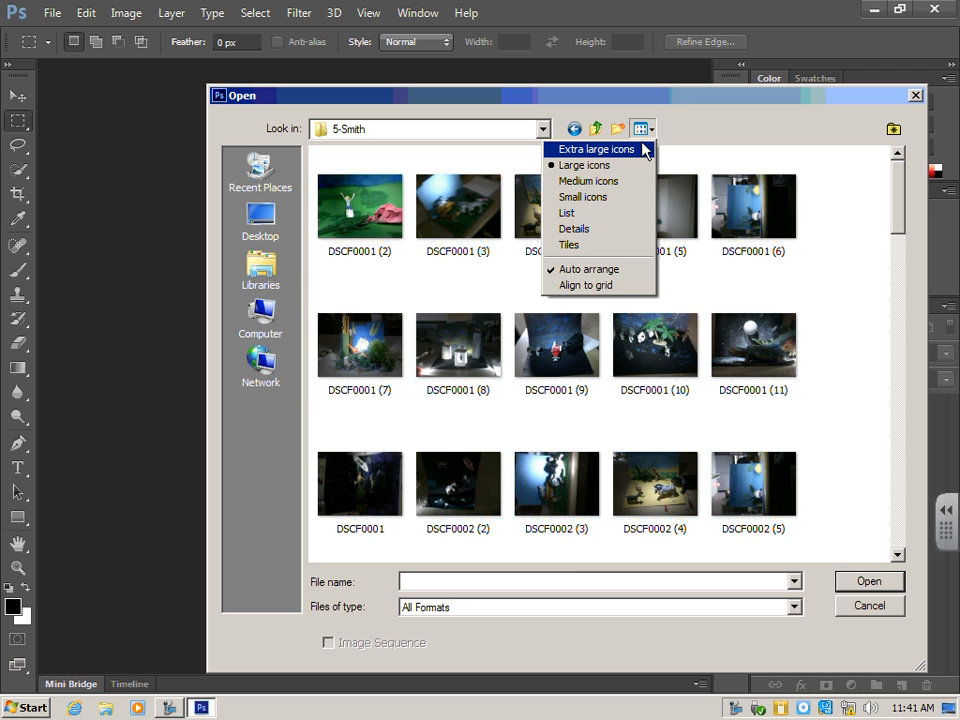
left_click(596, 148)
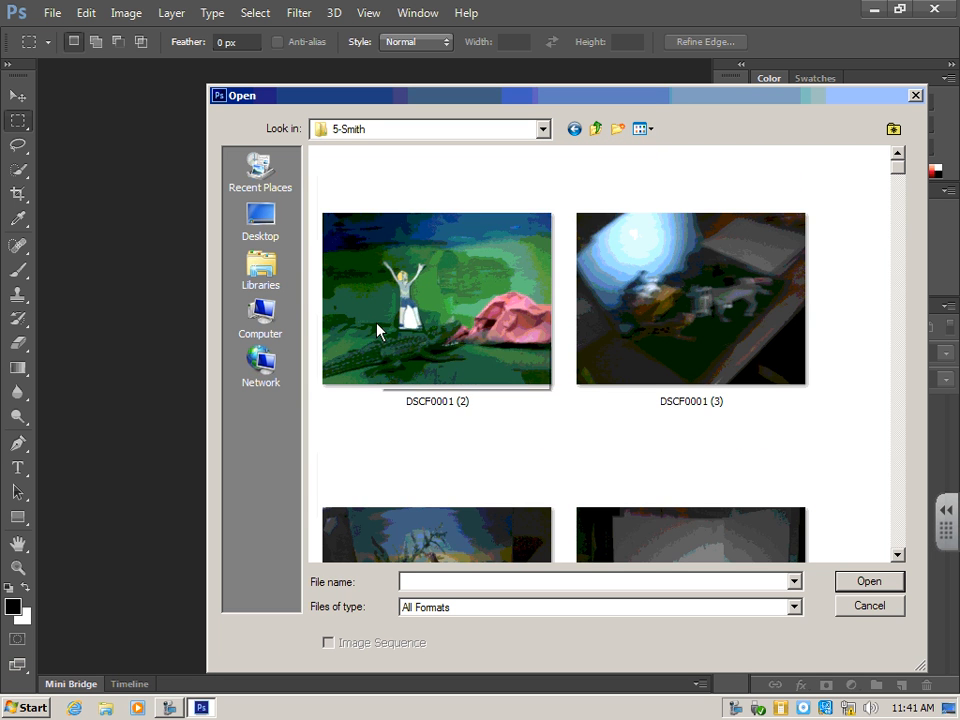
scroll("down", 3)
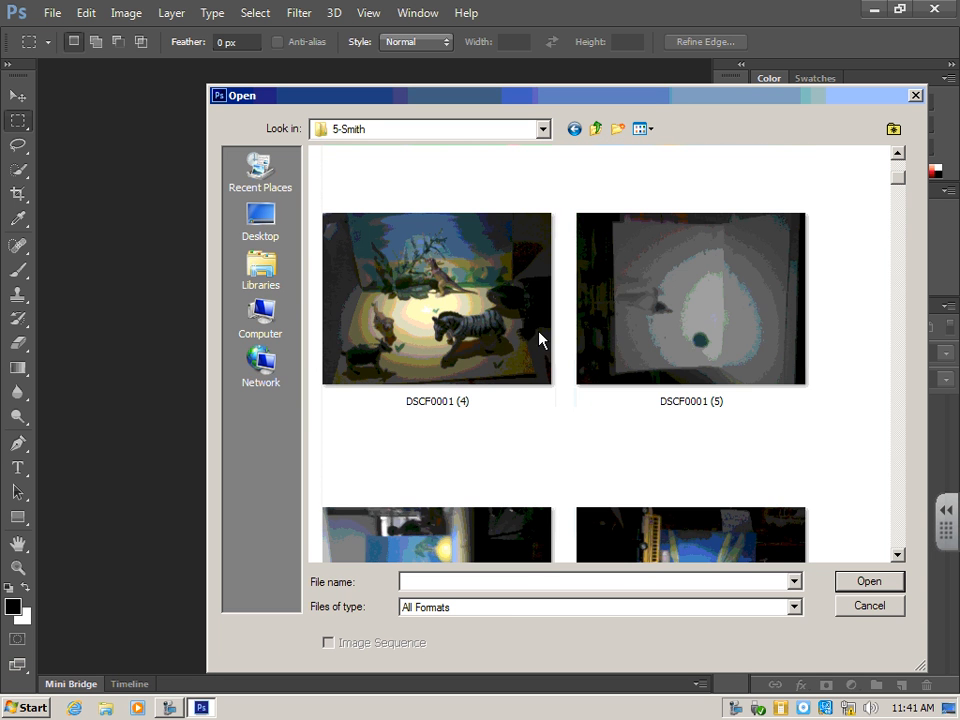
scroll("down", 3)
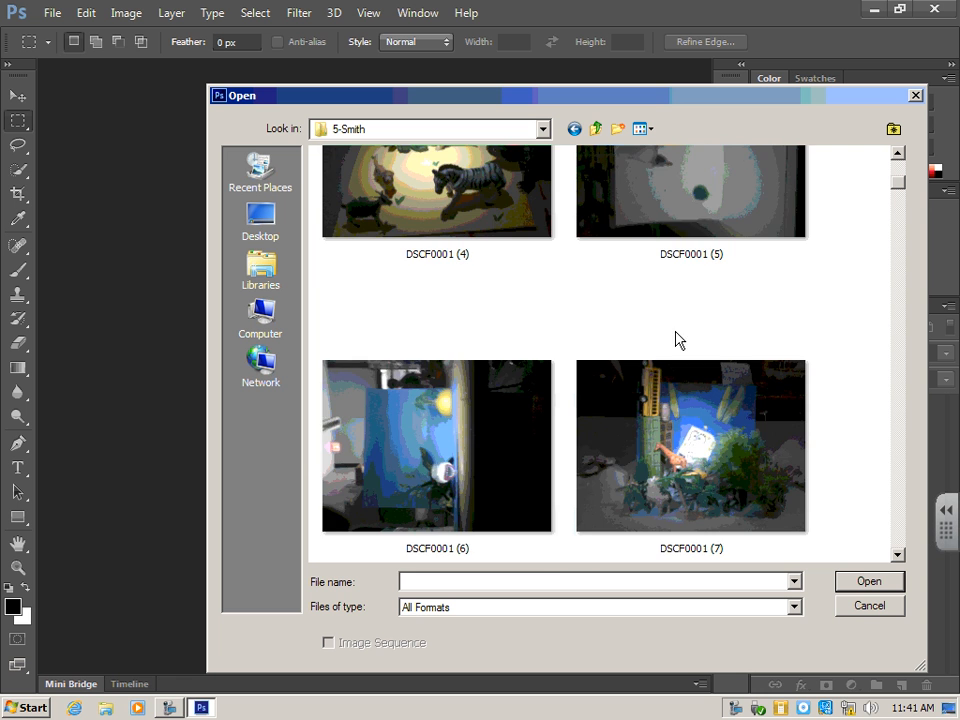
scroll("down", 3)
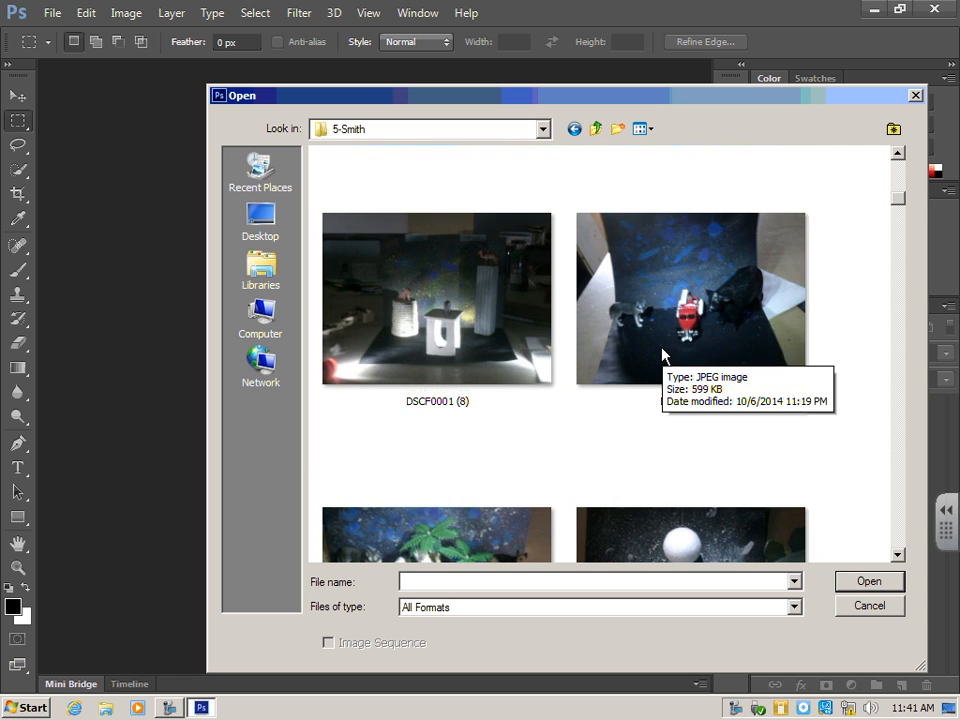
scroll("down", 3)
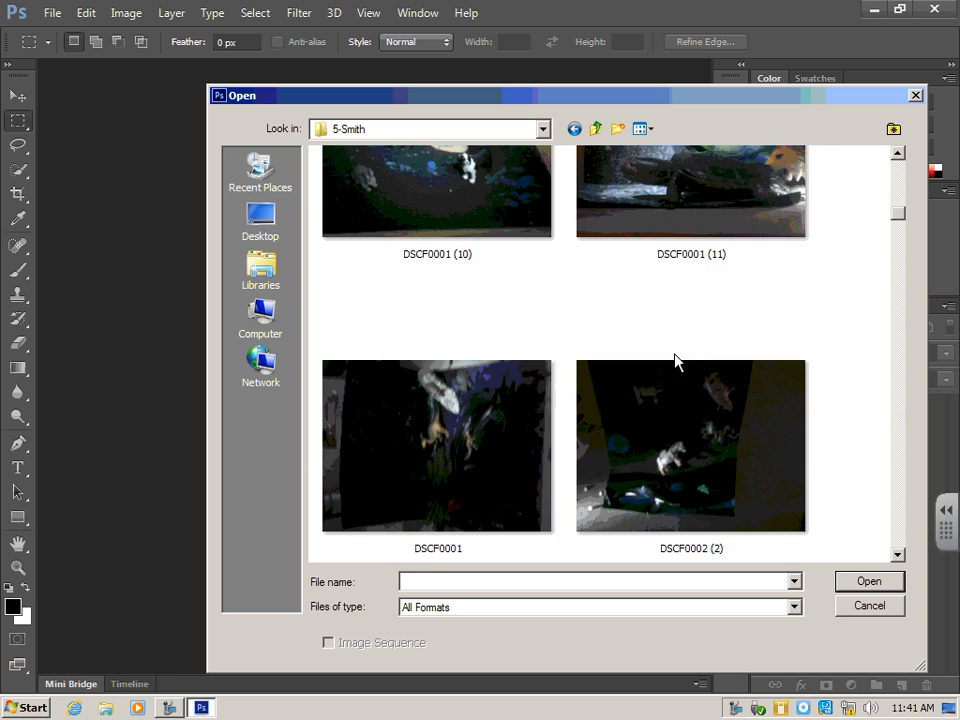
scroll("down", 3)
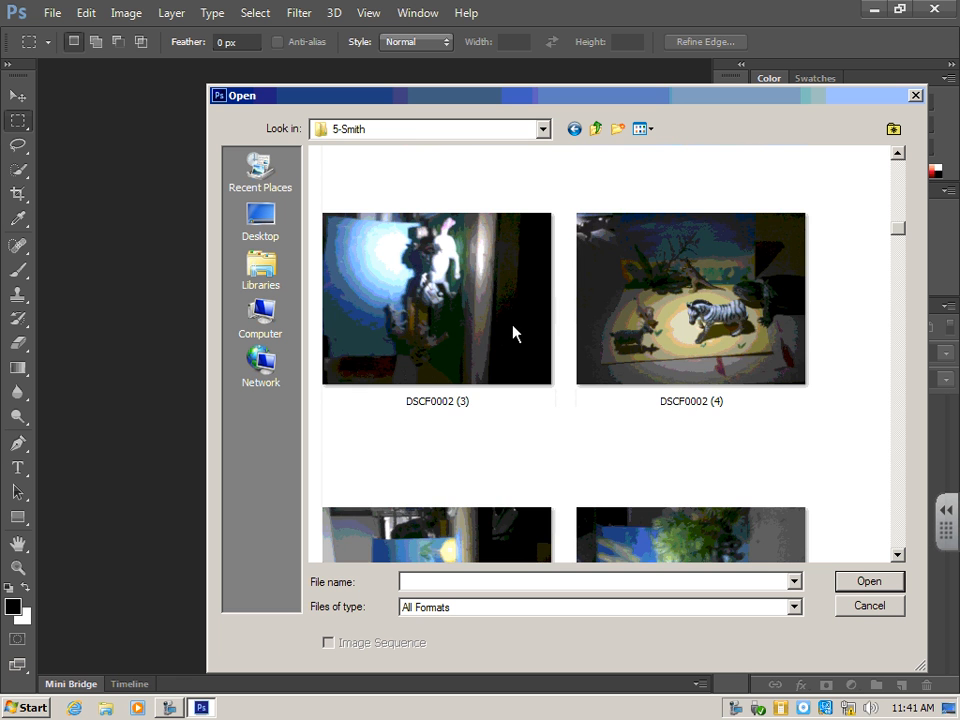
scroll("down", 3)
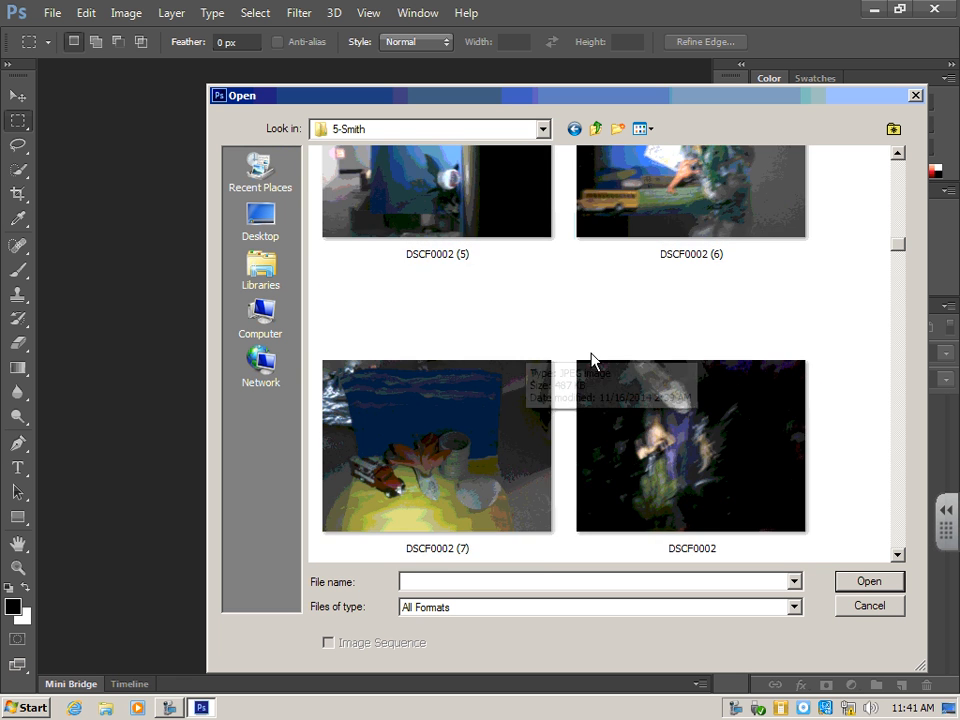
scroll("up", 3)
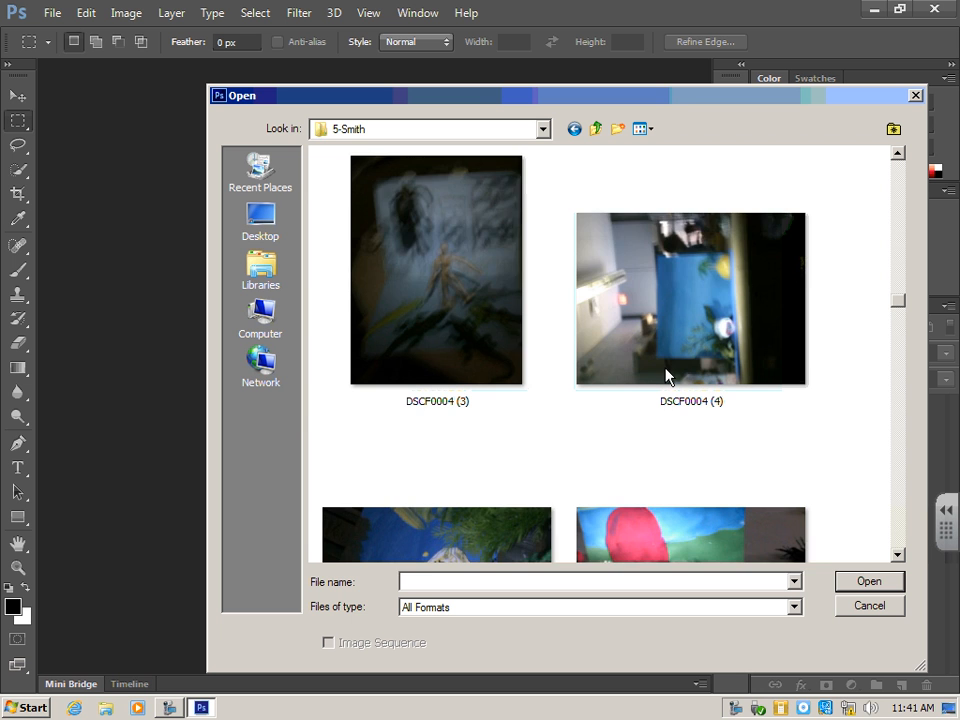
scroll("down", 3)
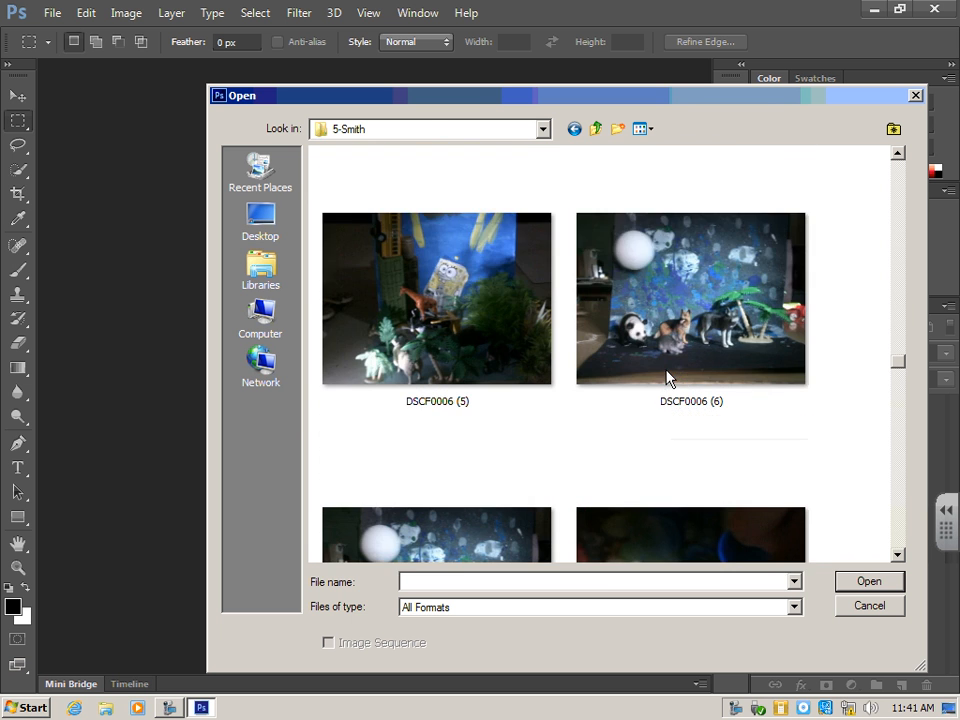
scroll("down", 3)
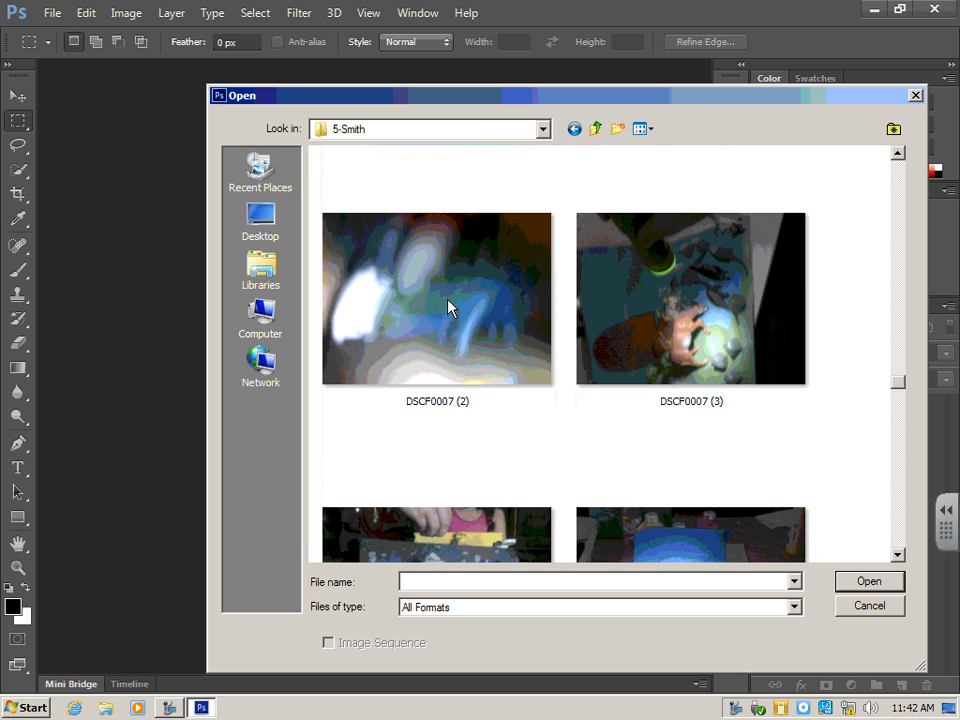
mouse_move(656, 350)
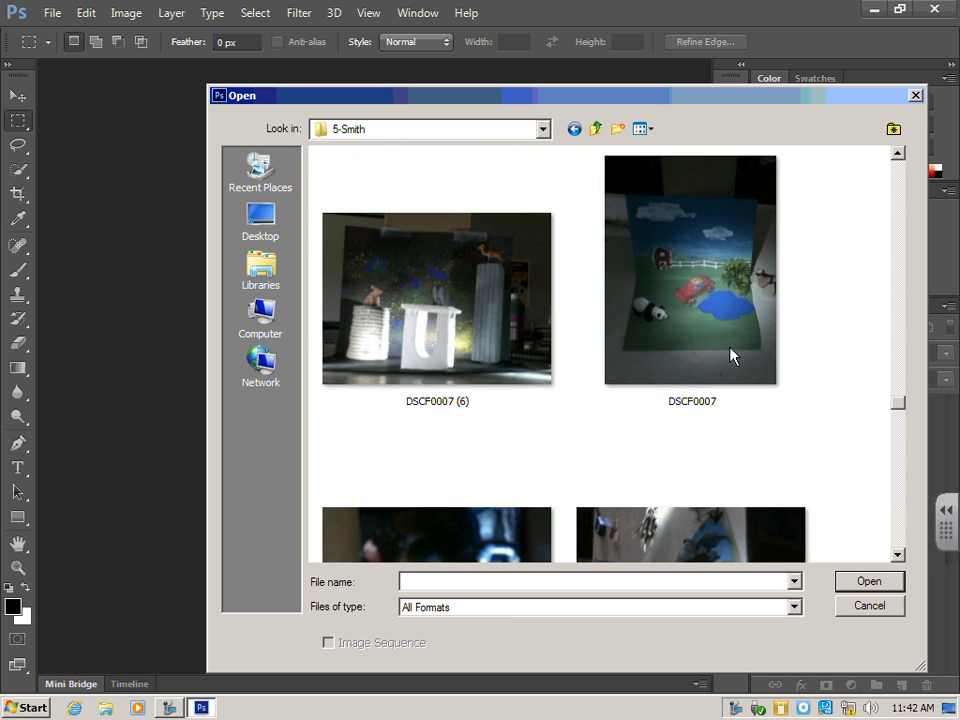
Select DSCF0007 and browse further down the diorama thumbnails.
left_click(690, 270)
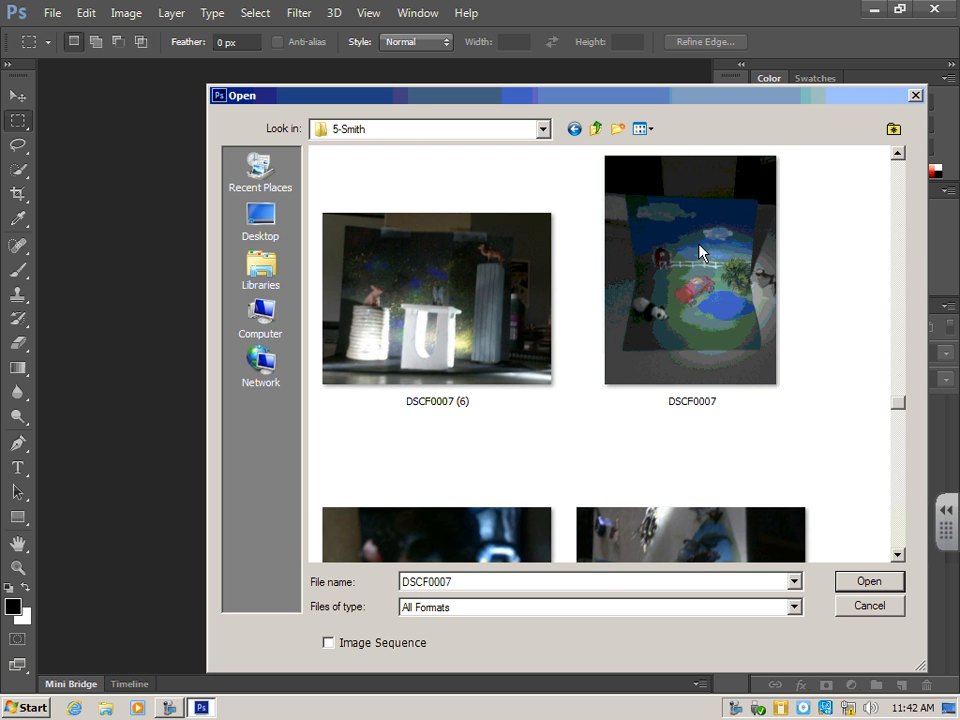
scroll("down", 3)
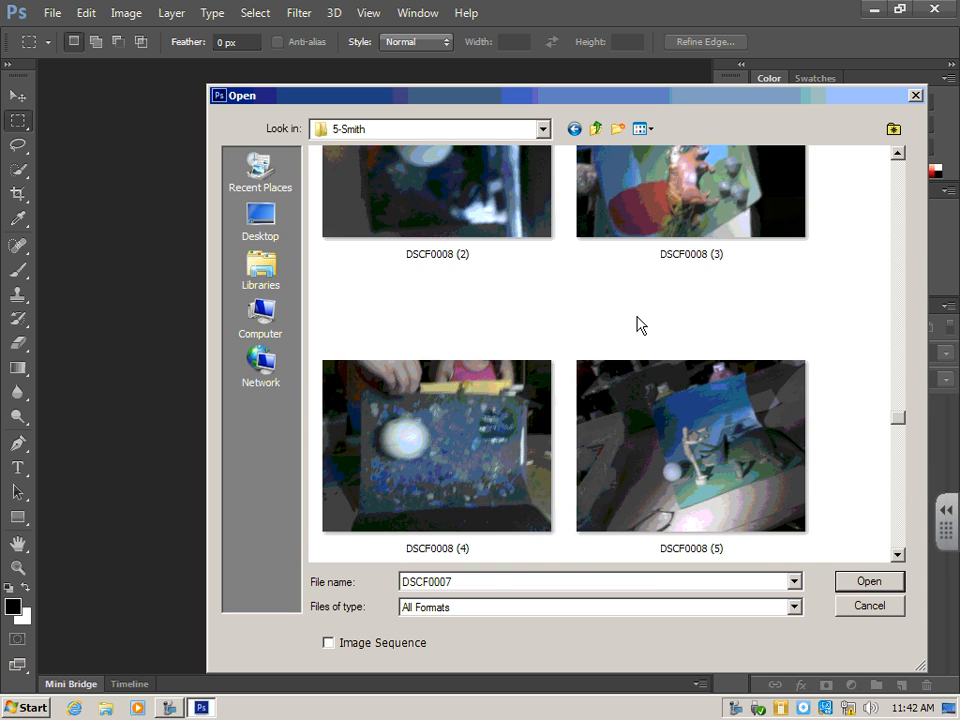
scroll("down", 3)
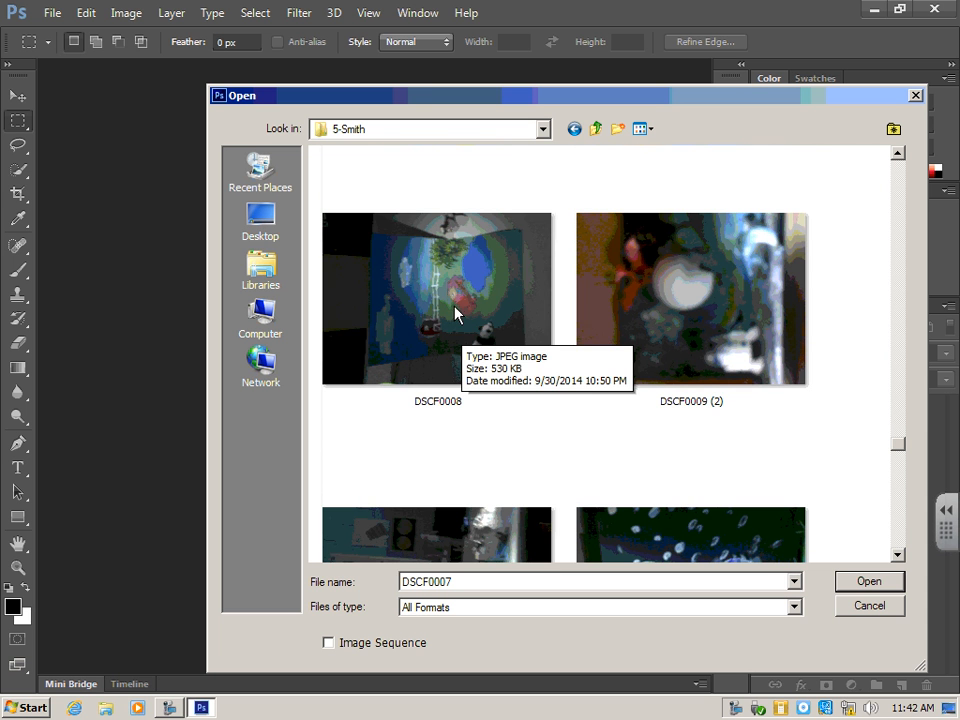
scroll("down", 3)
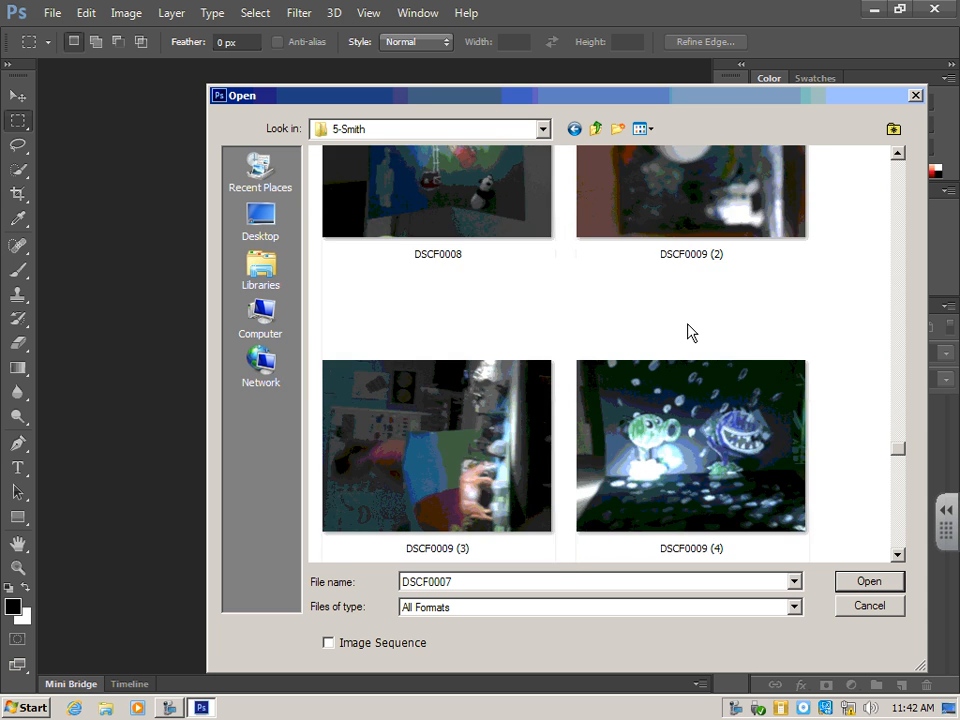
scroll("down", 3)
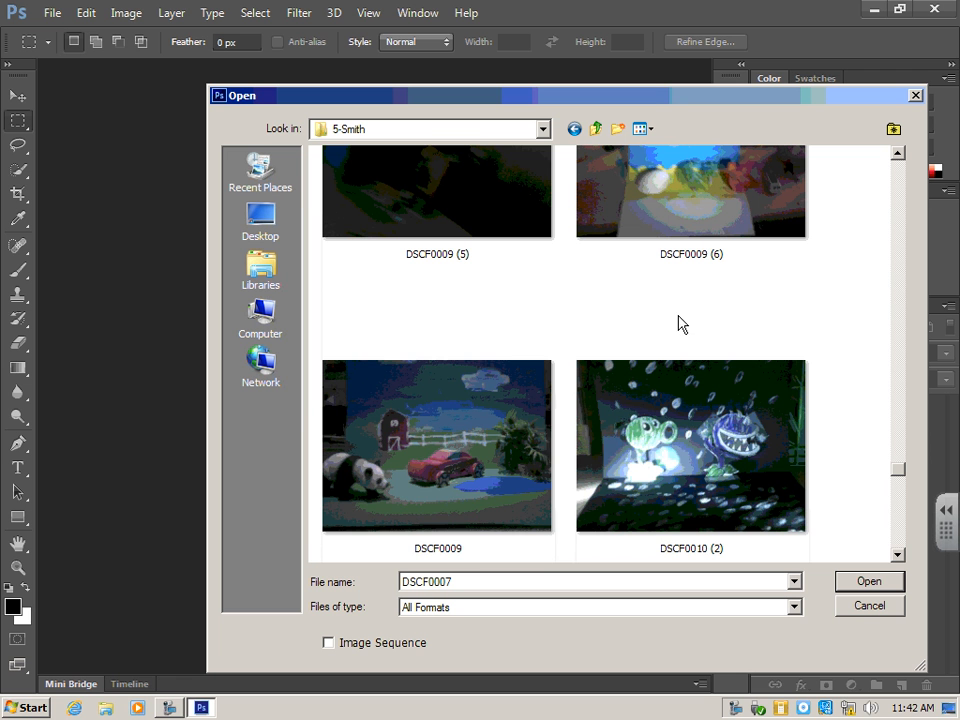
mouse_move(456, 504)
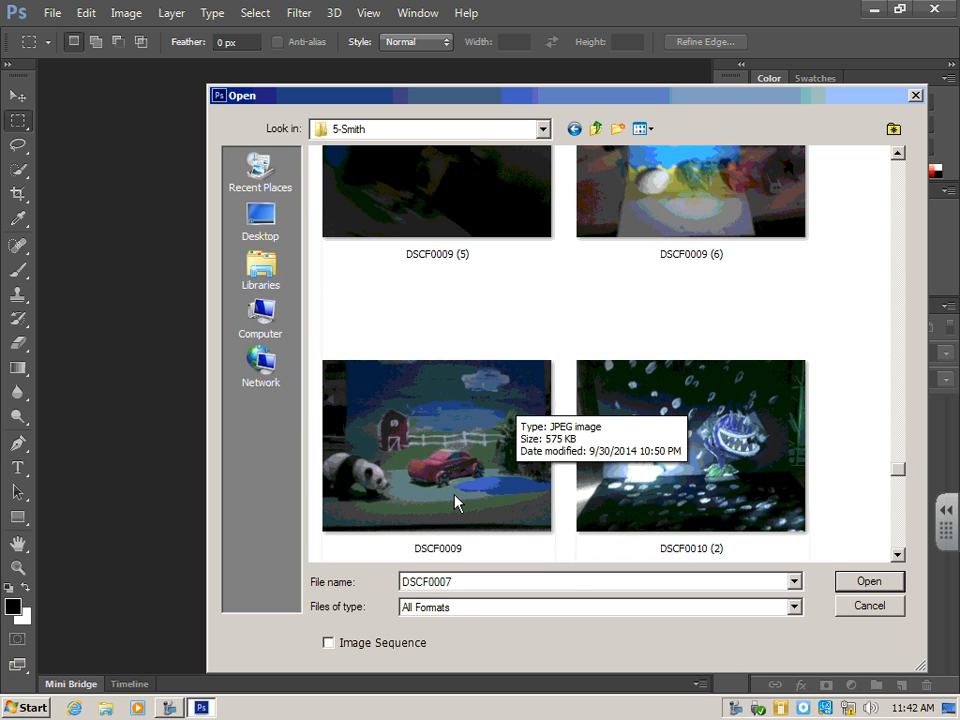
scroll("up", 3)
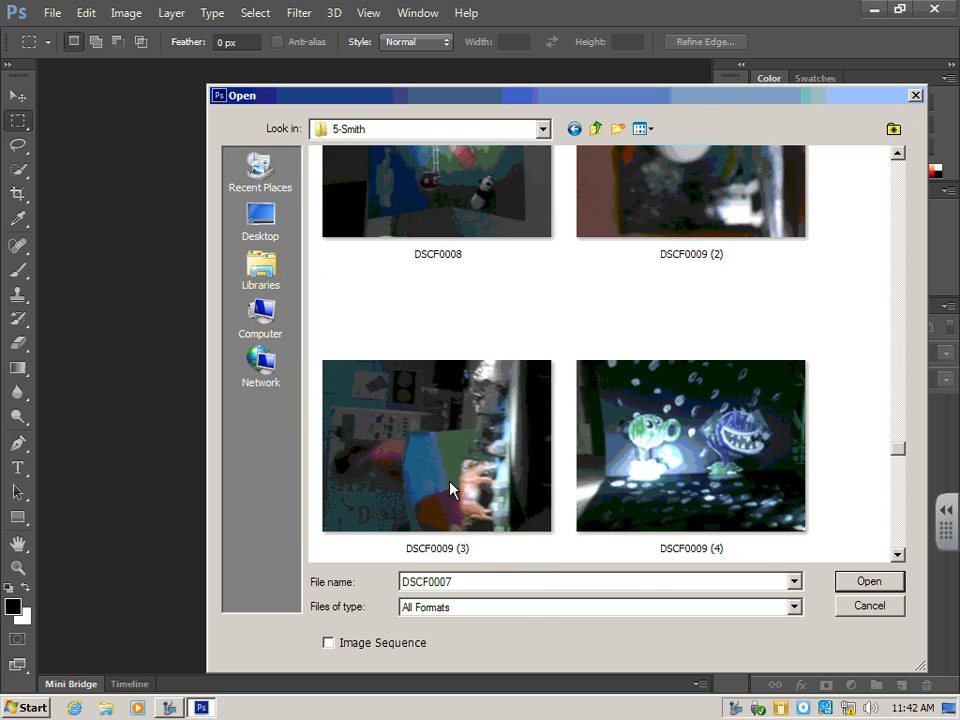
Open DSCF0009.JPG, the panda, barn and red car diorama photo.
scroll("down", 3)
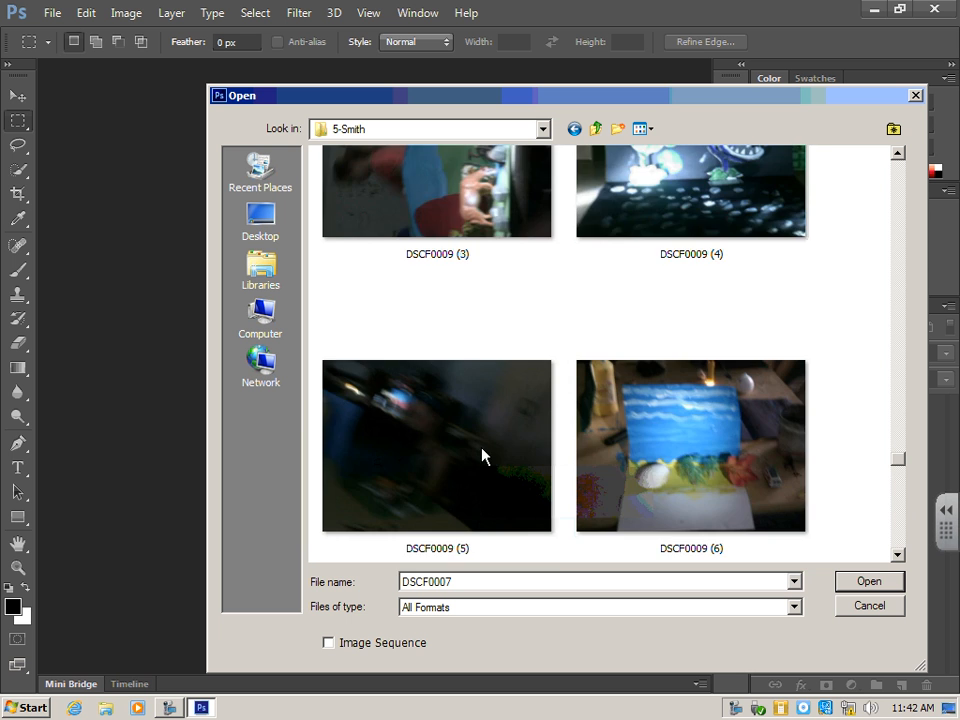
scroll("up", 3)
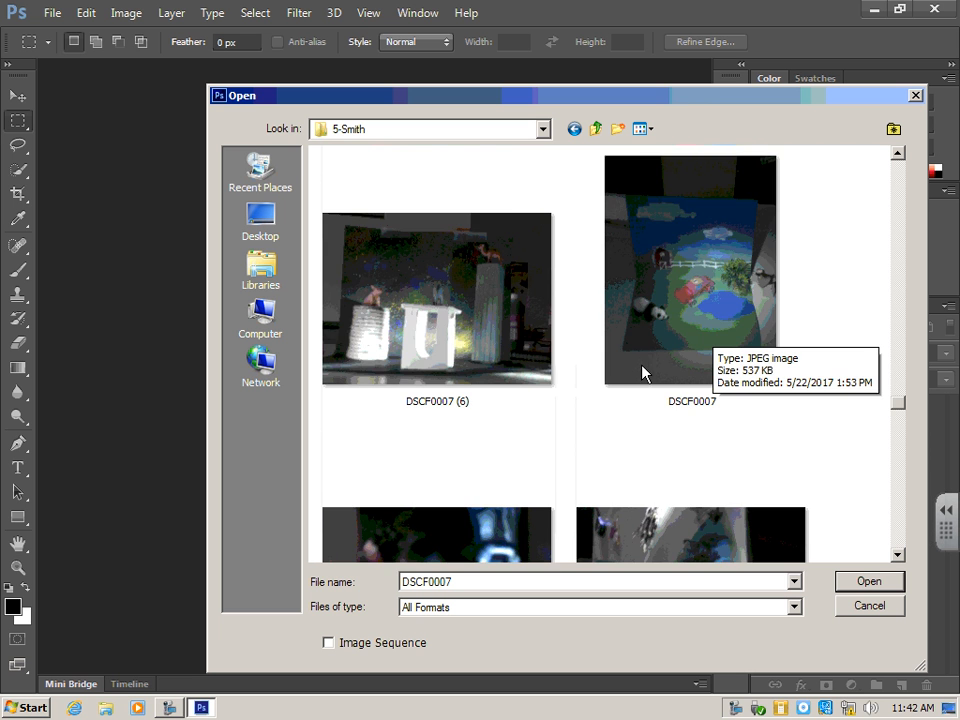
scroll("down", 3)
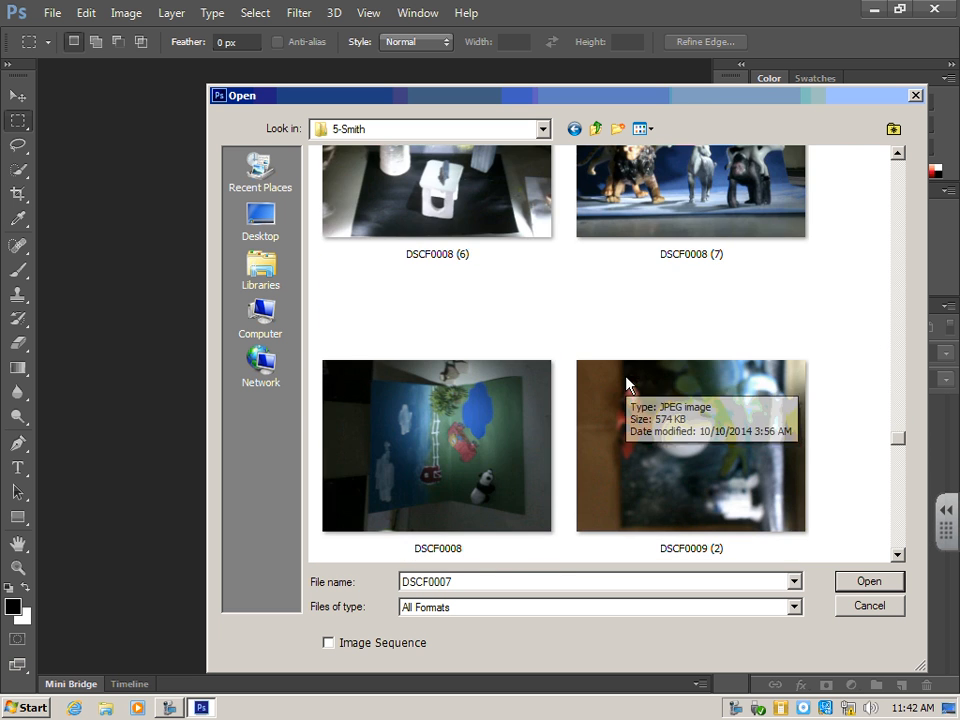
scroll("down", 3)
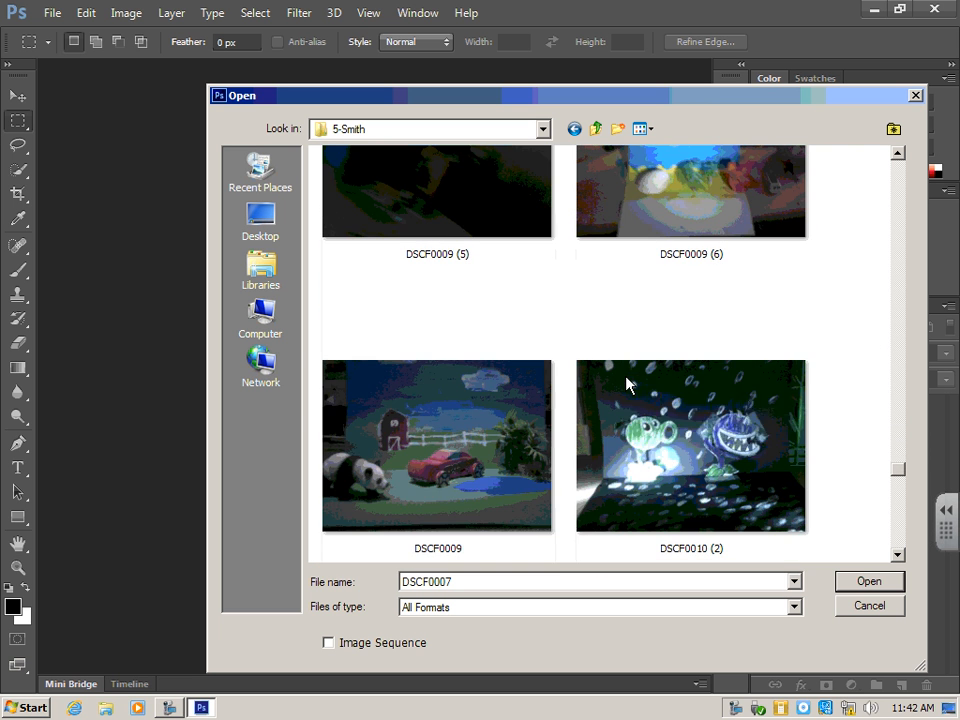
mouse_move(460, 502)
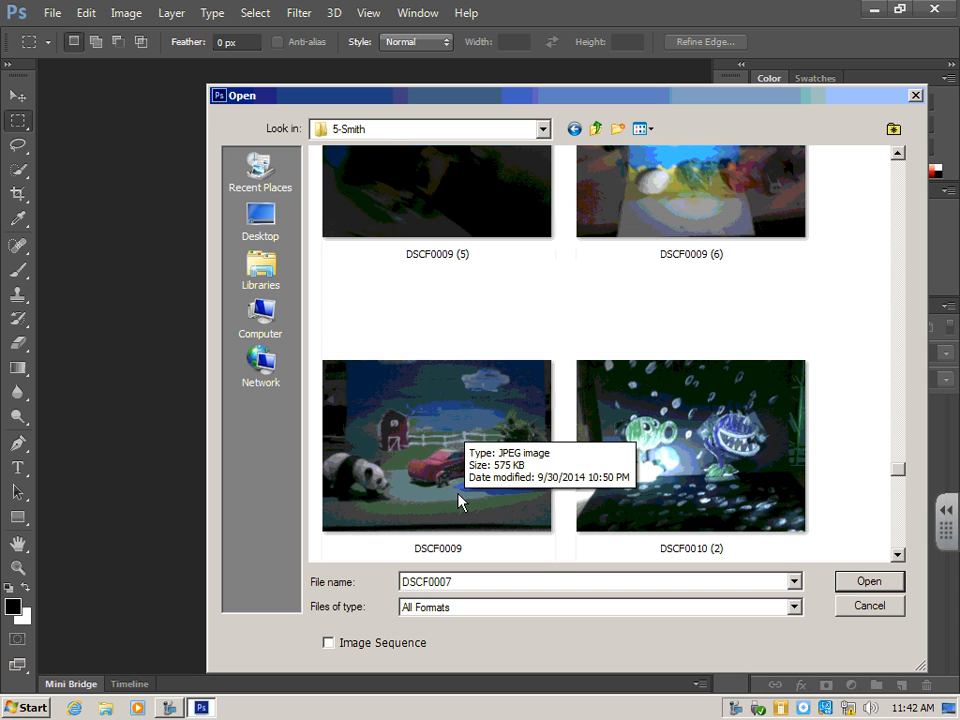
mouse_move(444, 440)
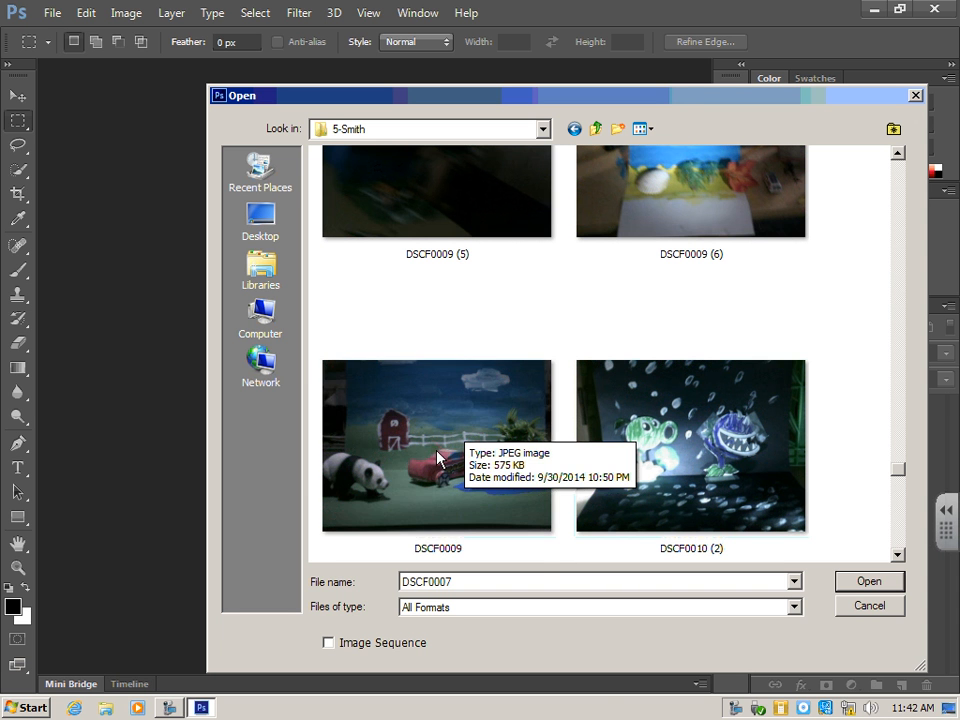
left_click(868, 604)
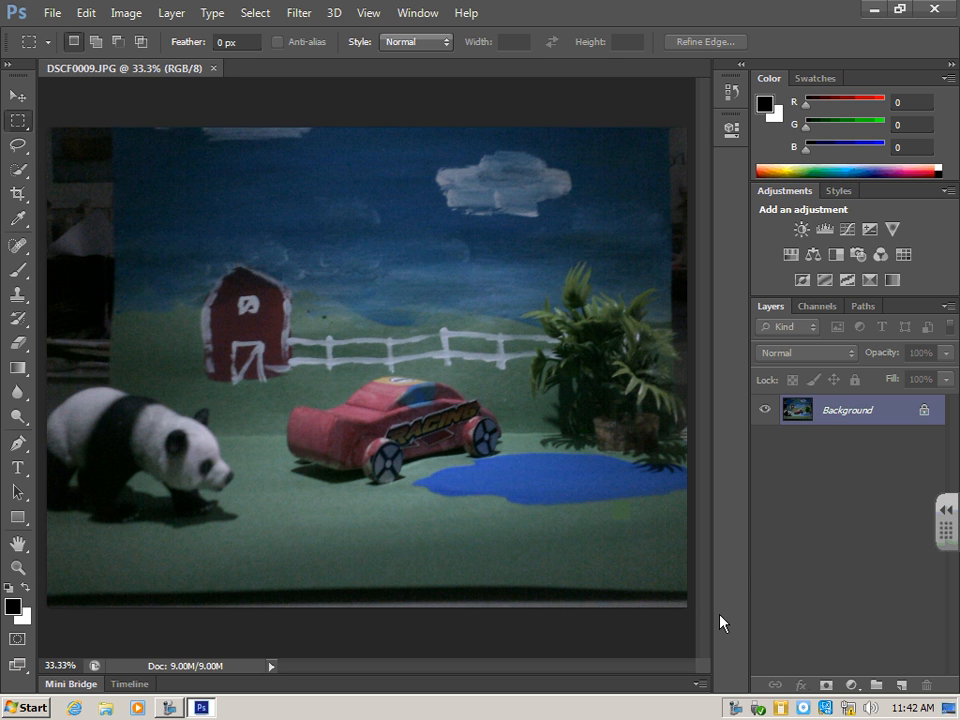
mouse_move(692, 556)
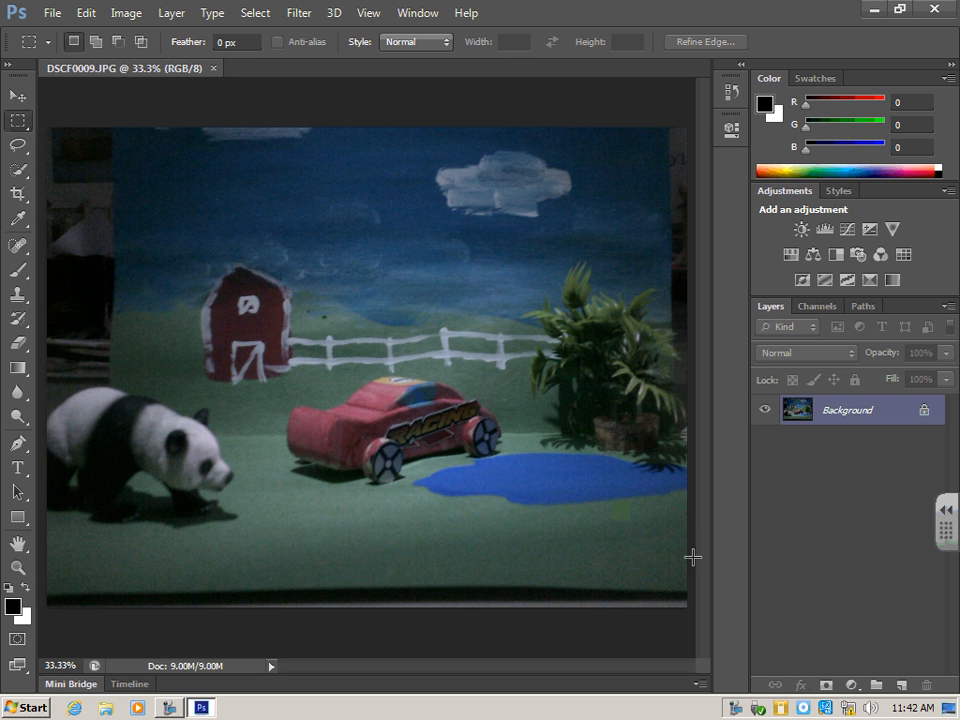
mouse_move(680, 508)
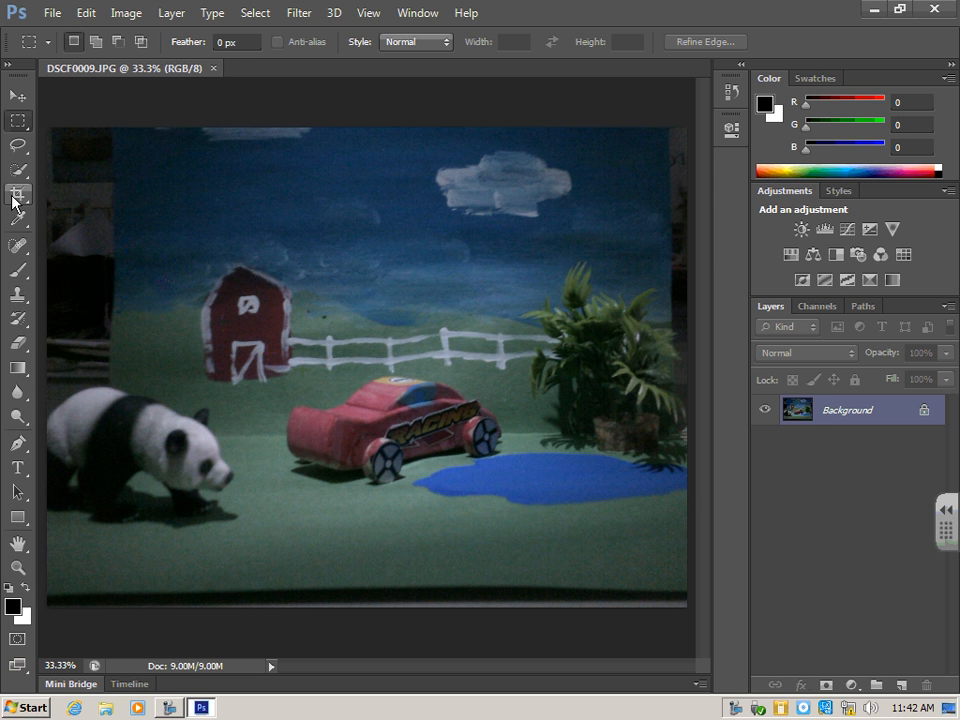
mouse_move(24, 204)
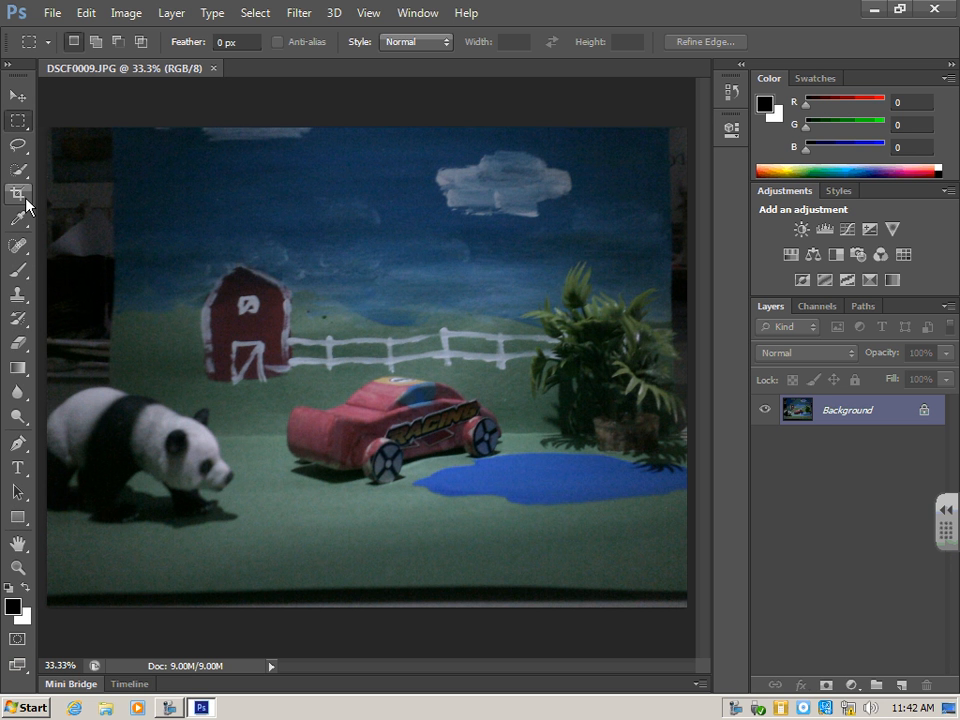
mouse_move(18, 194)
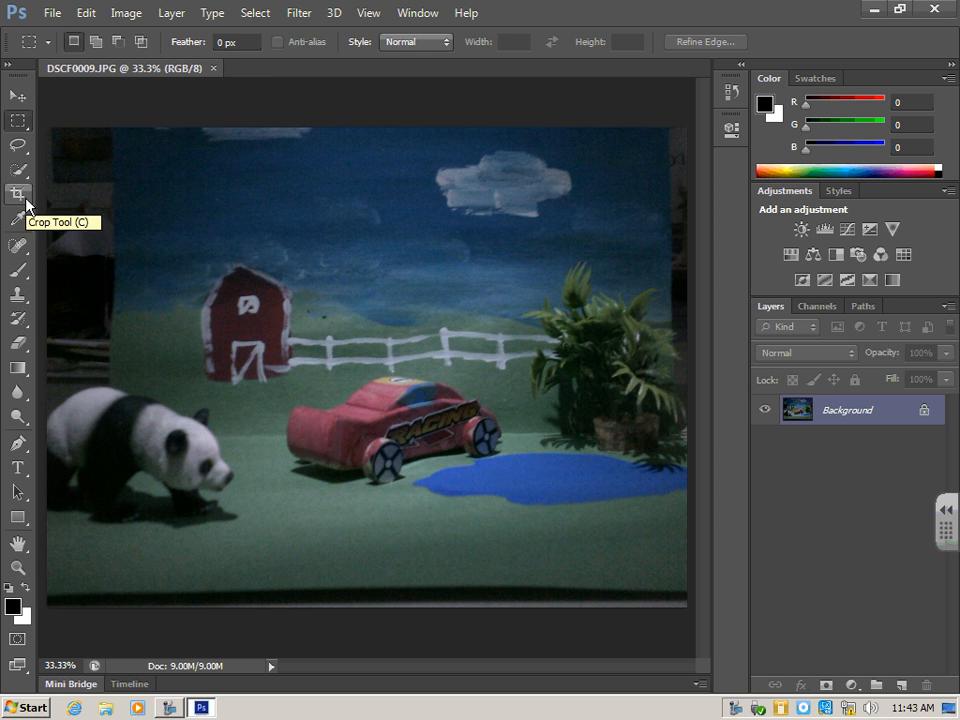
With the Crop tool, pull the bottom and left edges inward past the dark borders.
left_click(18, 194)
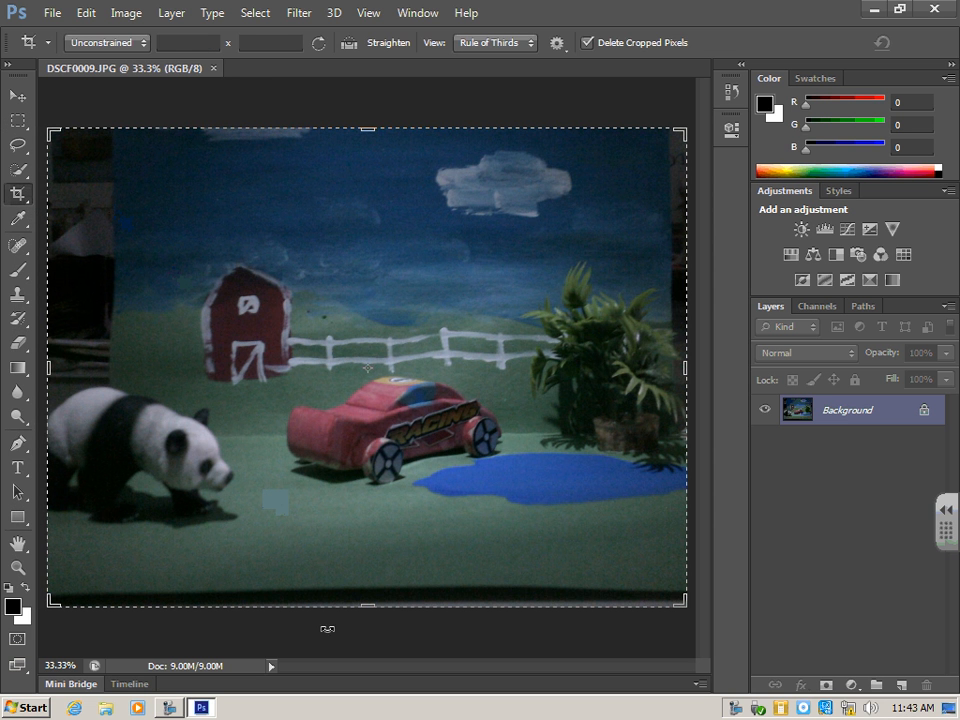
mouse_move(492, 292)
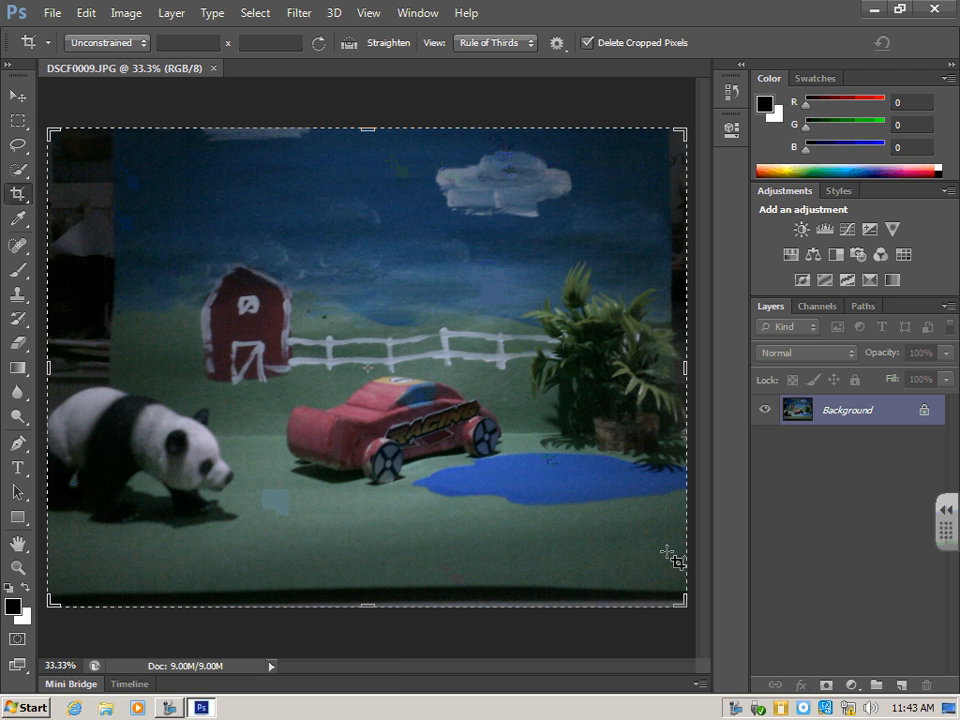
mouse_move(388, 668)
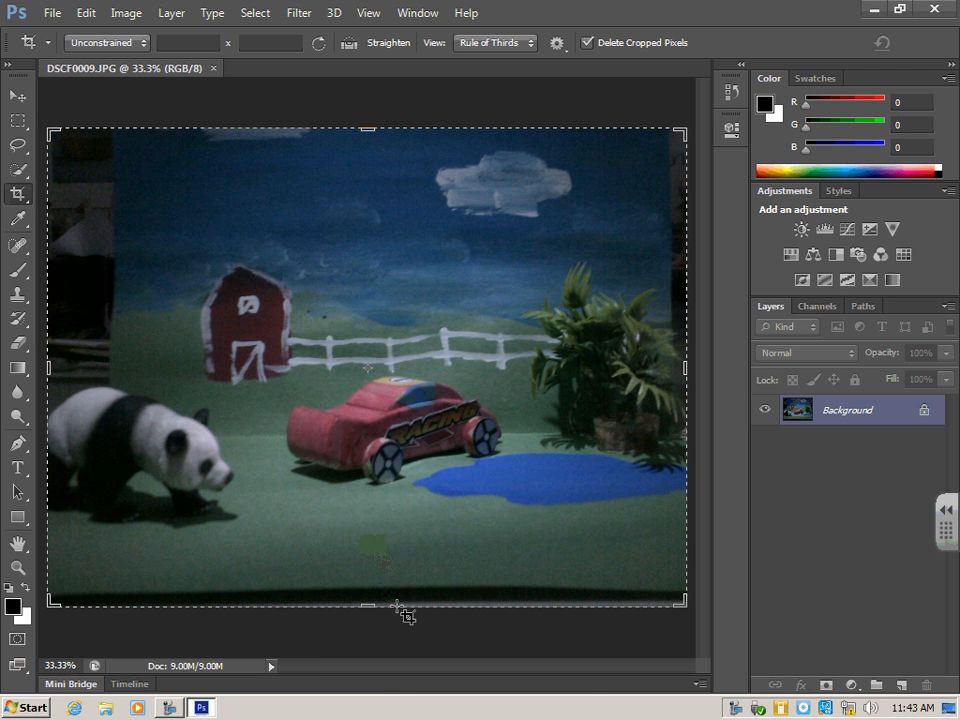
mouse_move(148, 264)
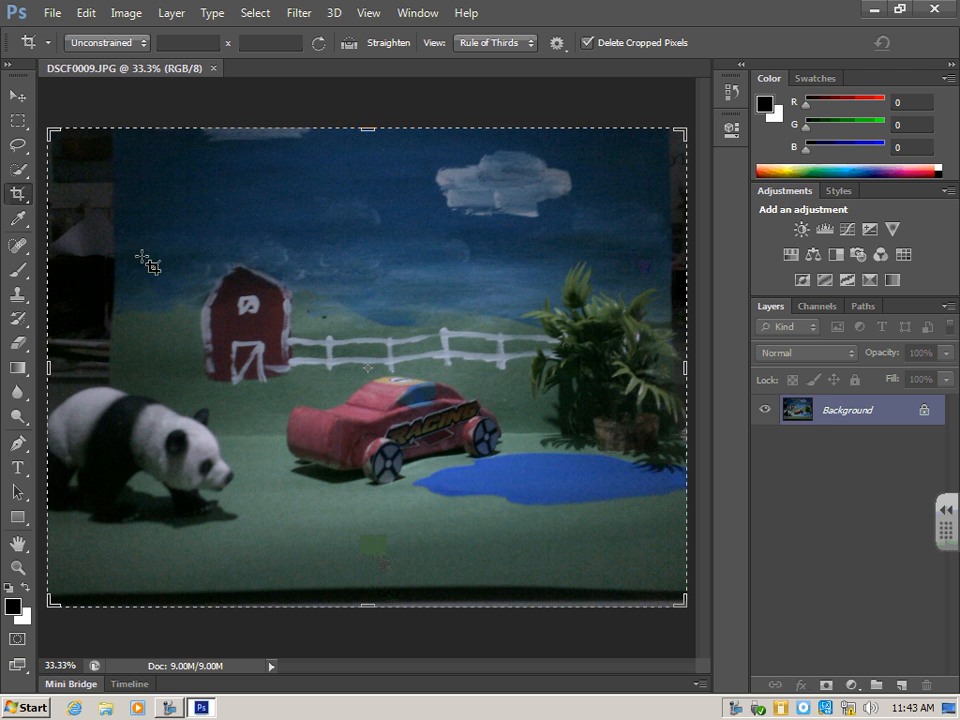
mouse_move(390, 414)
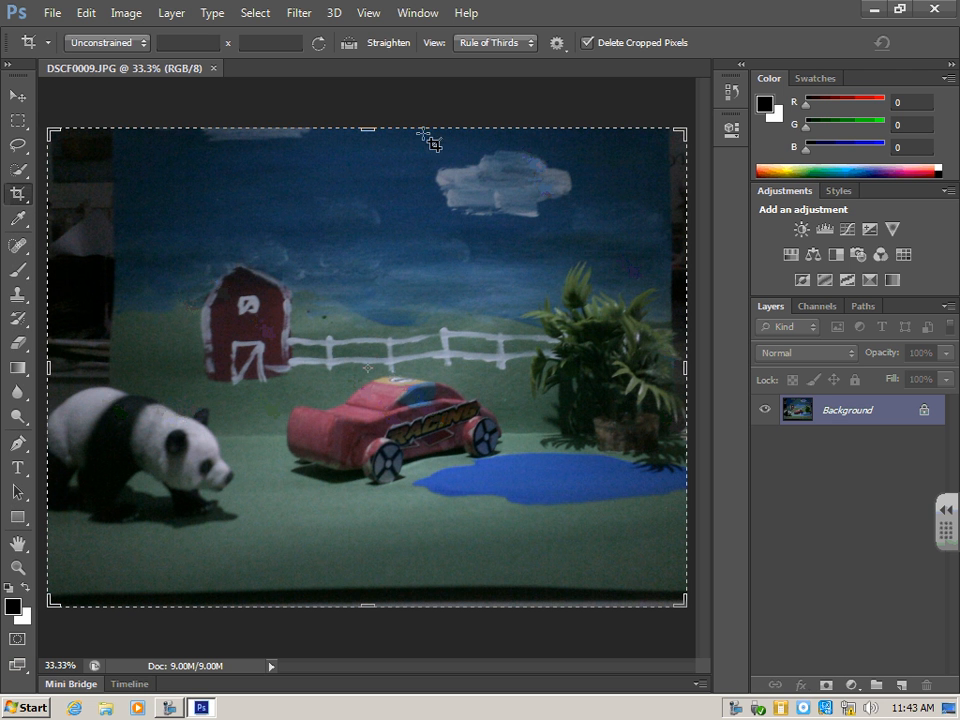
mouse_move(364, 200)
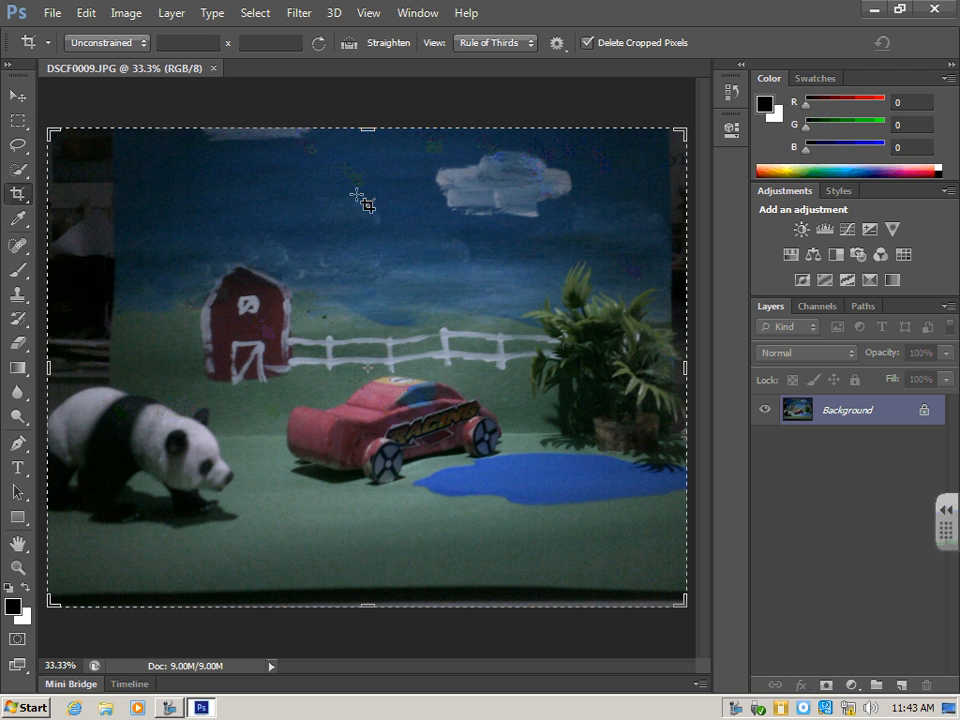
mouse_move(424, 170)
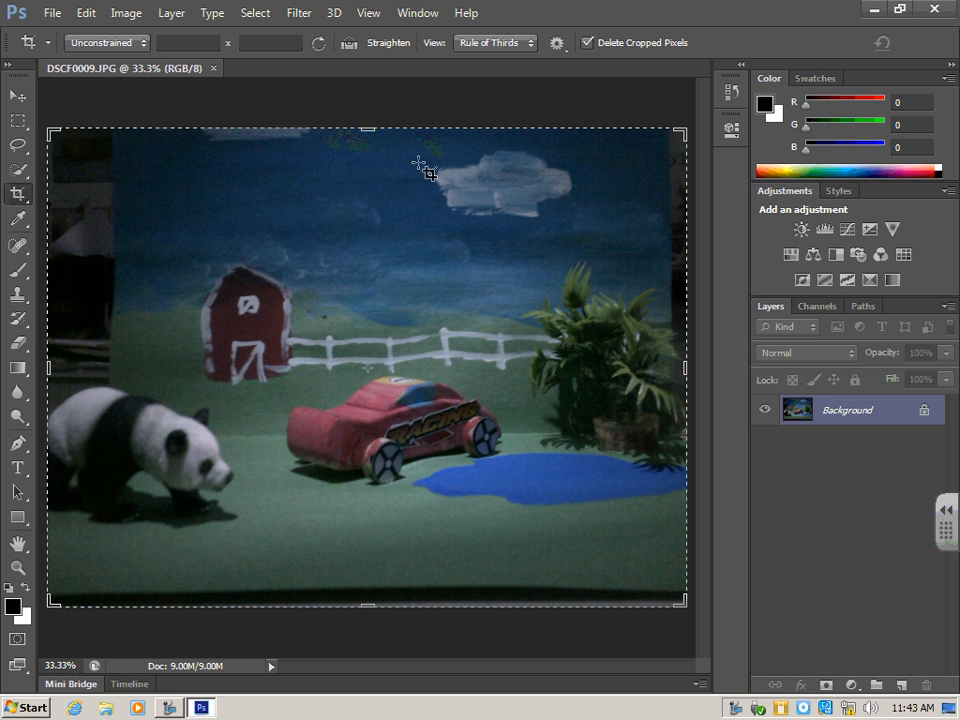
mouse_move(490, 264)
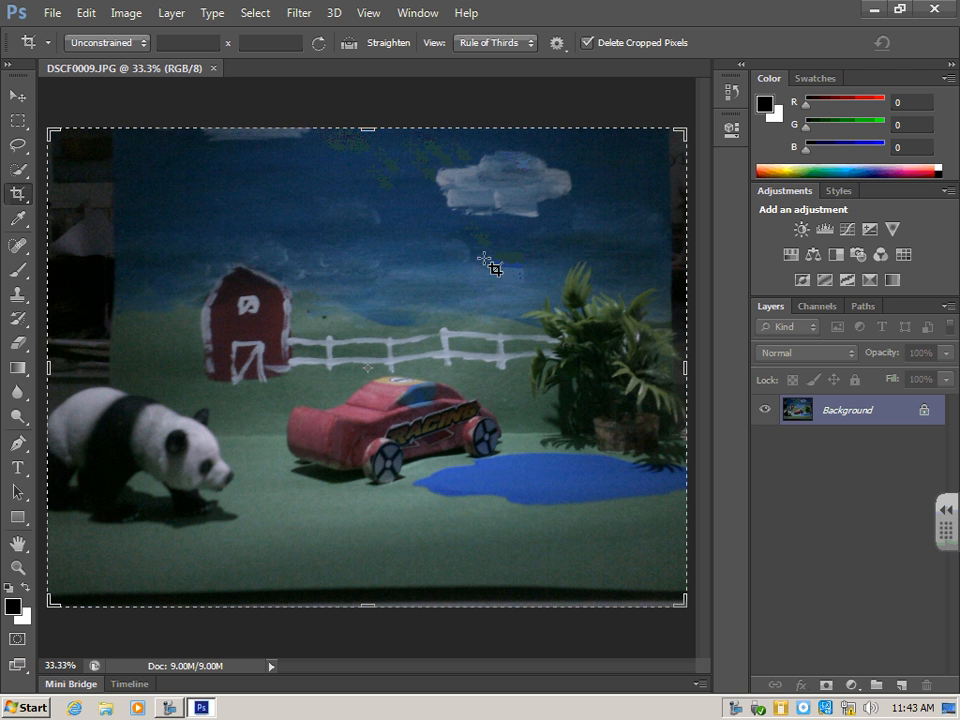
mouse_move(384, 570)
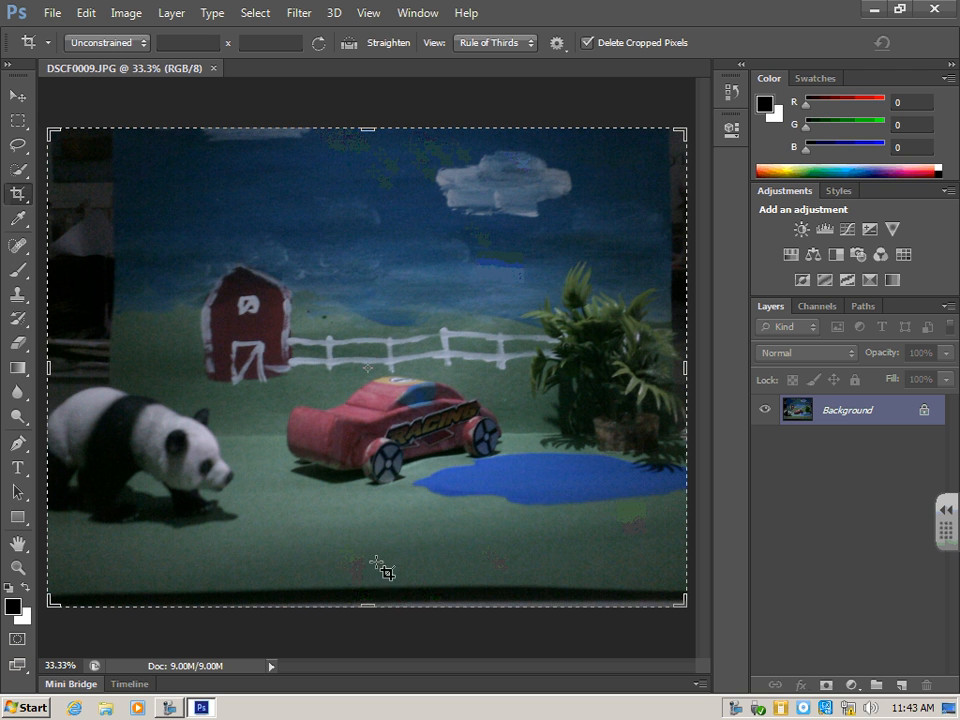
mouse_move(452, 596)
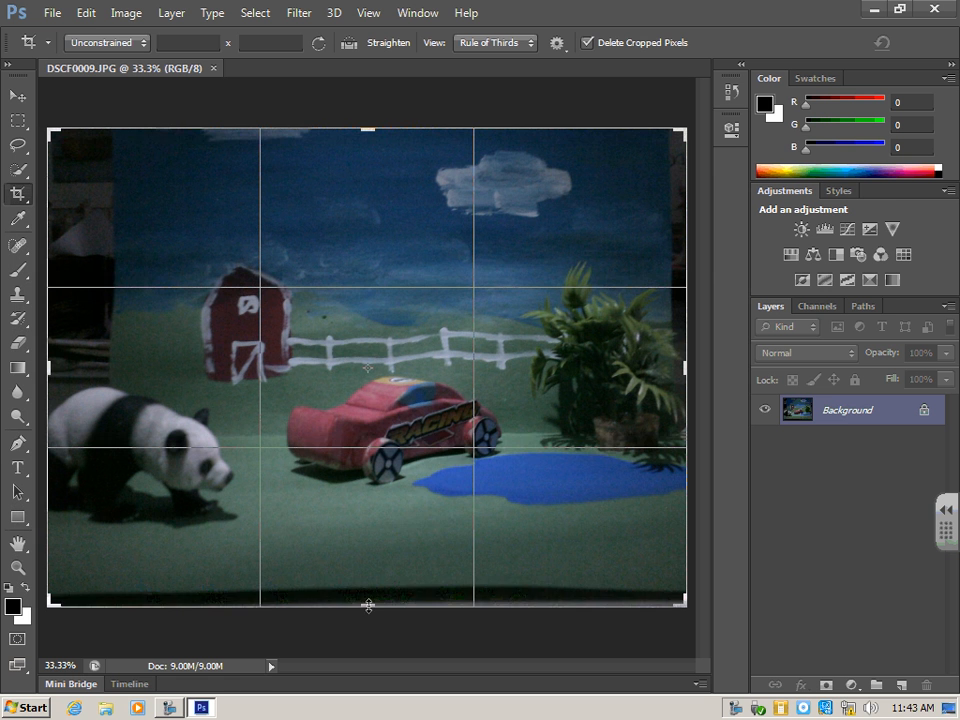
left_click_drag(368, 604, 368, 594)
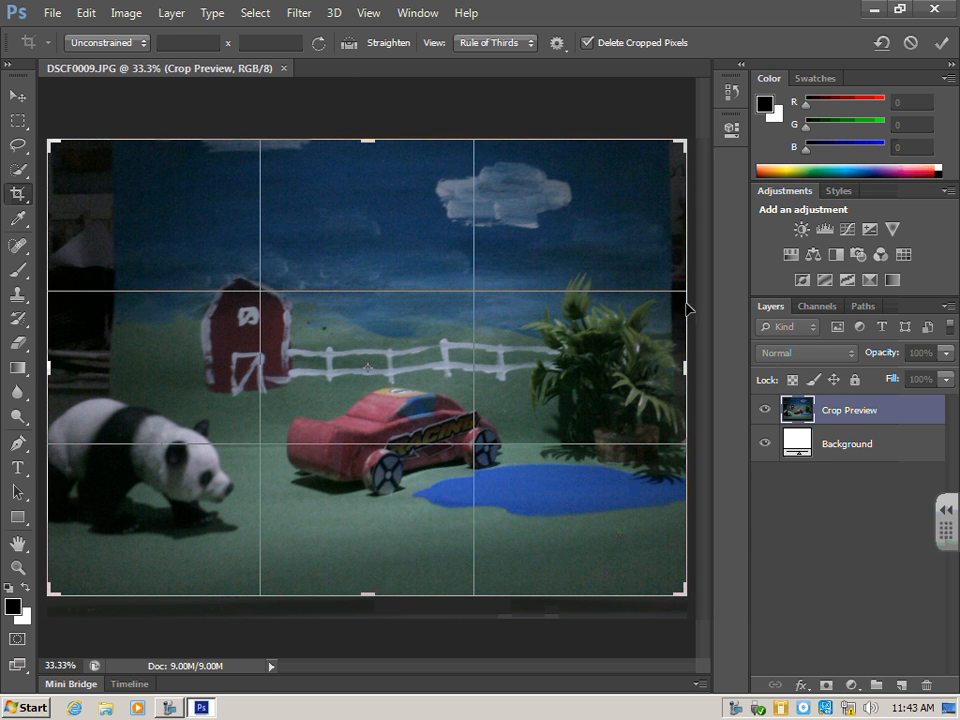
mouse_move(678, 278)
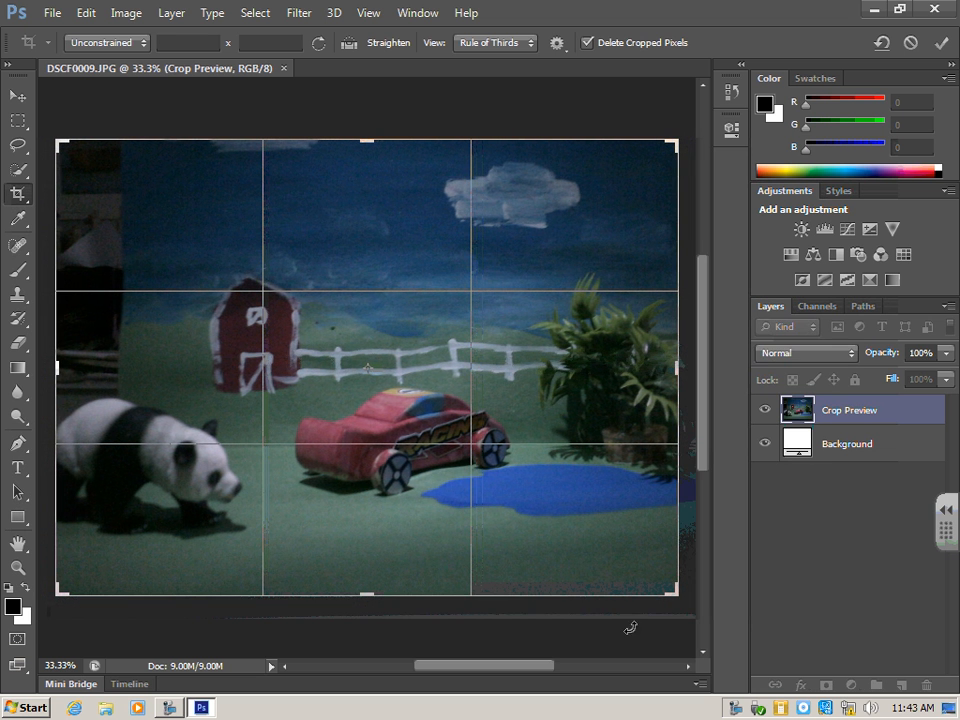
mouse_move(92, 318)
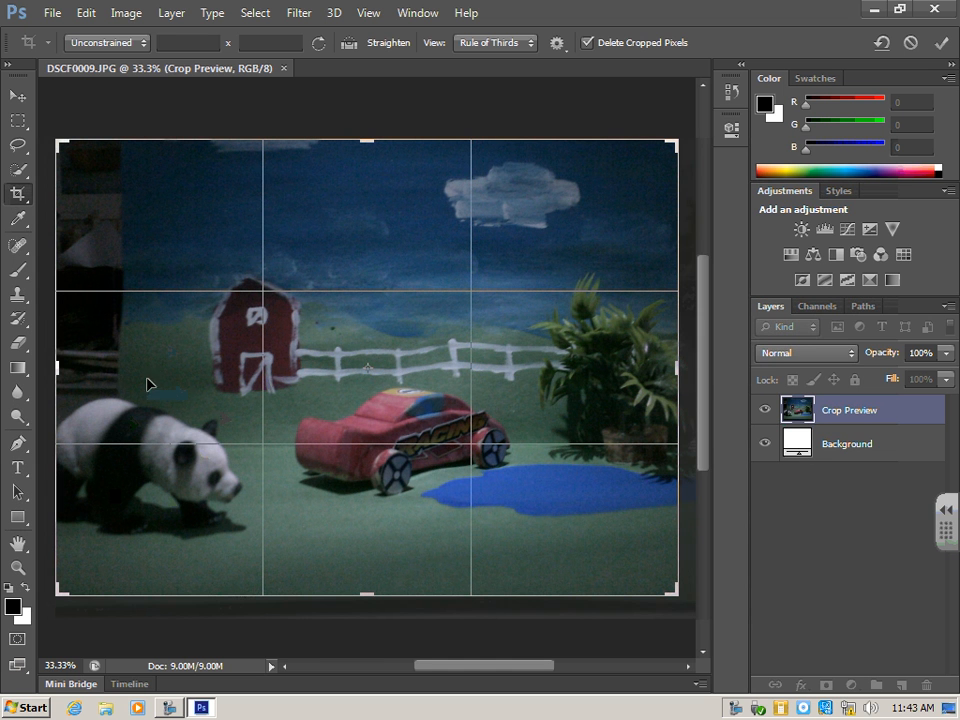
mouse_move(198, 458)
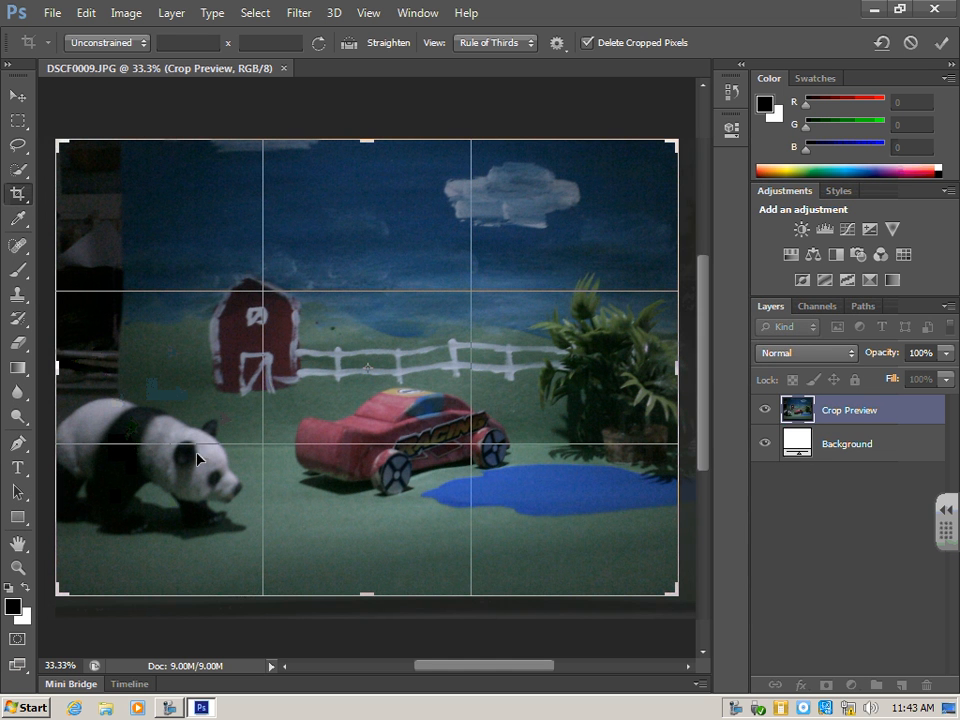
mouse_move(120, 340)
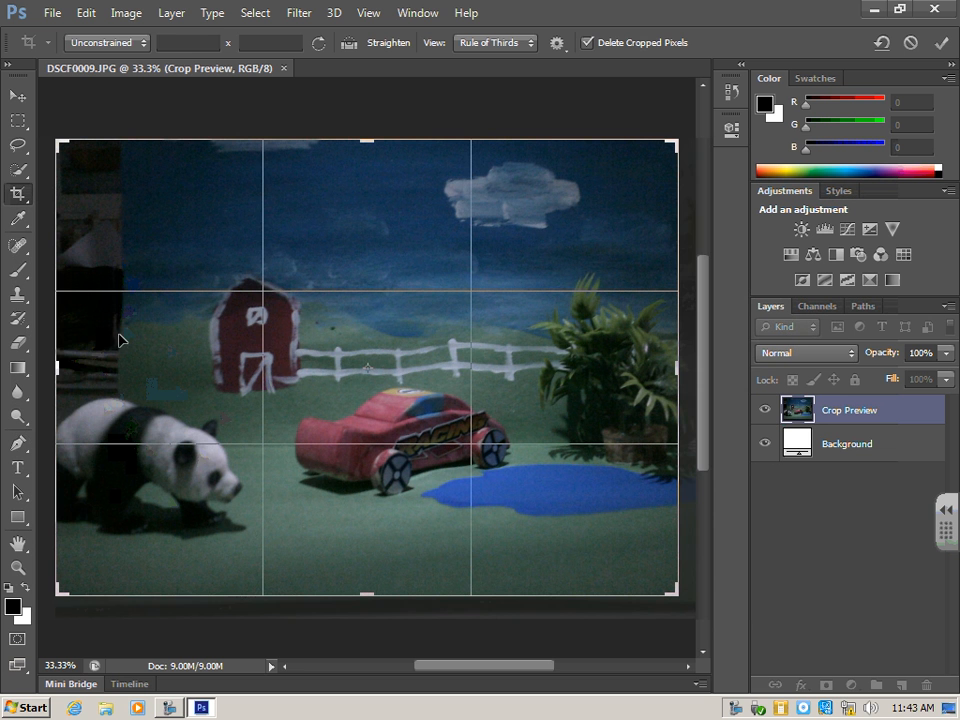
left_click_drag(58, 370, 82, 370)
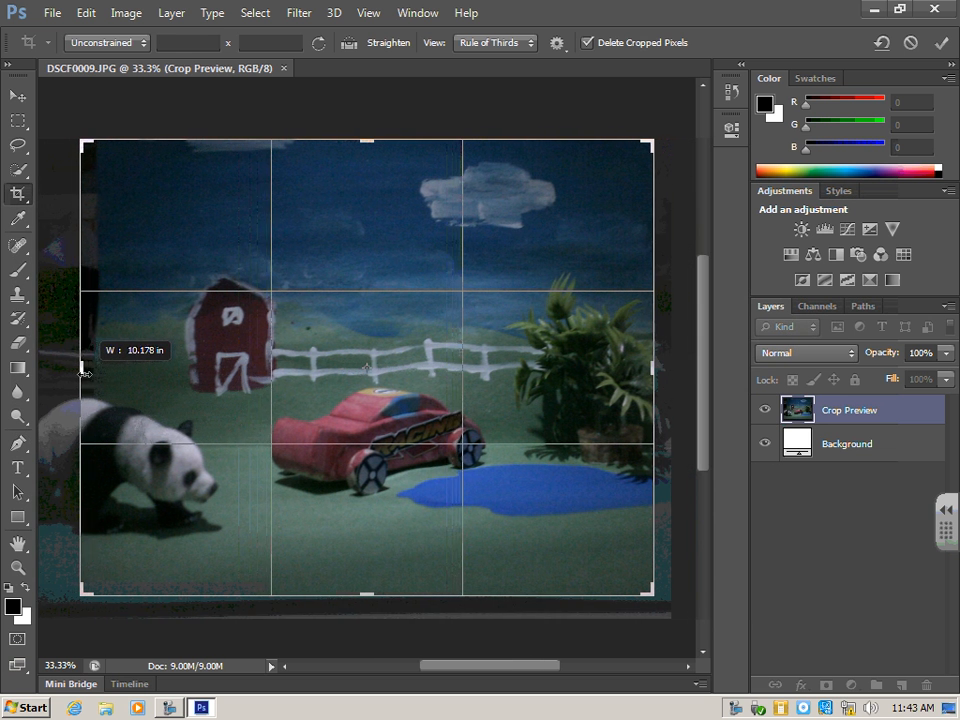
left_click_drag(650, 364, 660, 376)
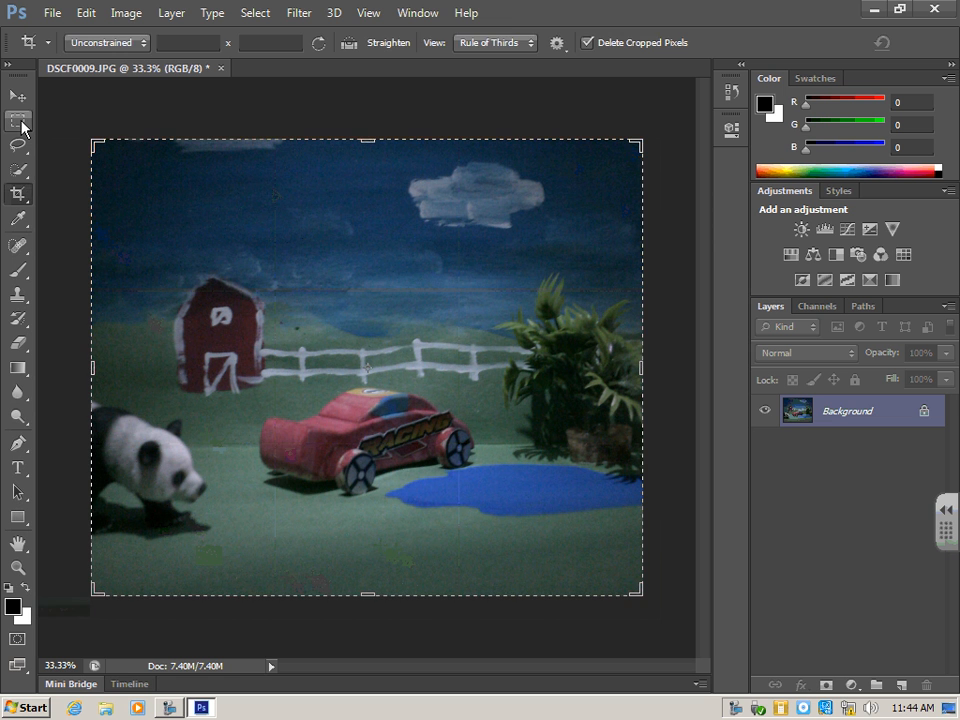
Deselect the cropped photo and bring up the Image menu's adjustment commands.
left_click(18, 120)
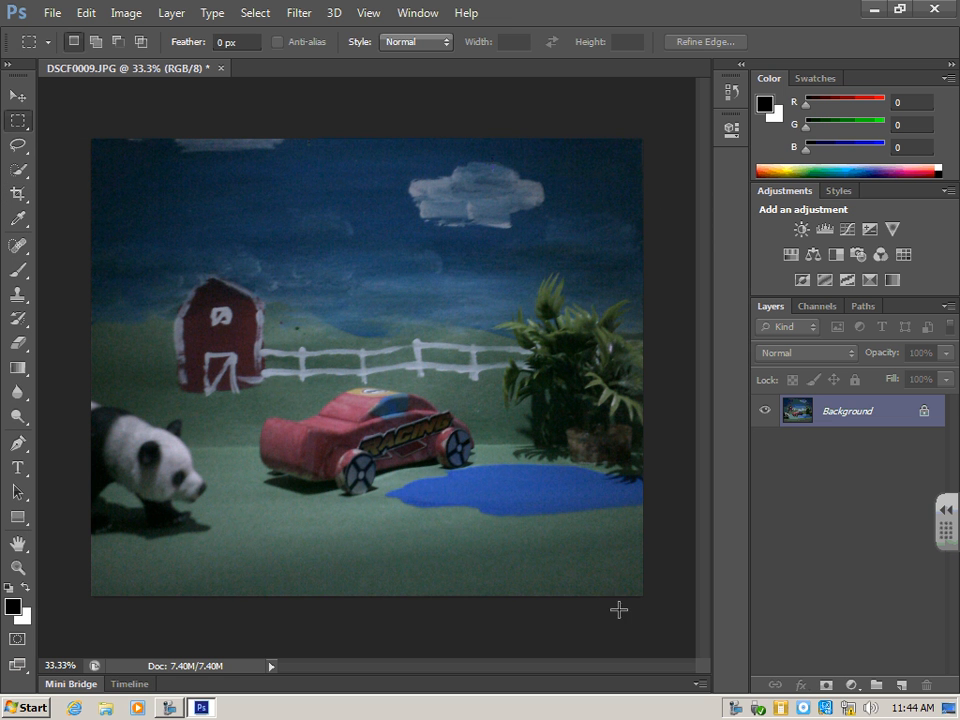
mouse_move(708, 544)
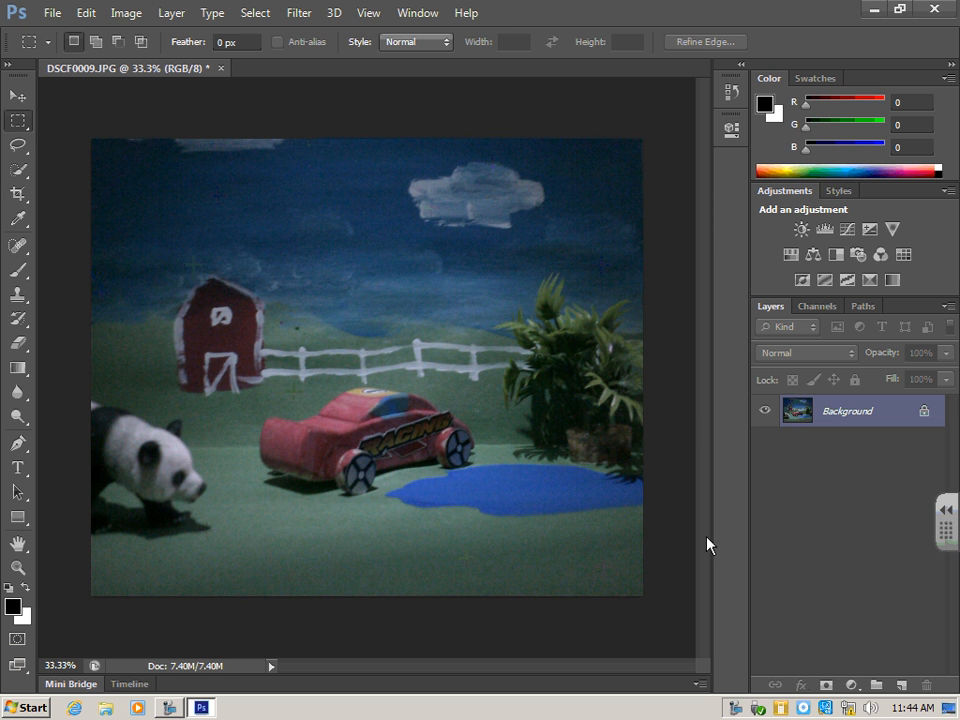
mouse_move(386, 462)
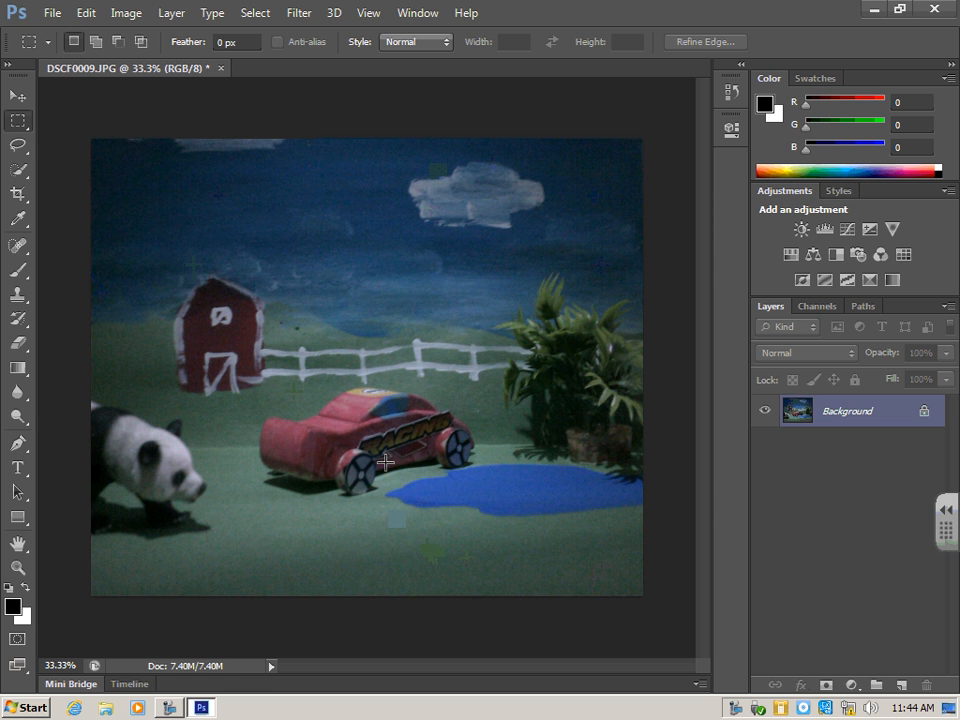
mouse_move(404, 428)
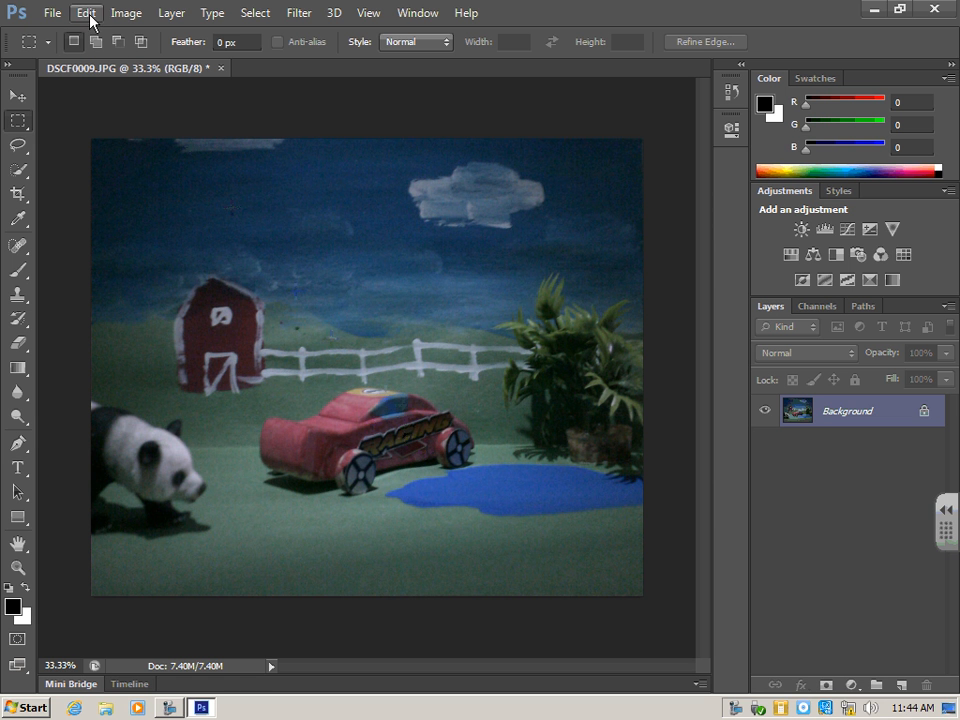
left_click(126, 12)
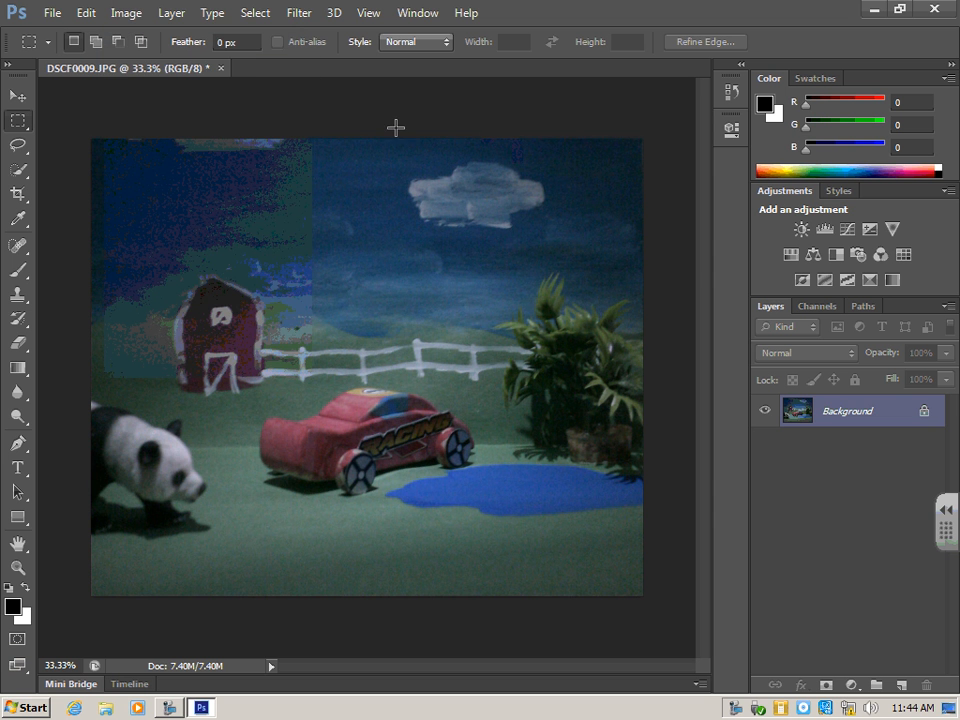
left_click(126, 12)
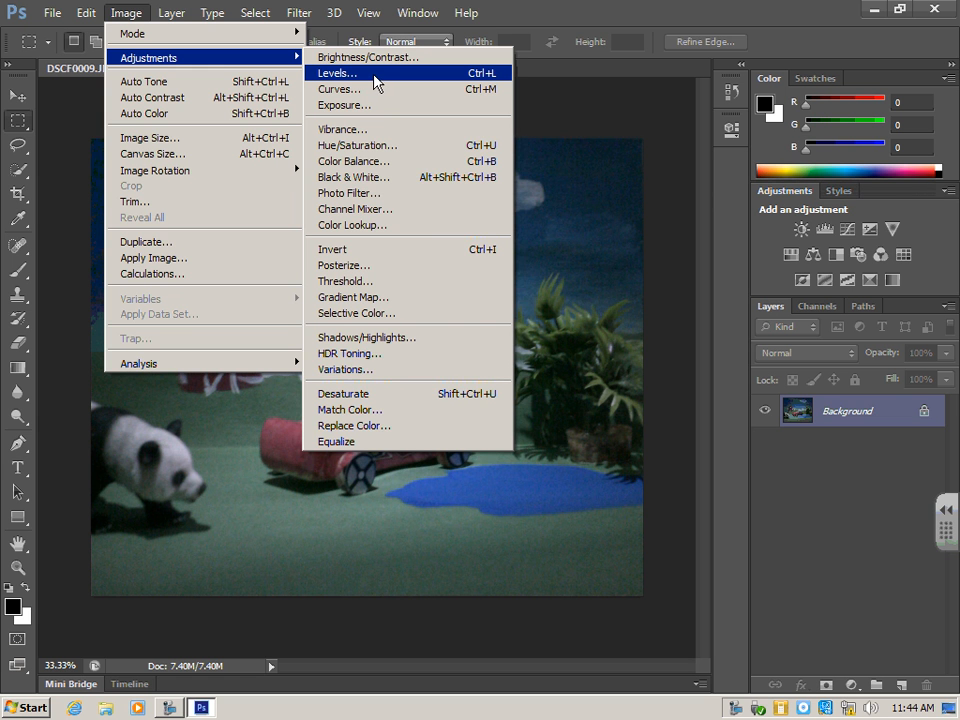
Open Levels, move it aside and experiment with the black and white input sliders.
left_click(338, 72)
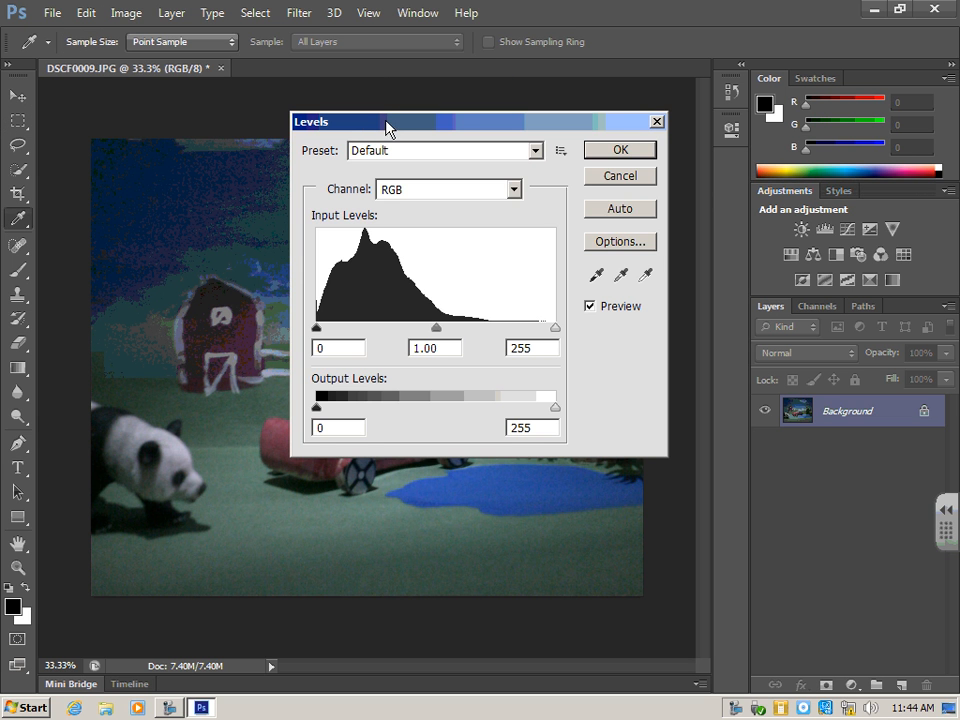
left_click_drag(390, 122, 630, 252)
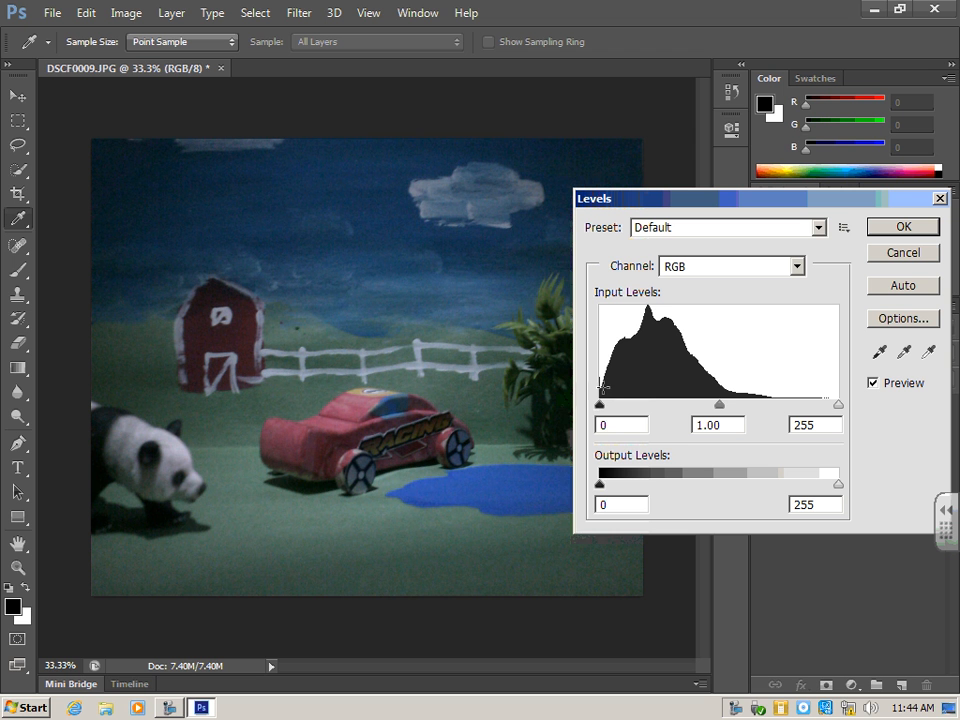
mouse_move(624, 420)
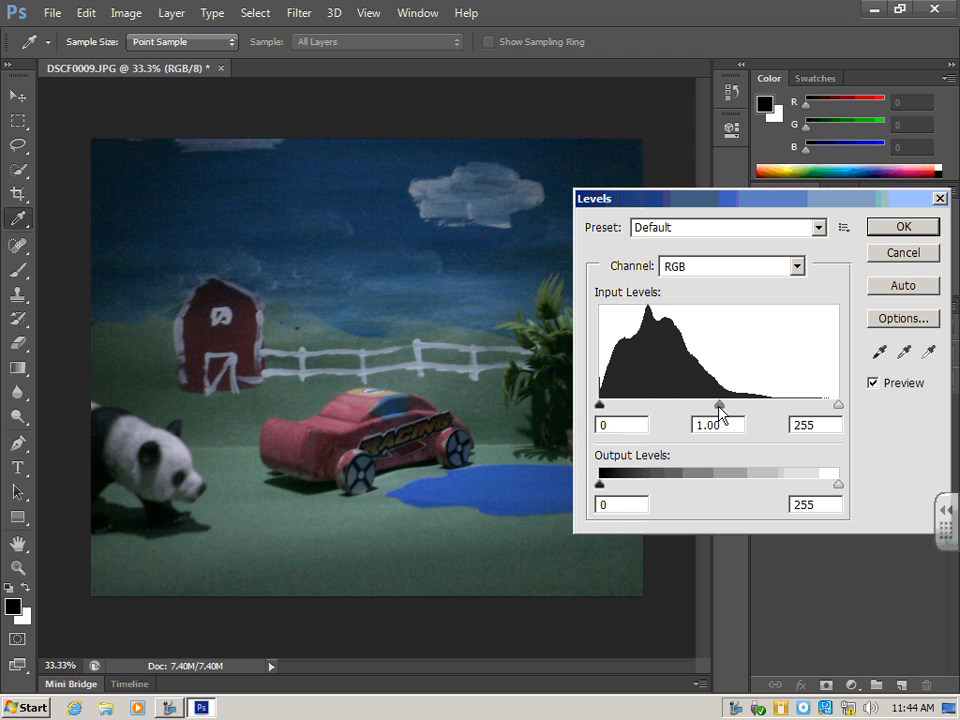
left_click_drag(600, 404, 684, 404)
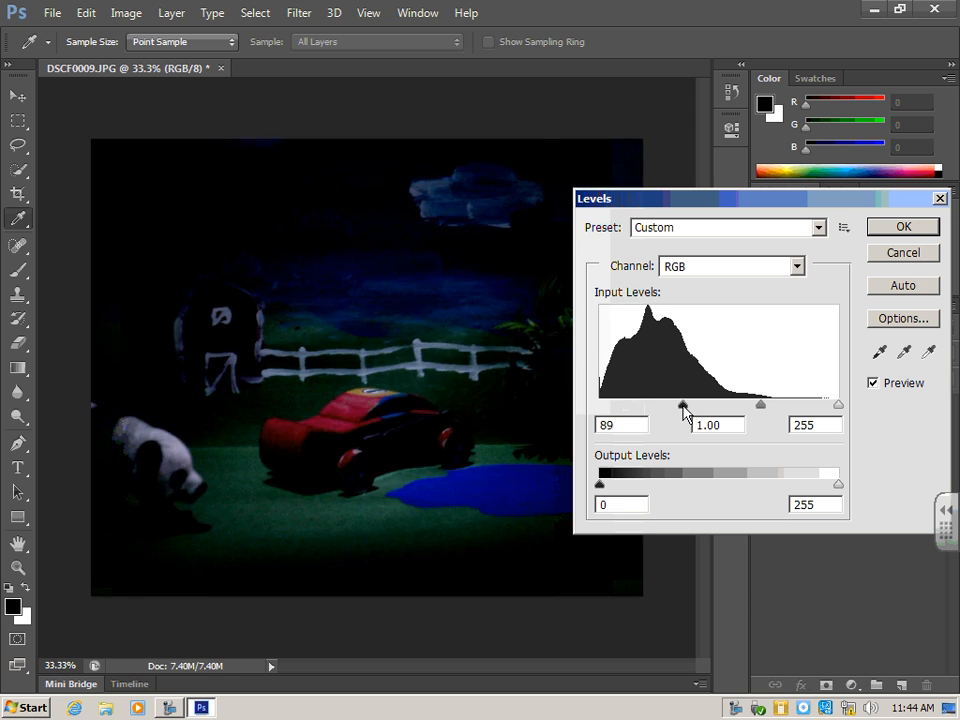
left_click_drag(684, 404, 600, 404)
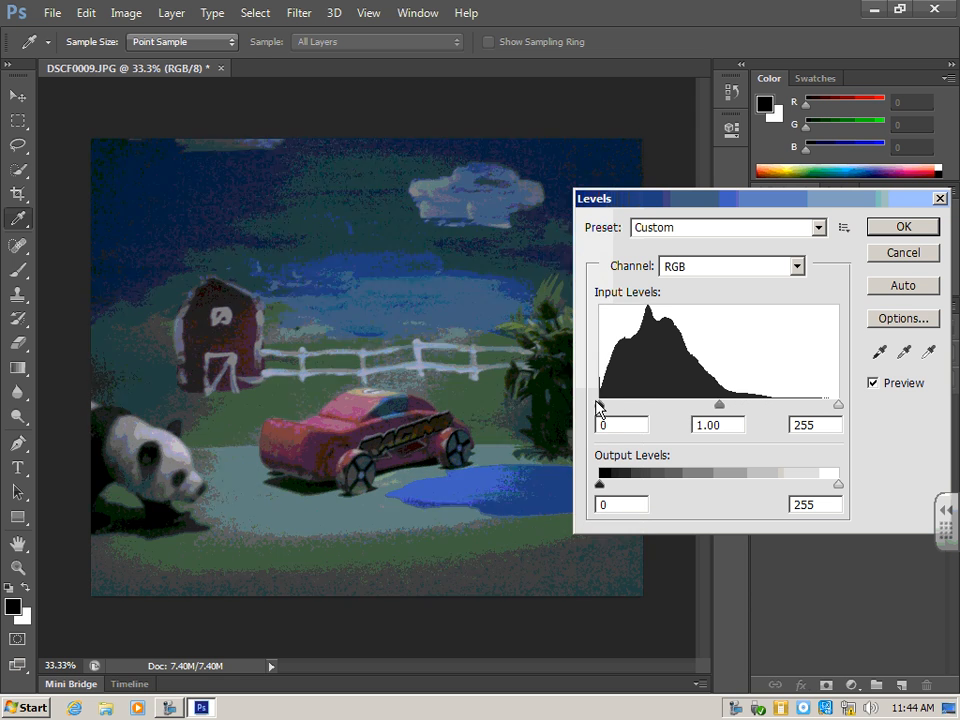
left_click_drag(838, 404, 836, 404)
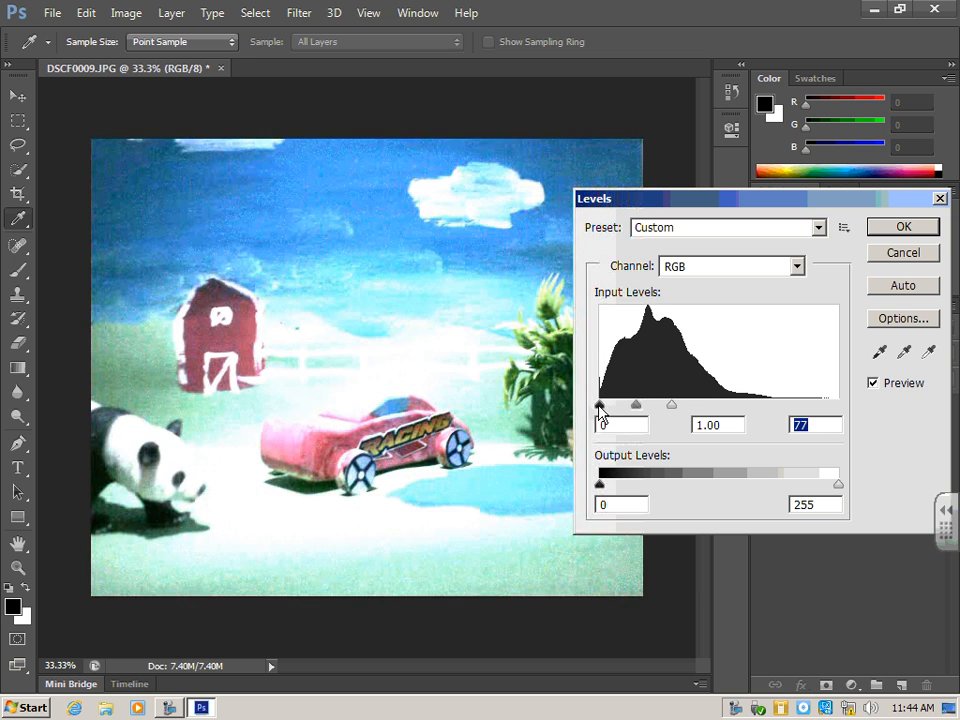
left_click_drag(600, 404, 668, 404)
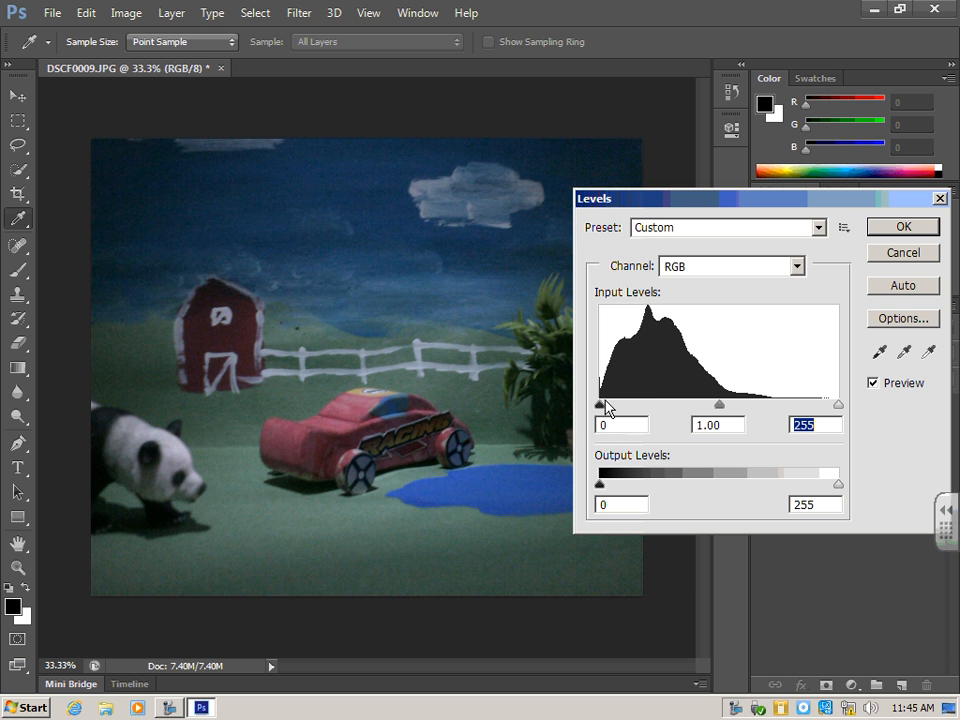
Lower the white input point to 180 and apply the Levels adjustment.
left_click_drag(600, 404, 628, 404)
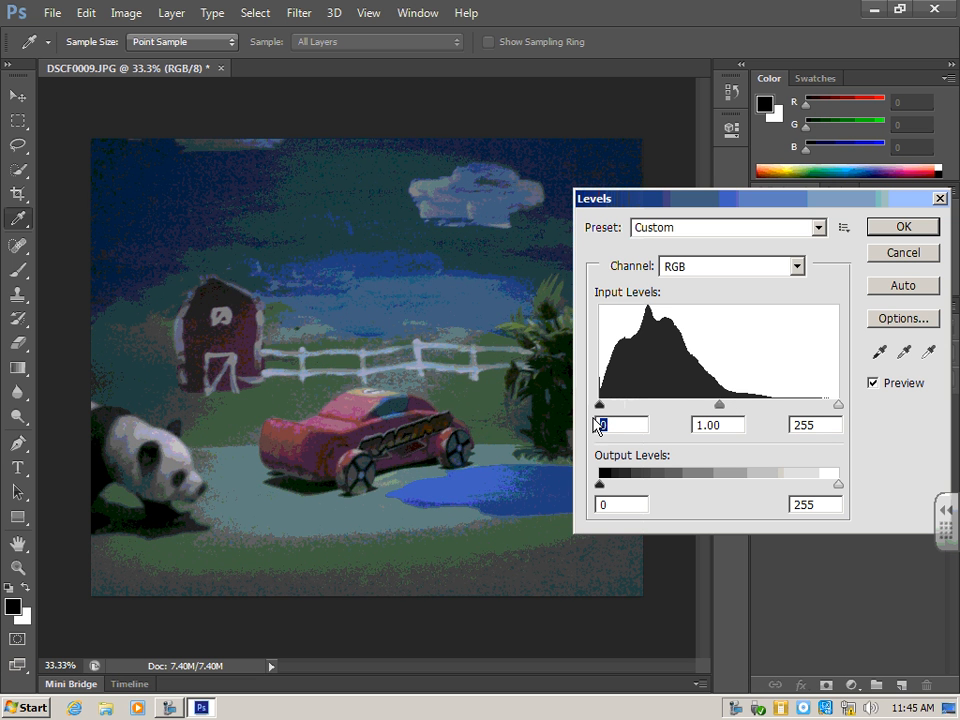
left_click_drag(838, 404, 804, 404)
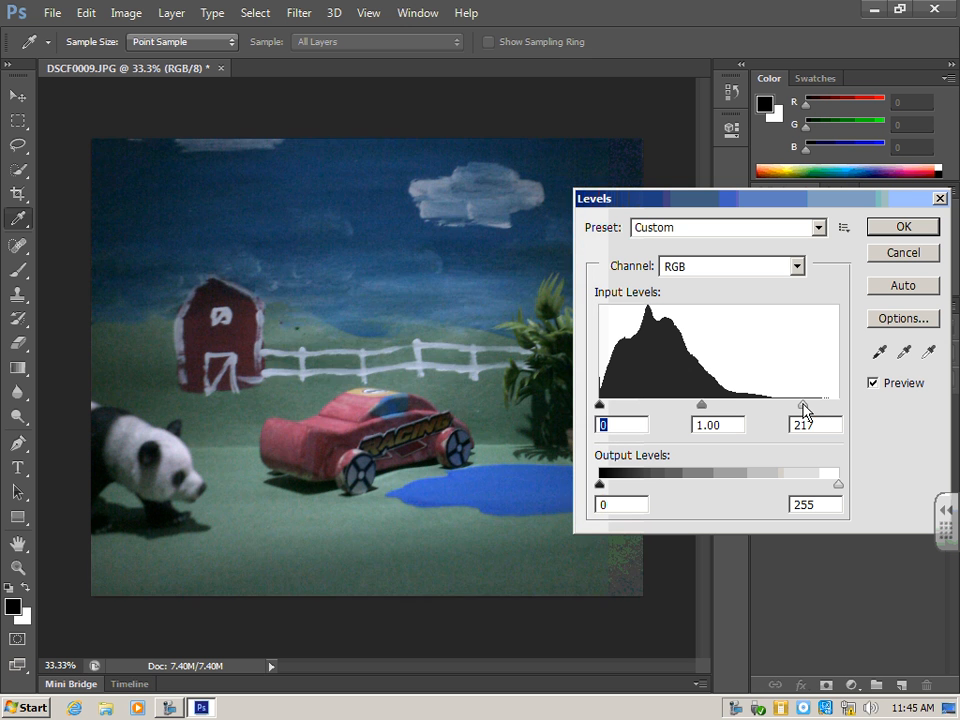
left_click_drag(804, 404, 768, 404)
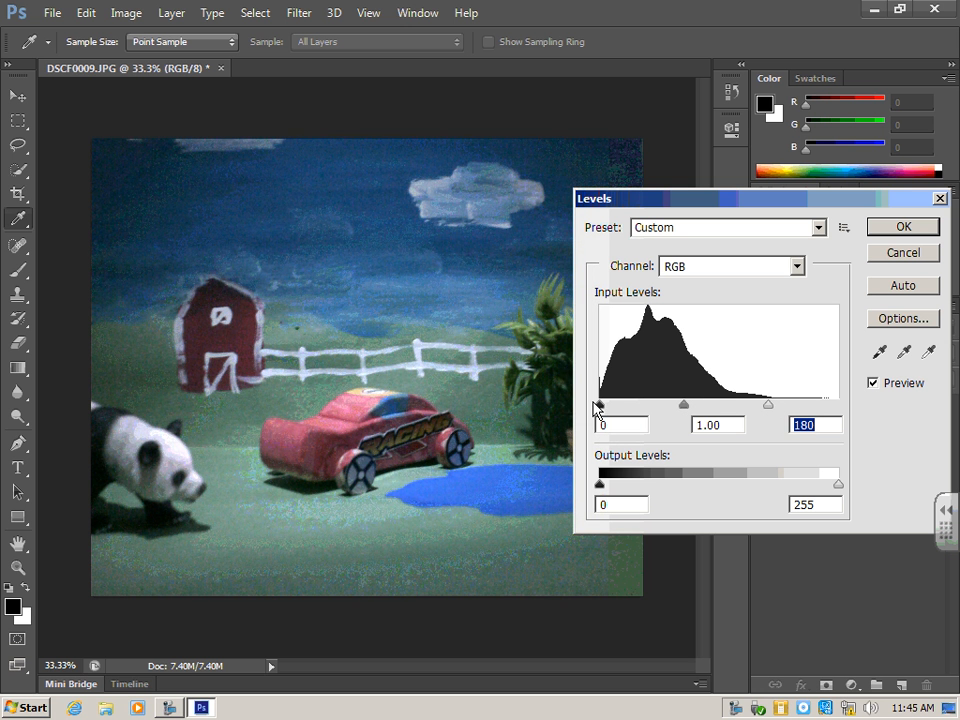
mouse_move(812, 488)
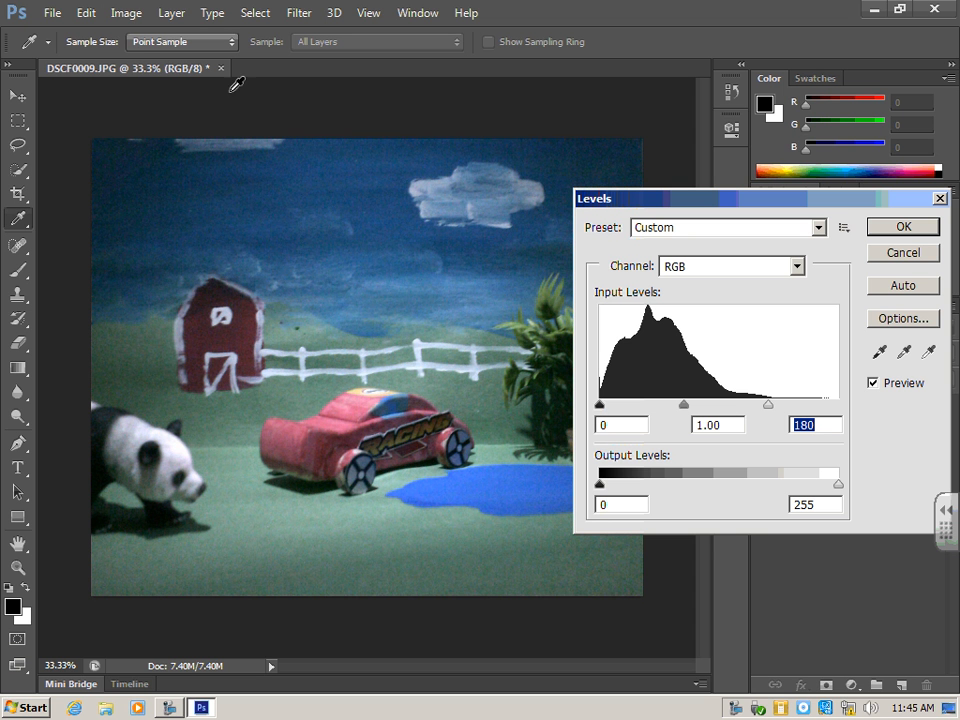
mouse_move(804, 380)
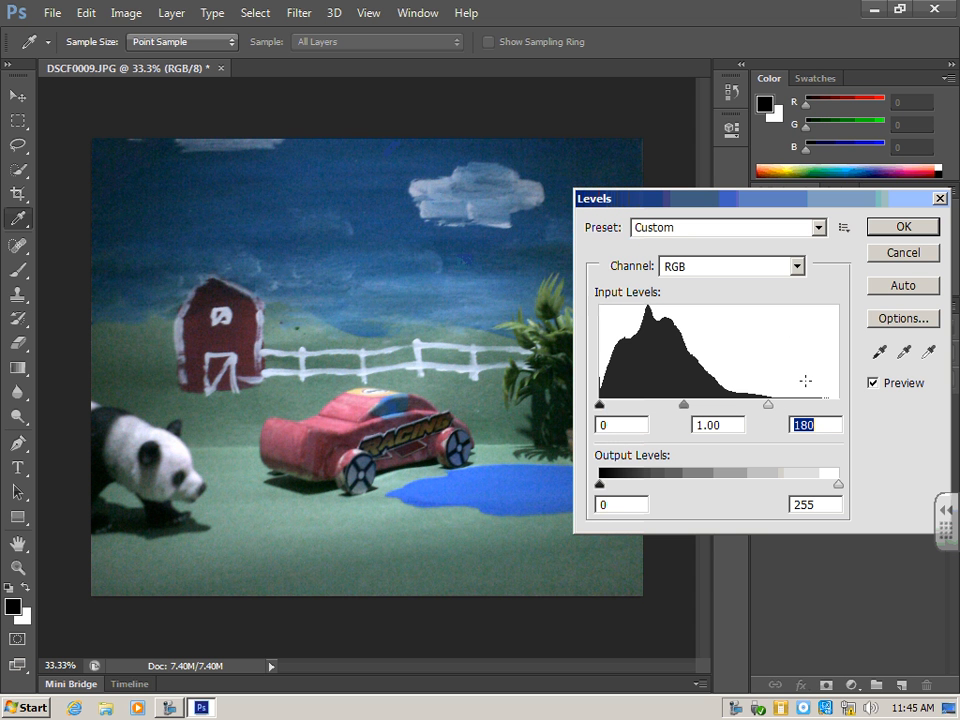
mouse_move(720, 392)
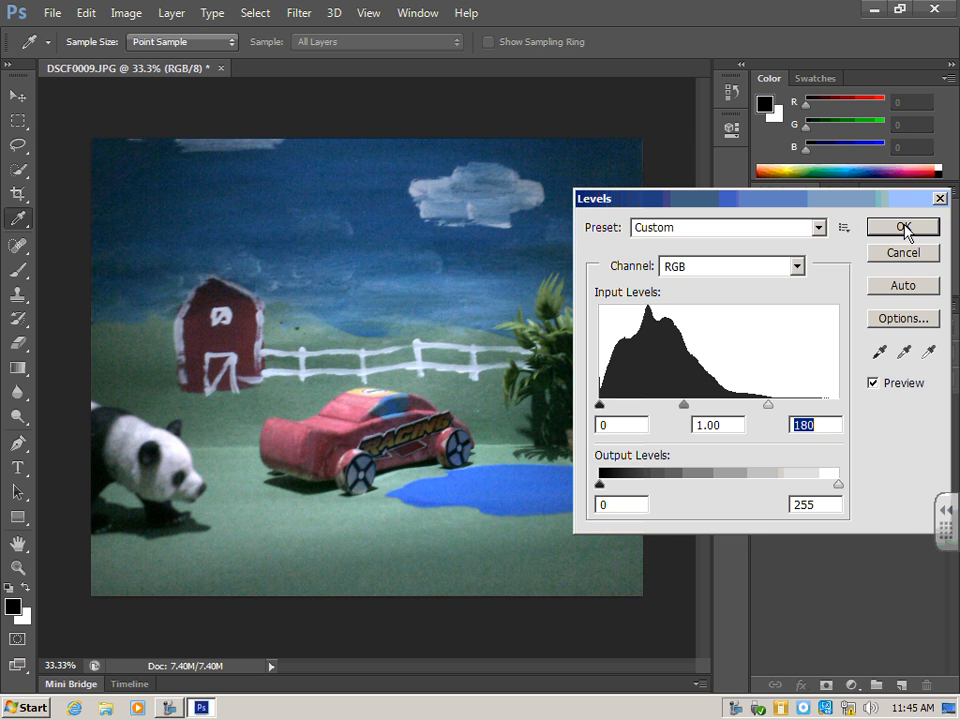
left_click(902, 226)
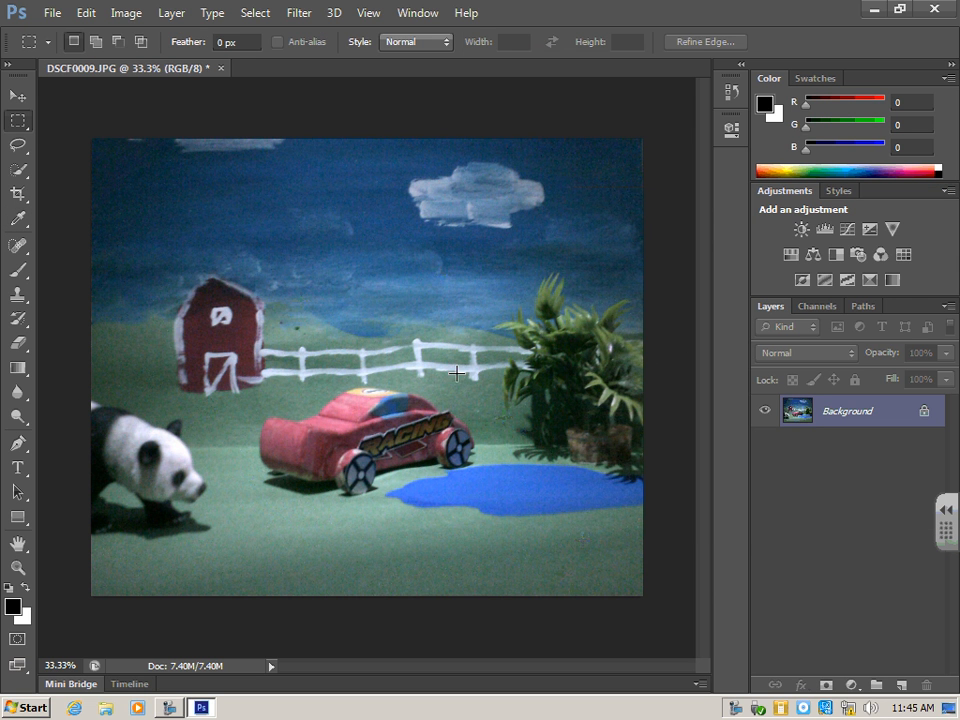
mouse_move(308, 488)
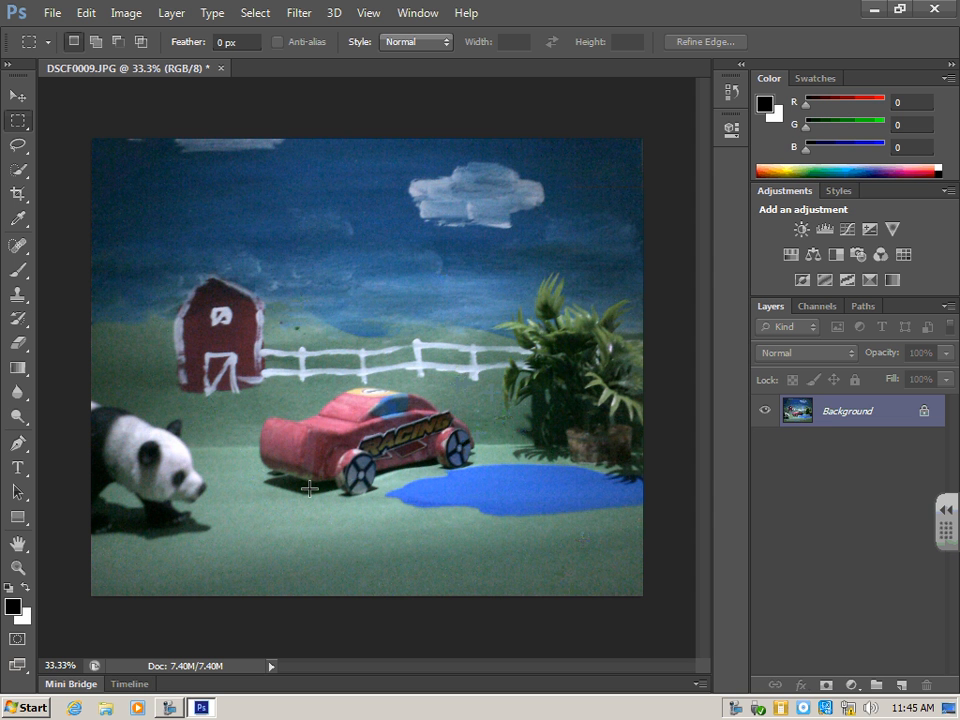
mouse_move(378, 442)
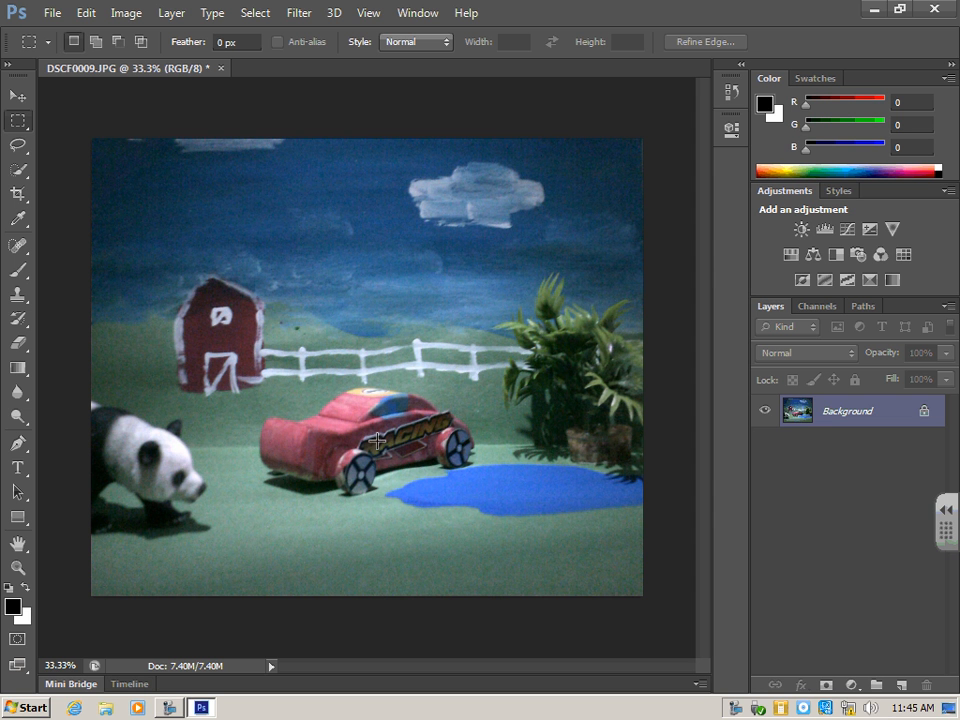
mouse_move(280, 232)
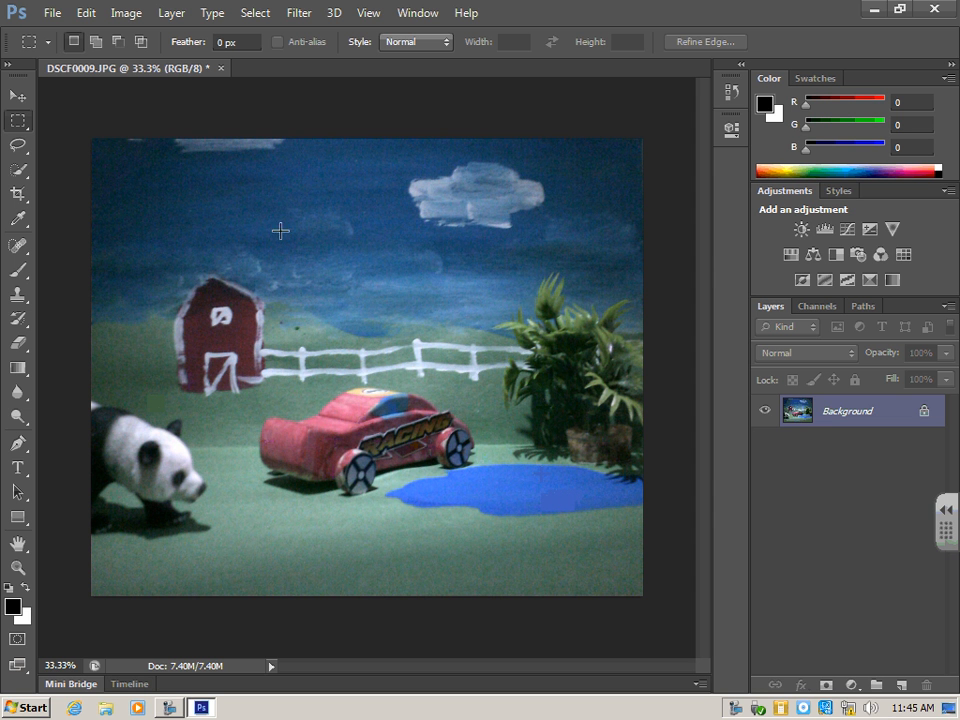
mouse_move(388, 508)
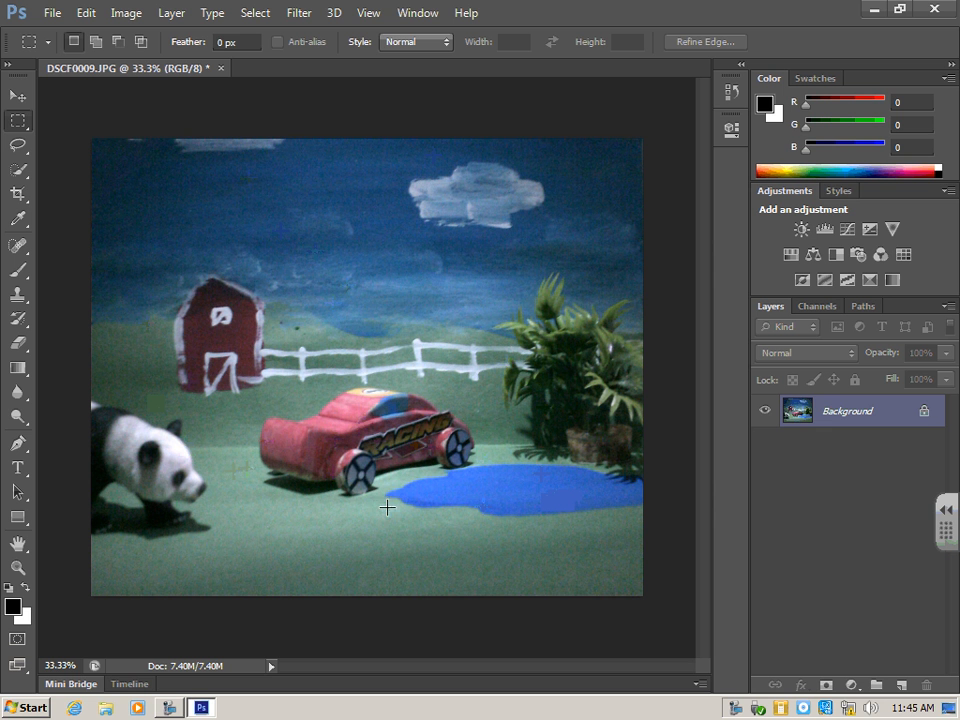
mouse_move(336, 390)
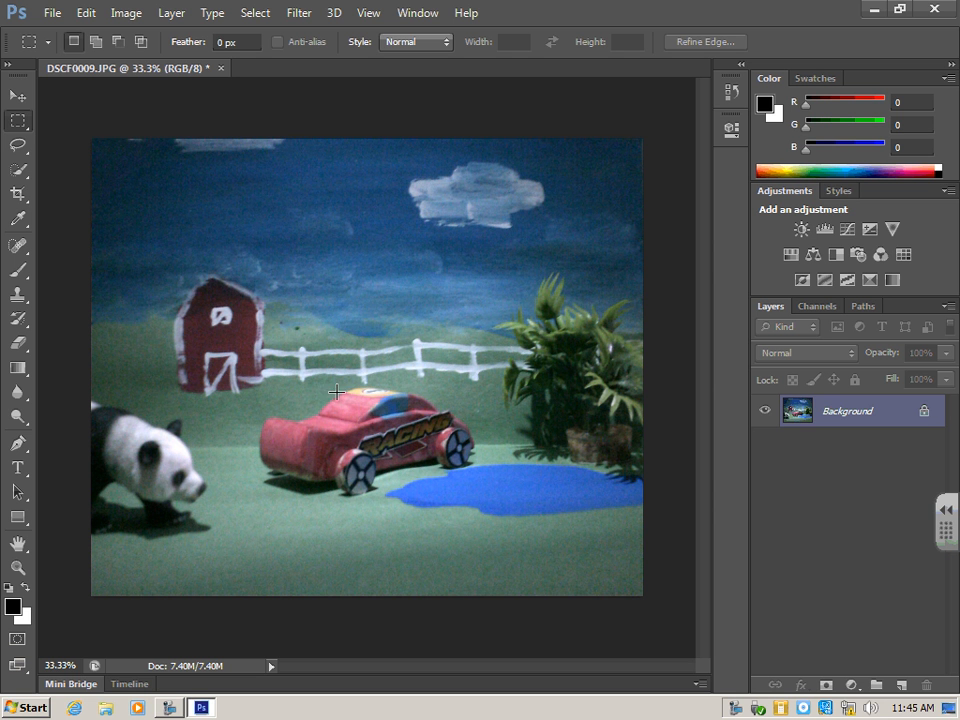
mouse_move(358, 344)
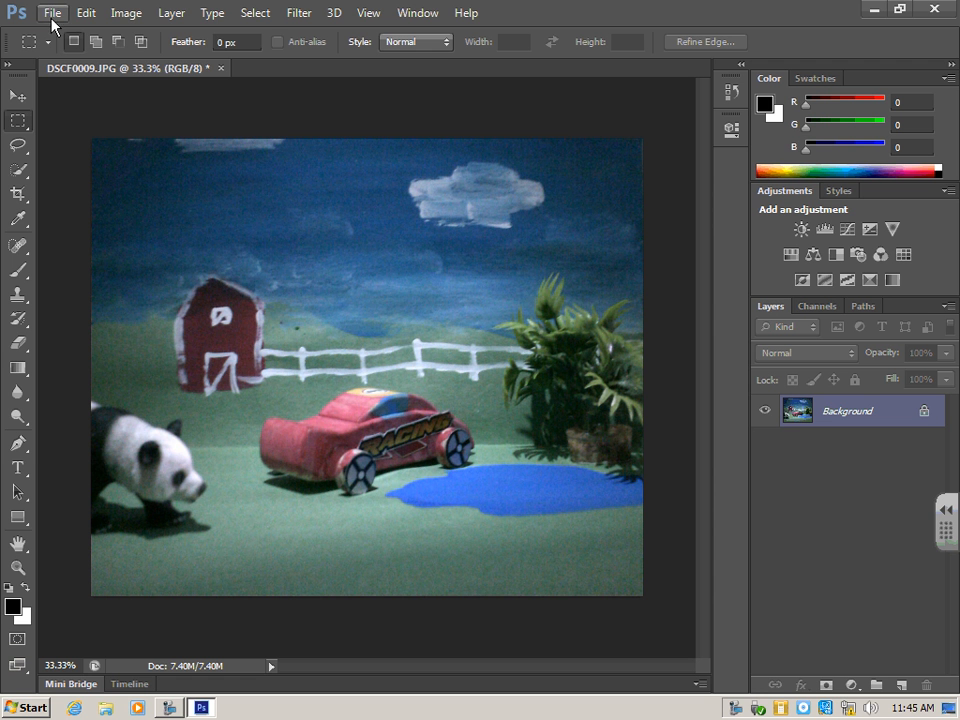
Start File > Save As and browse from Computer into the Shared Files drive.
left_click(52, 12)
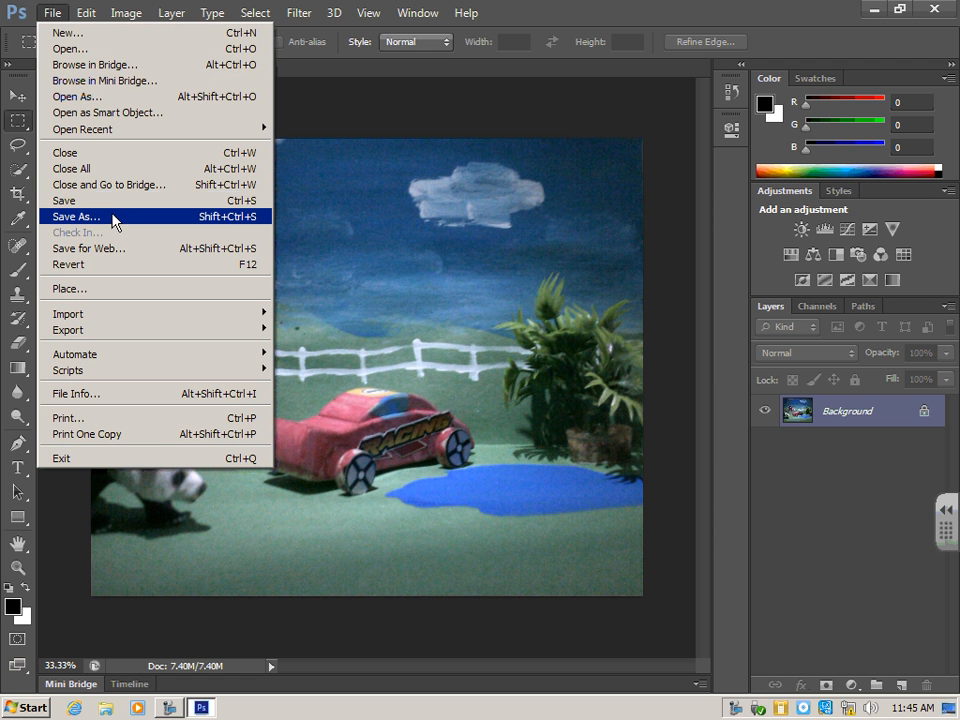
left_click(76, 216)
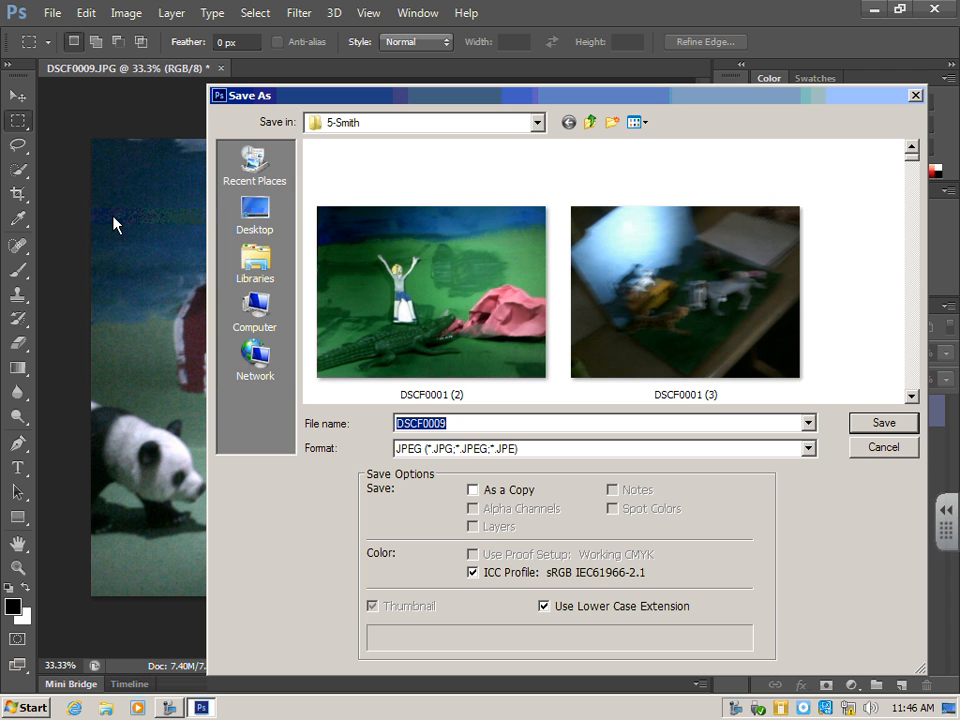
mouse_move(360, 124)
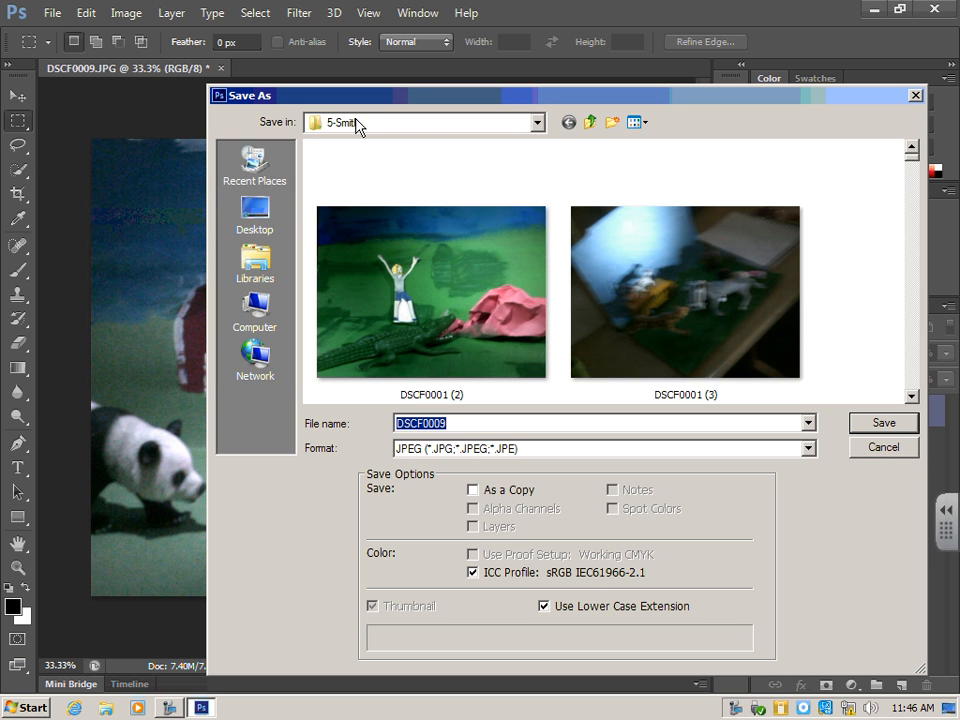
mouse_move(476, 272)
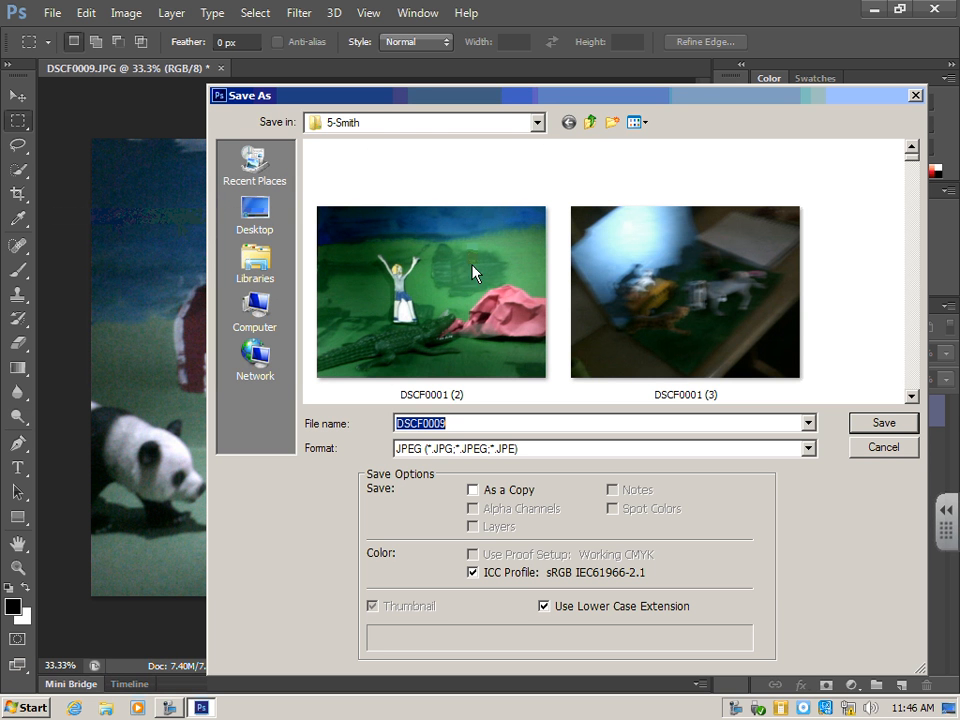
mouse_move(360, 150)
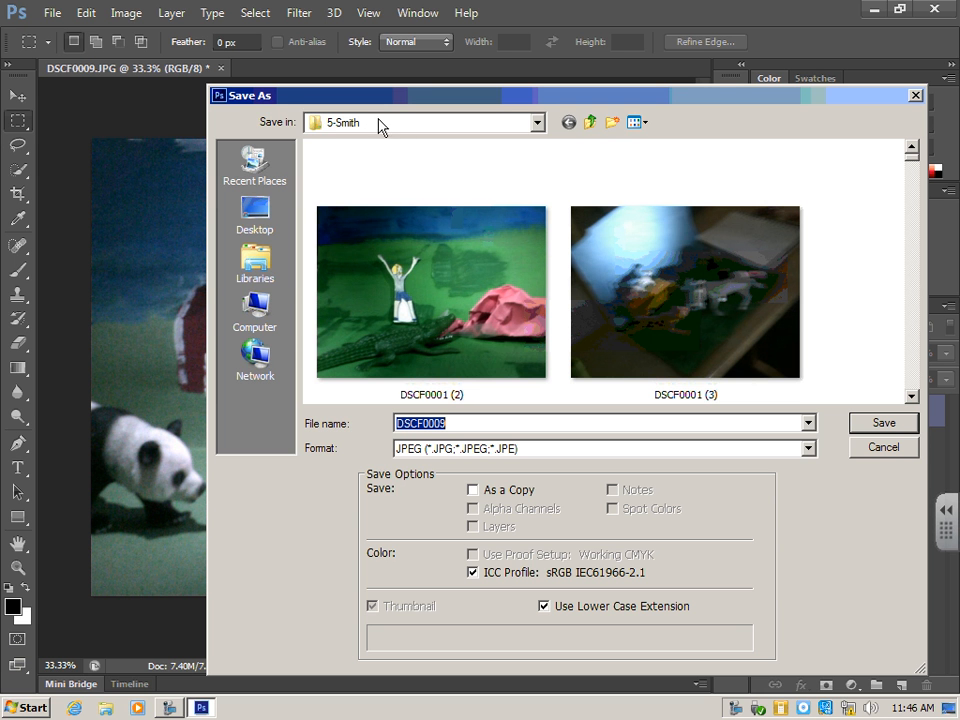
mouse_move(254, 310)
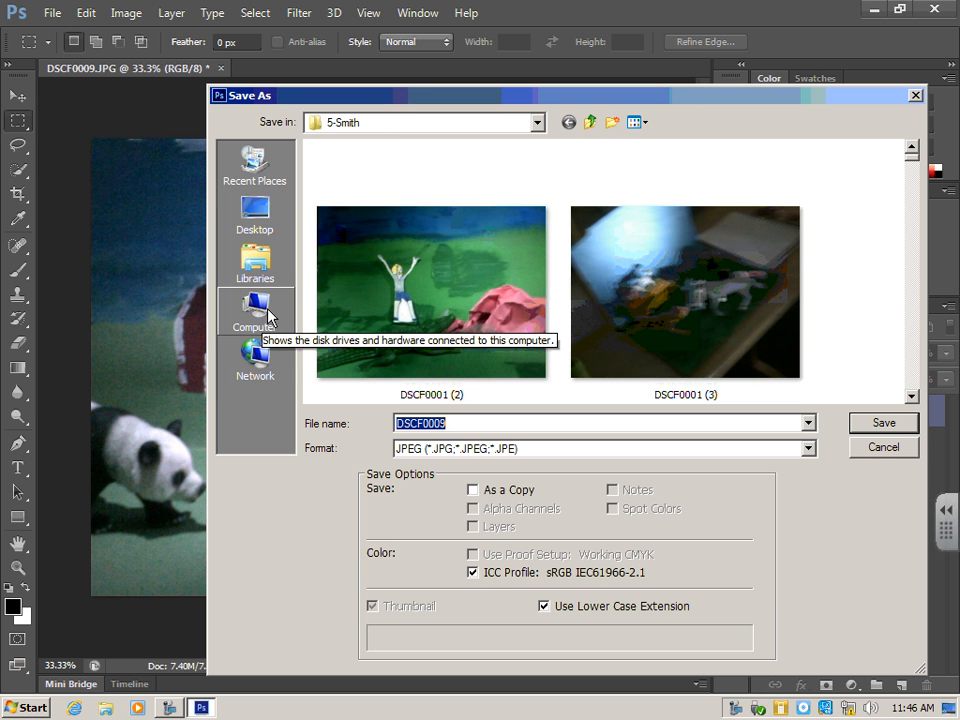
left_click(256, 310)
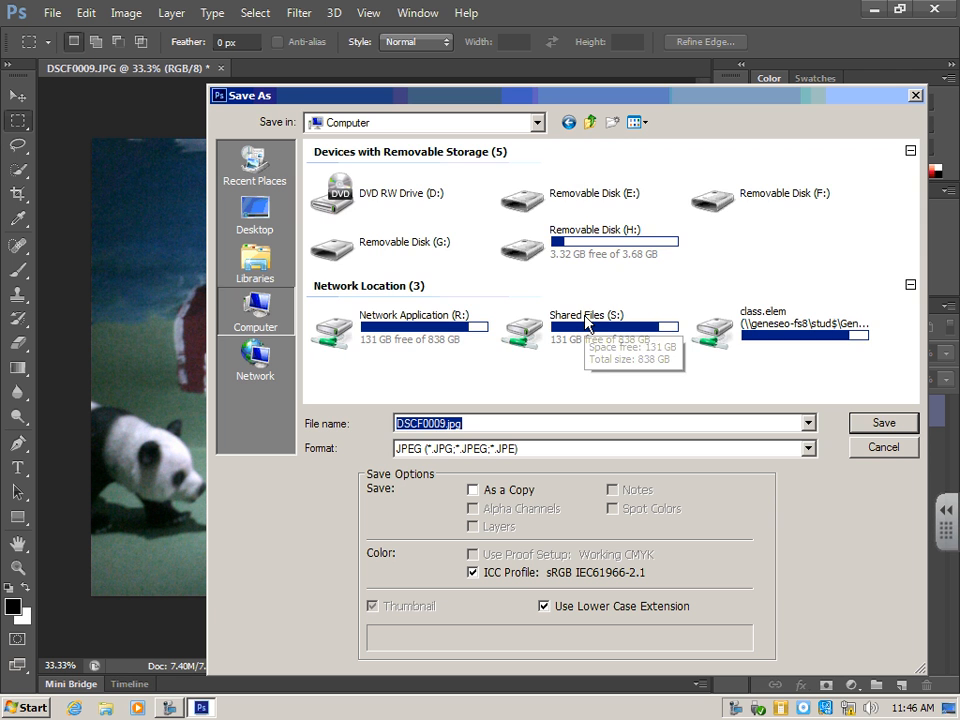
double_click(584, 324)
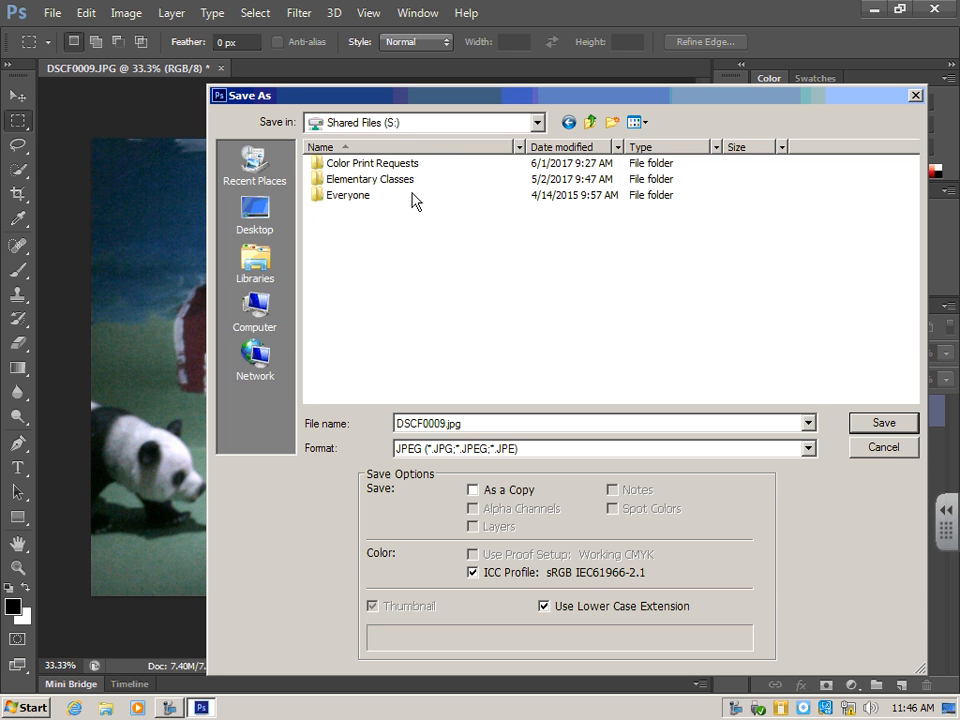
Continue through Elementary Classes and Wedge into the 5-Smith class folder.
double_click(370, 180)
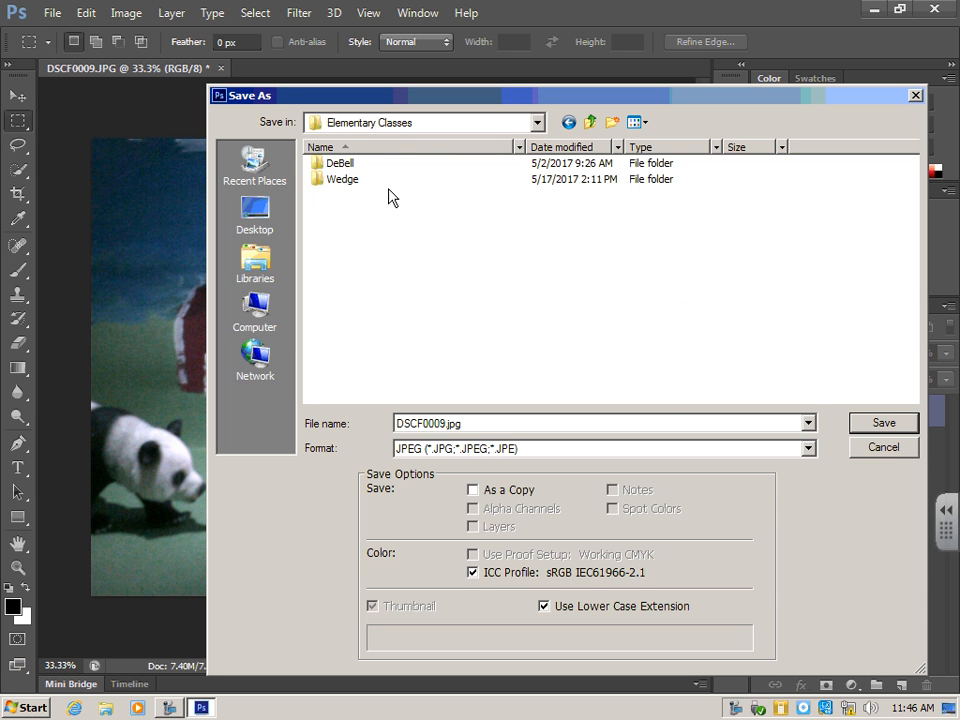
double_click(344, 180)
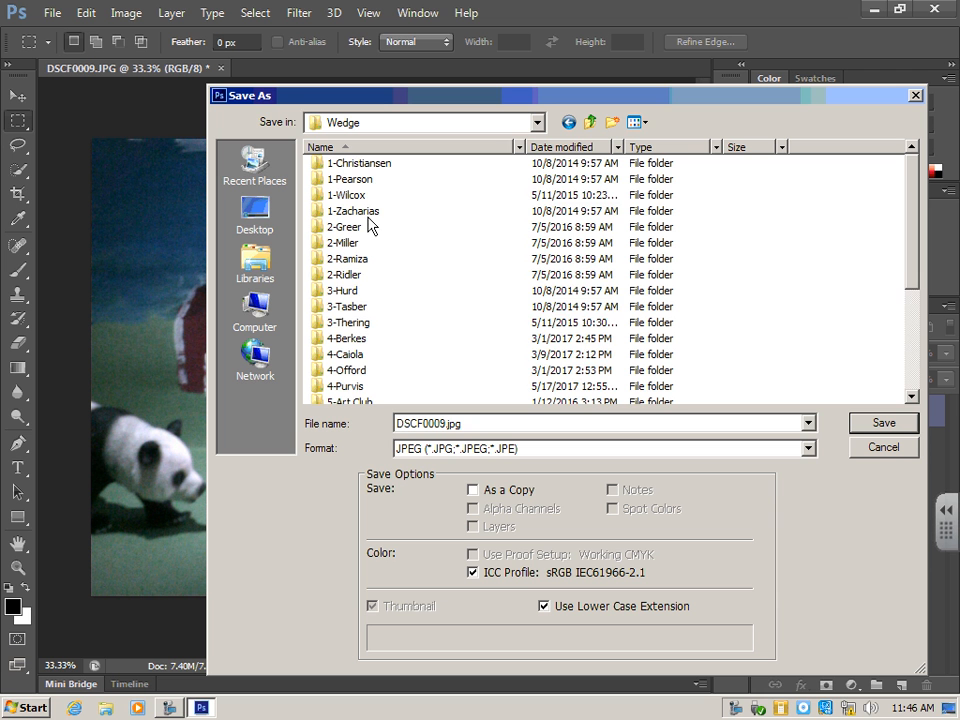
scroll("down", 3)
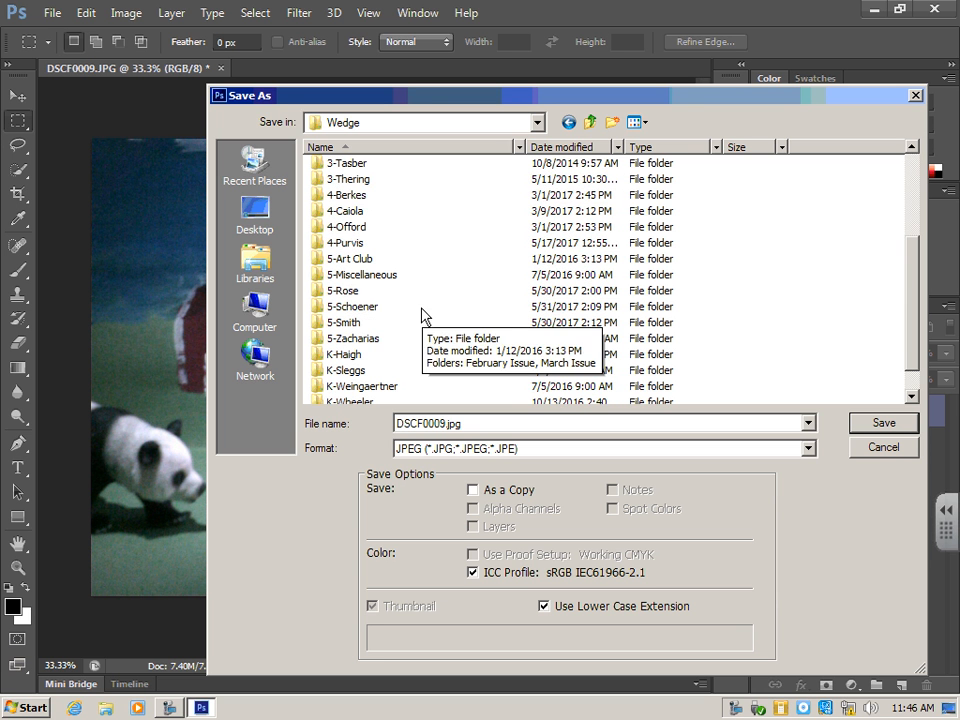
double_click(344, 322)
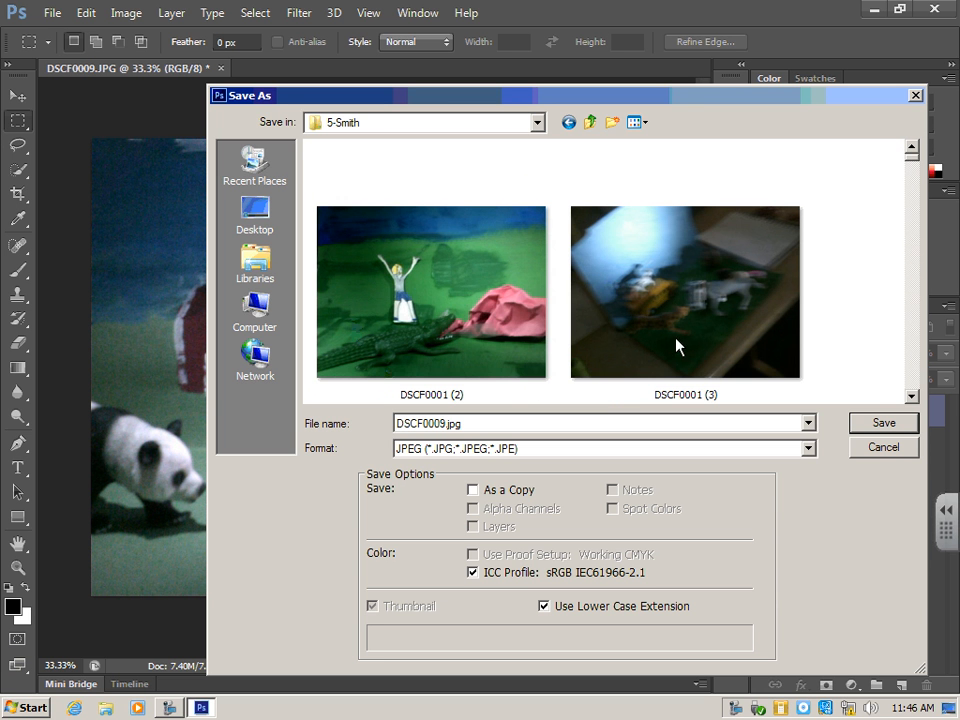
mouse_move(396, 176)
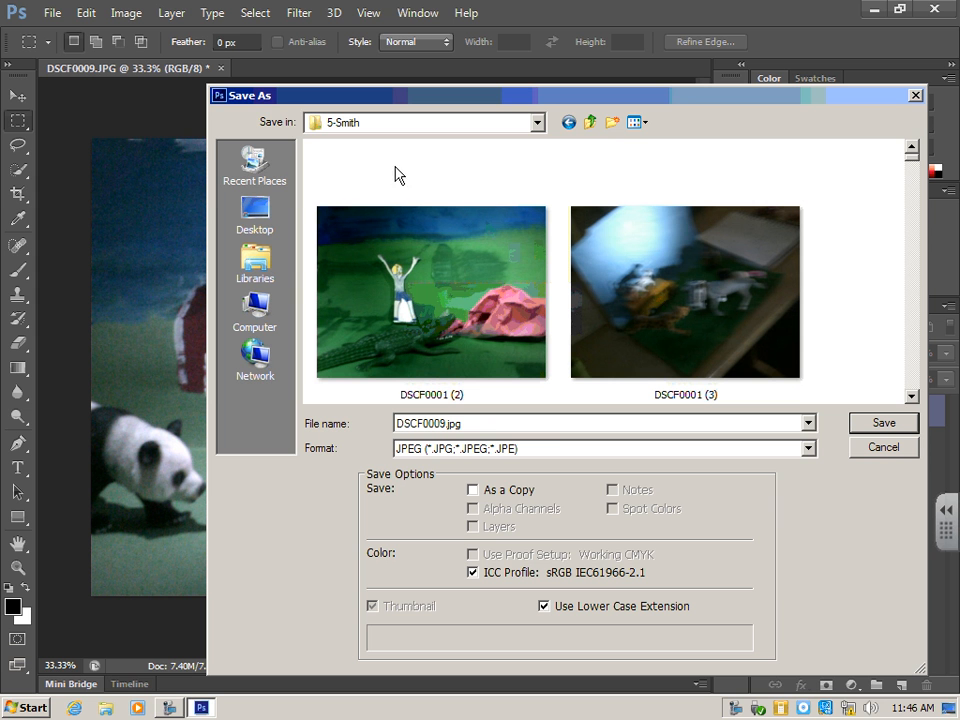
mouse_move(284, 456)
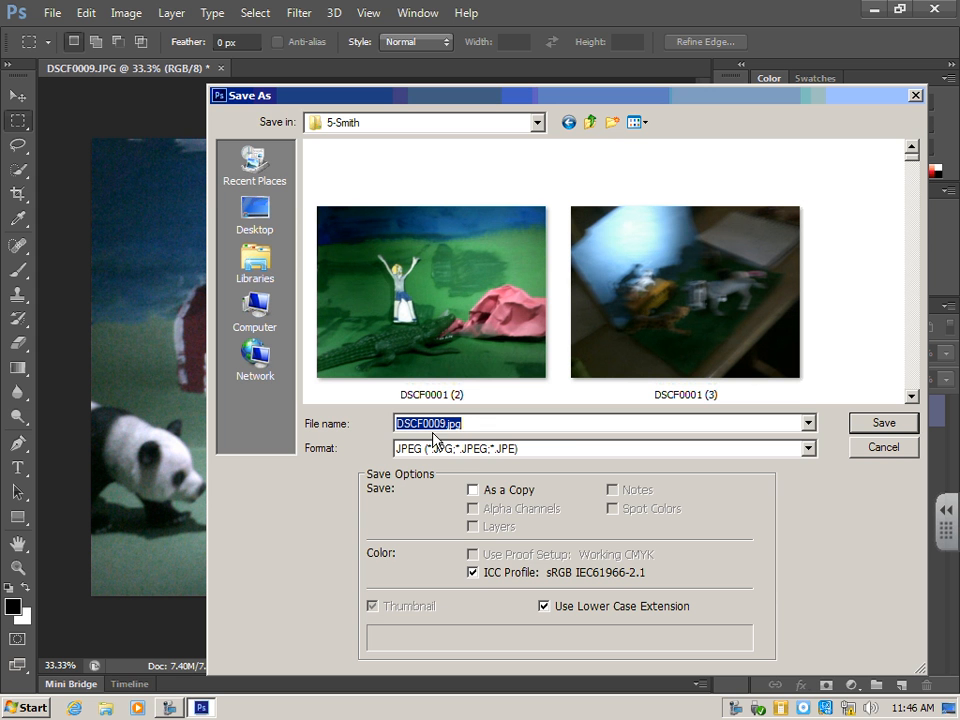
mouse_move(474, 482)
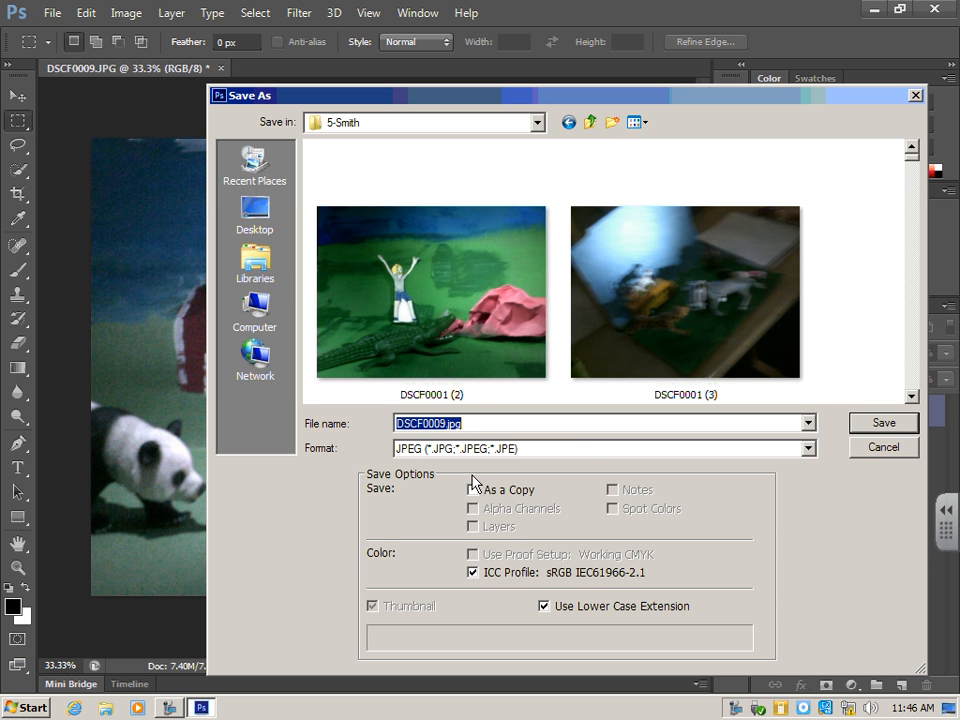
Name the file 'Mr. Wedge 5-' and save it as a maximum-quality JPEG.
type("Mr")
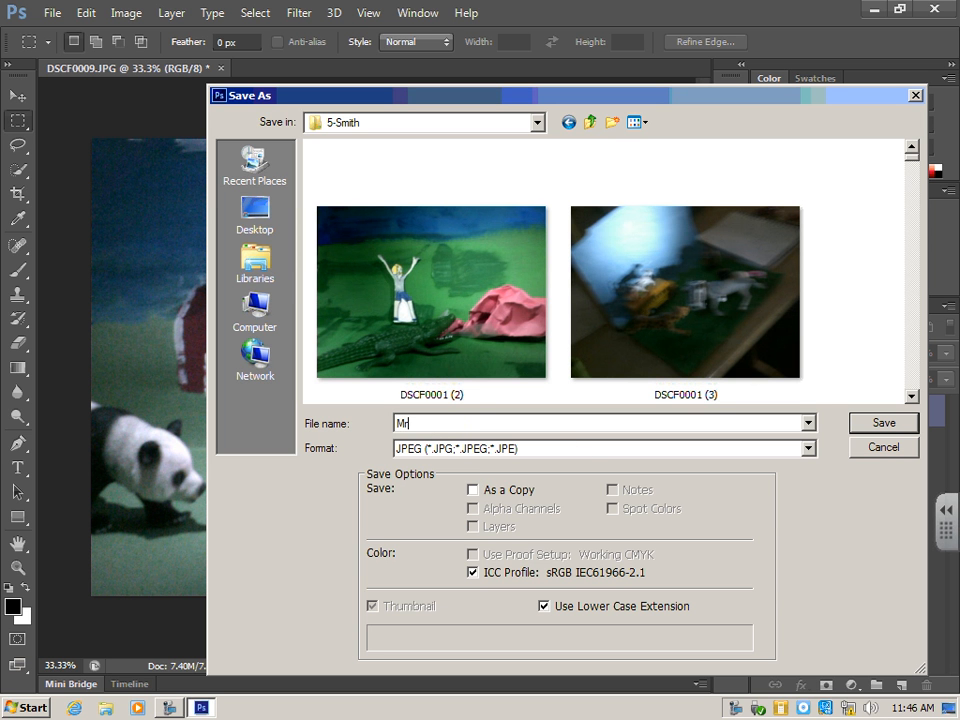
type(". W")
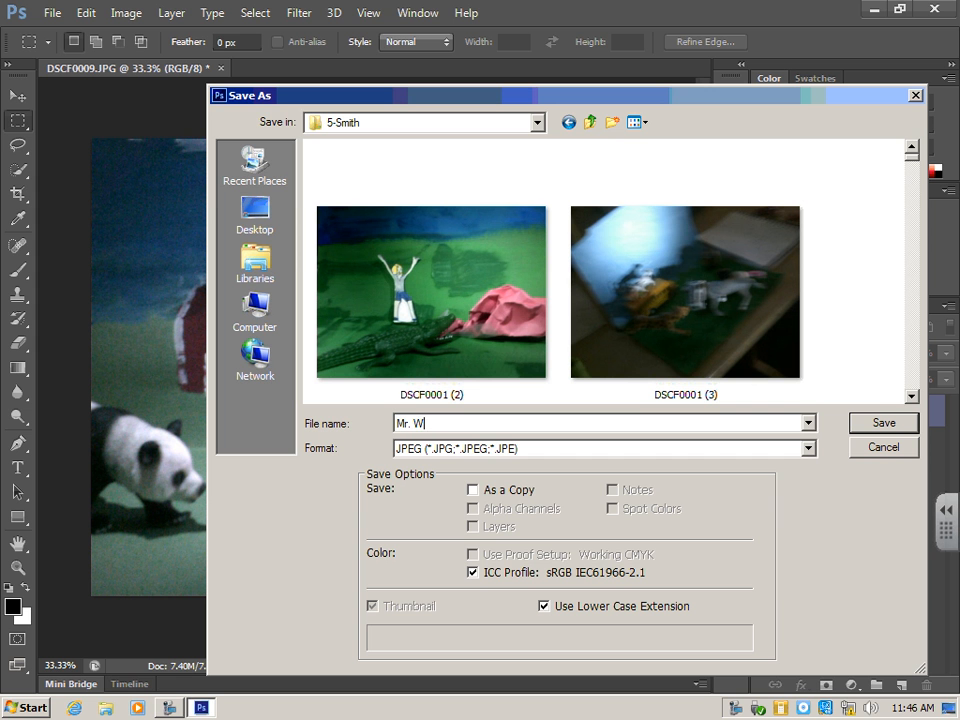
type("edge")
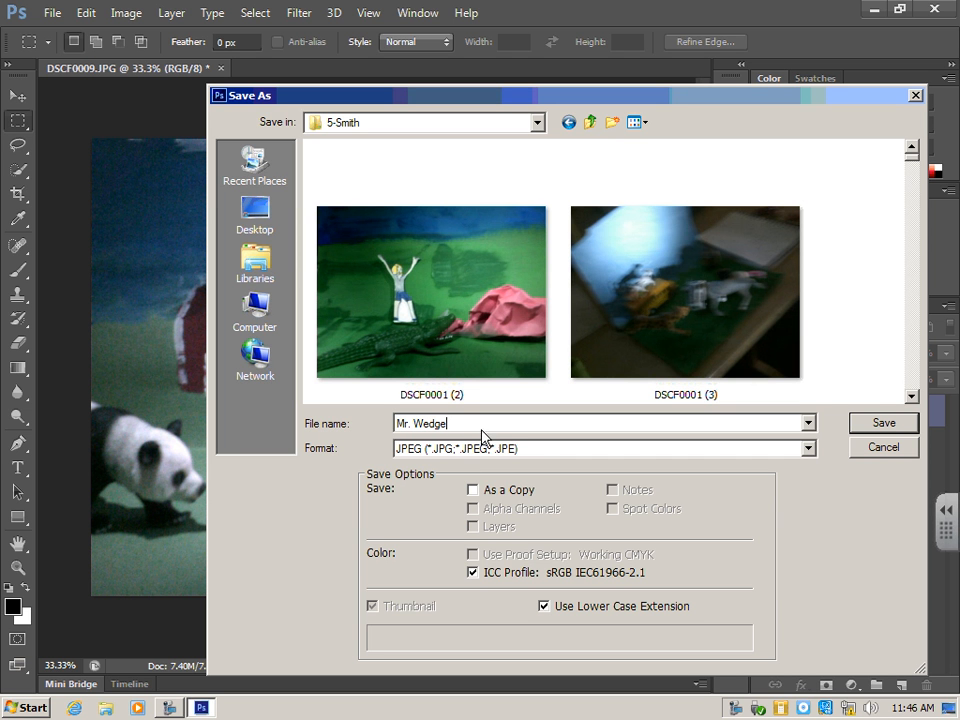
type("5-")
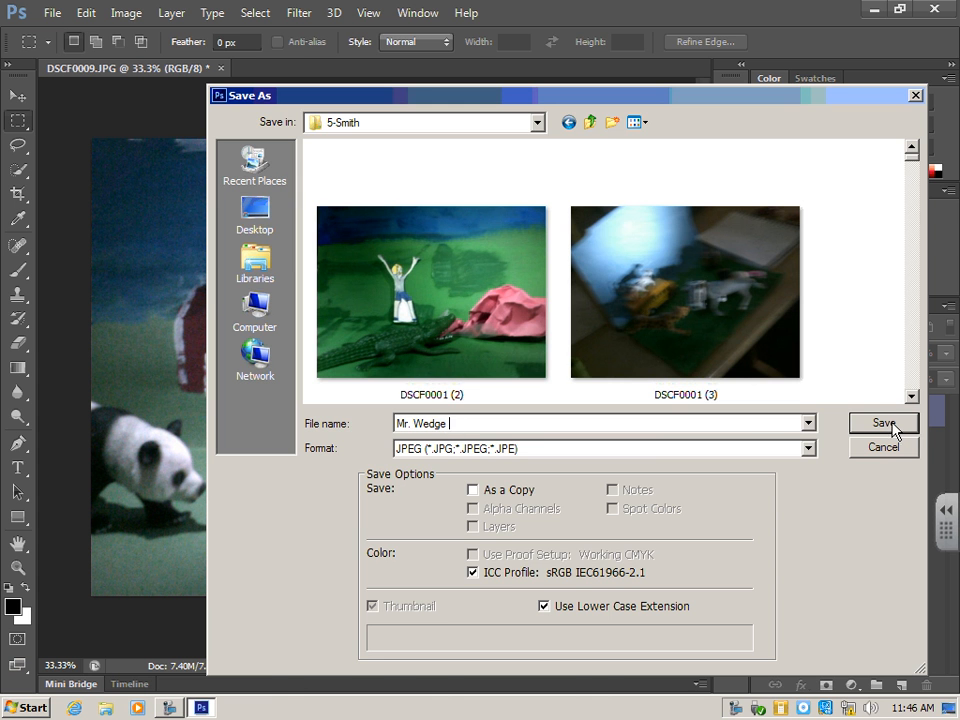
left_click(884, 422)
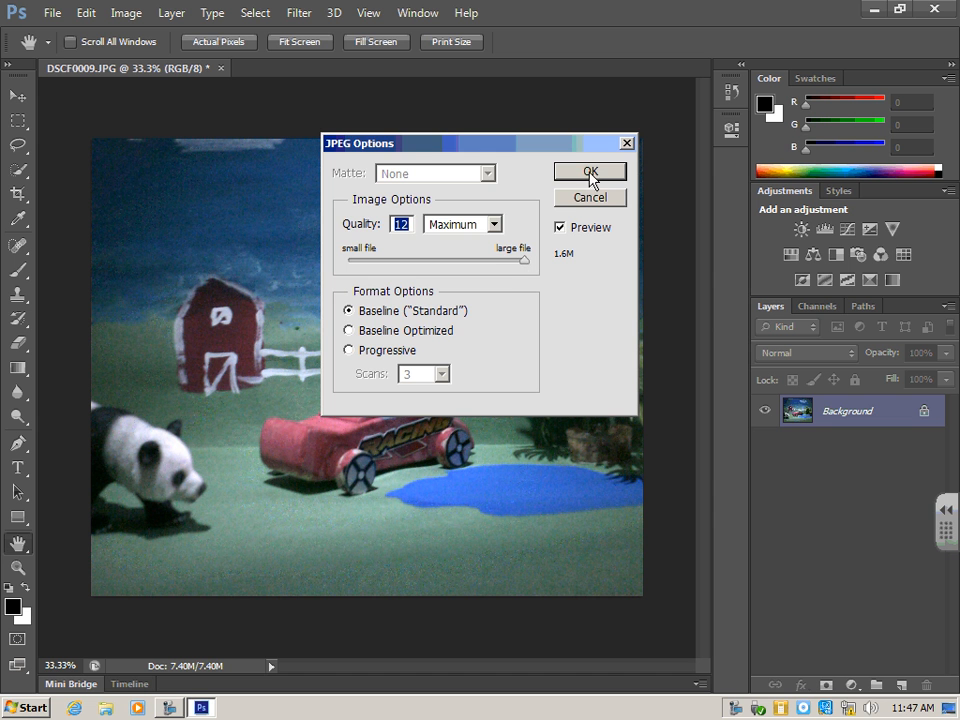
left_click(588, 172)
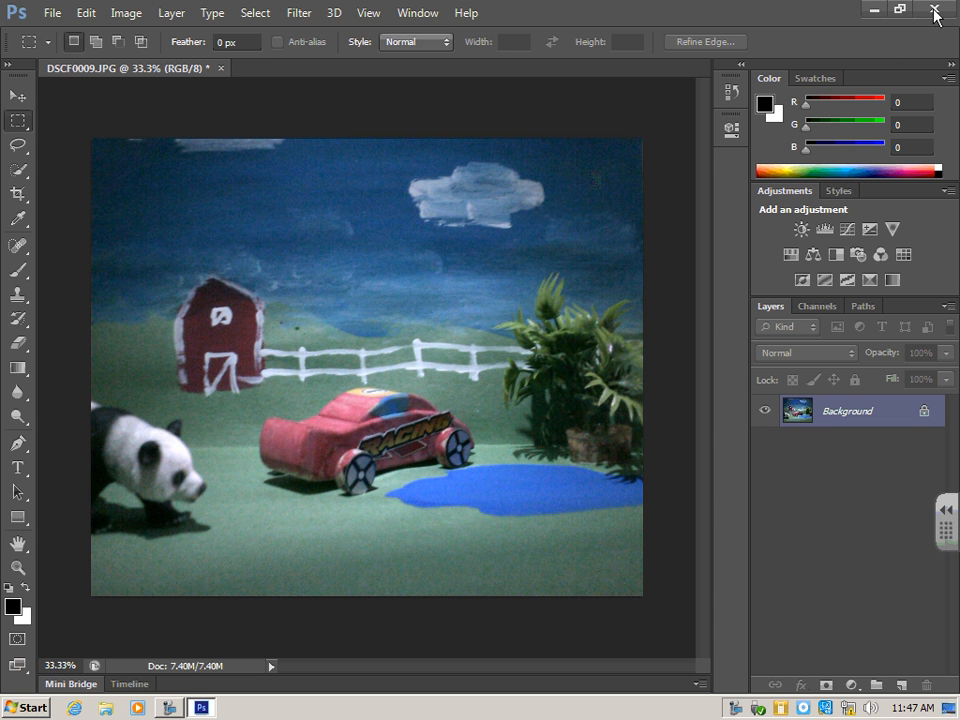
Exit Photoshop CS6 and return to the Windows desktop with the Mr. Wedge photo saved.
left_click(936, 8)
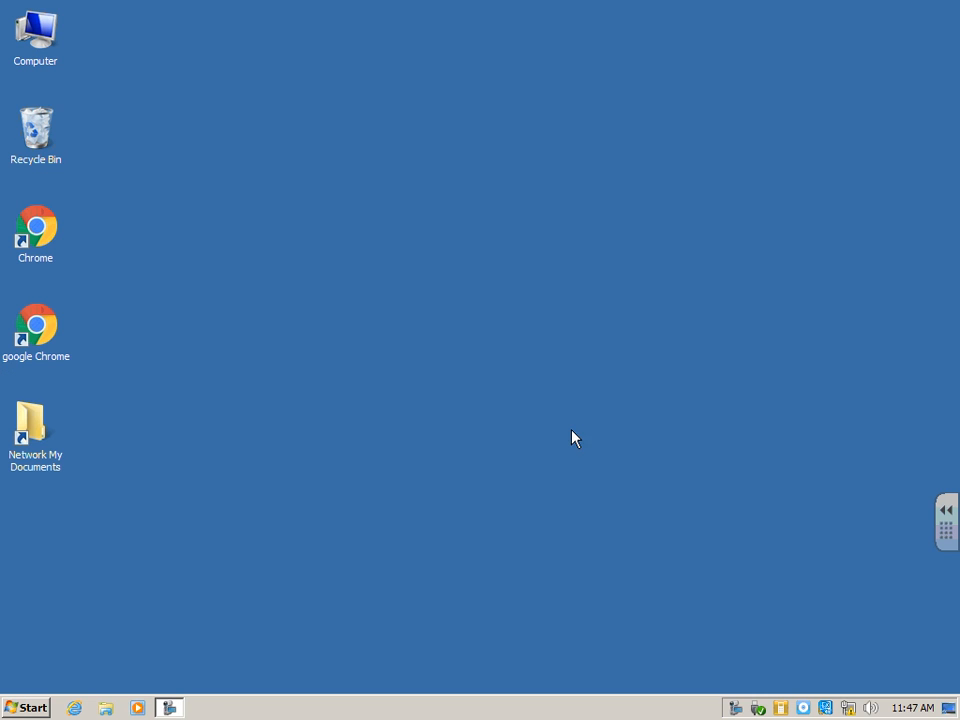
mouse_move(312, 576)
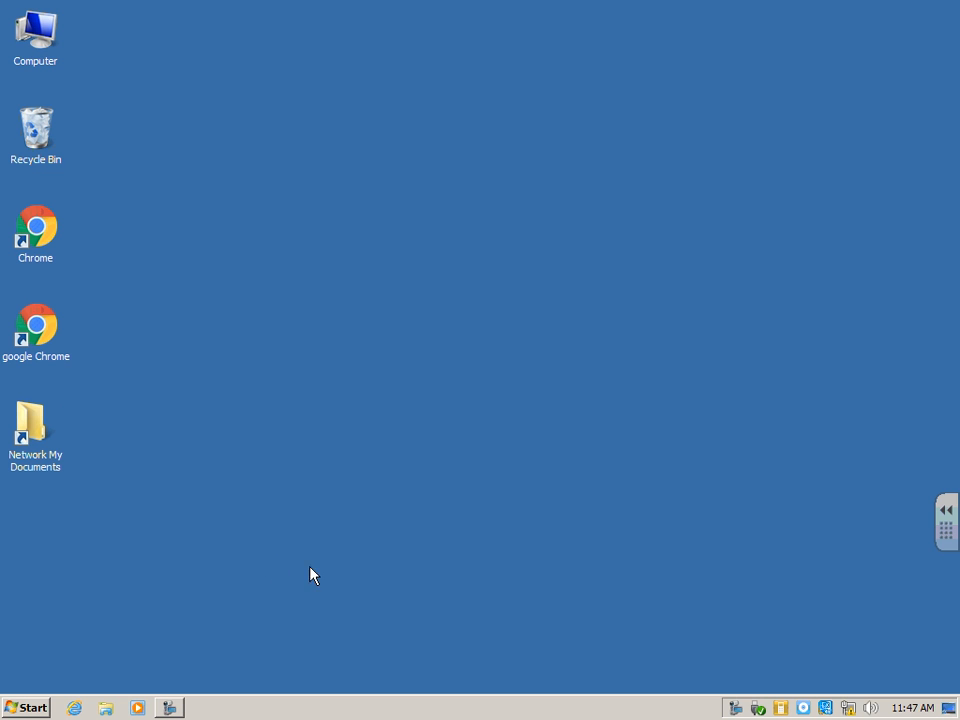
mouse_move(560, 368)
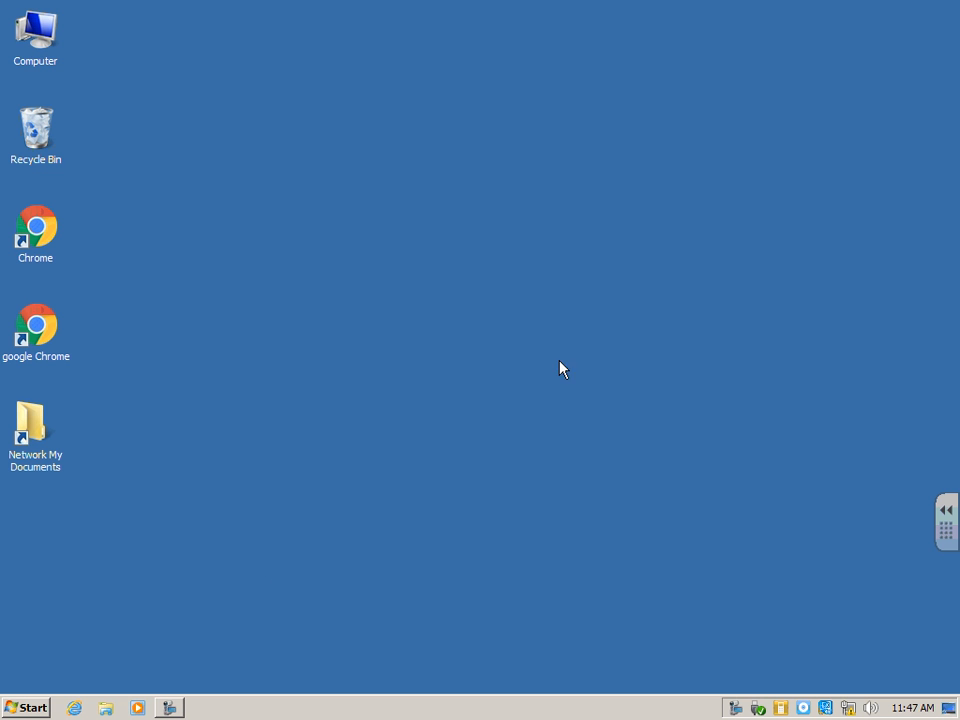
mouse_move(156, 514)
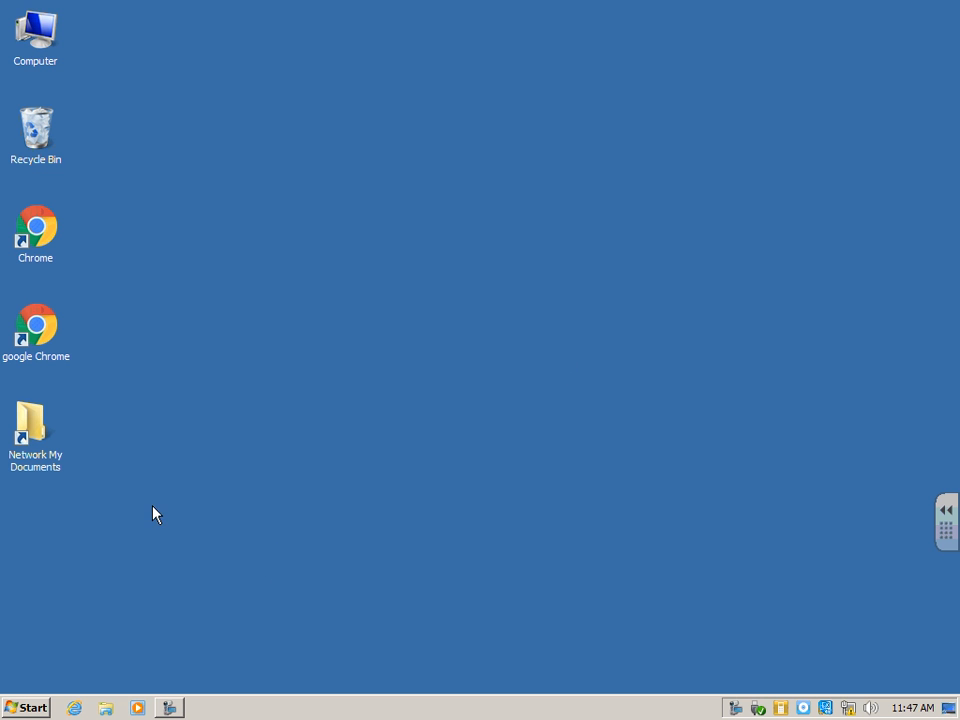
mouse_move(276, 620)
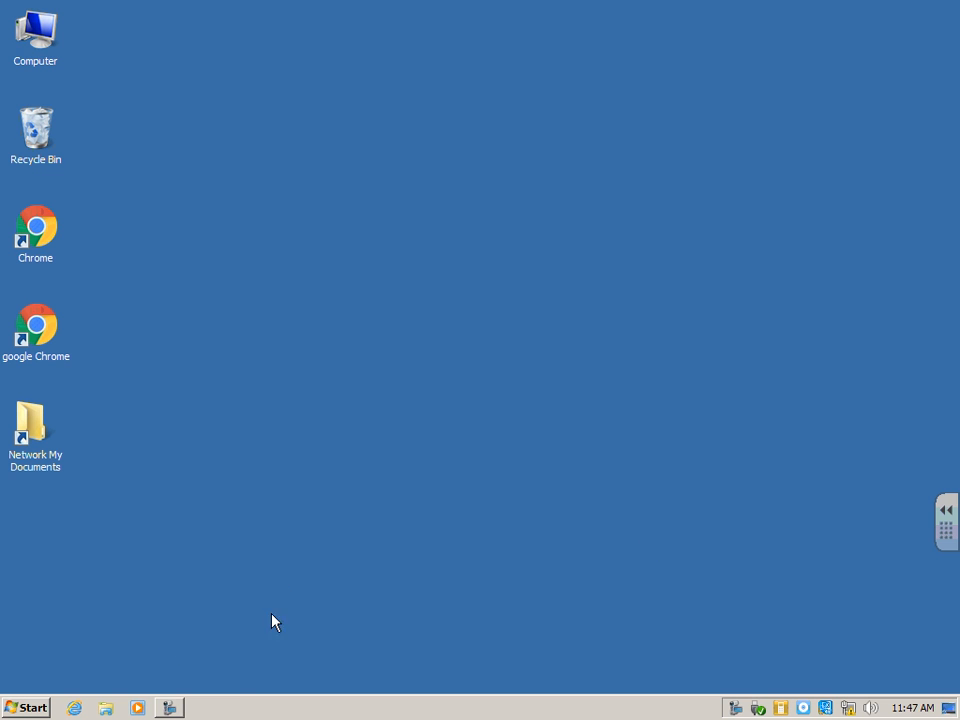